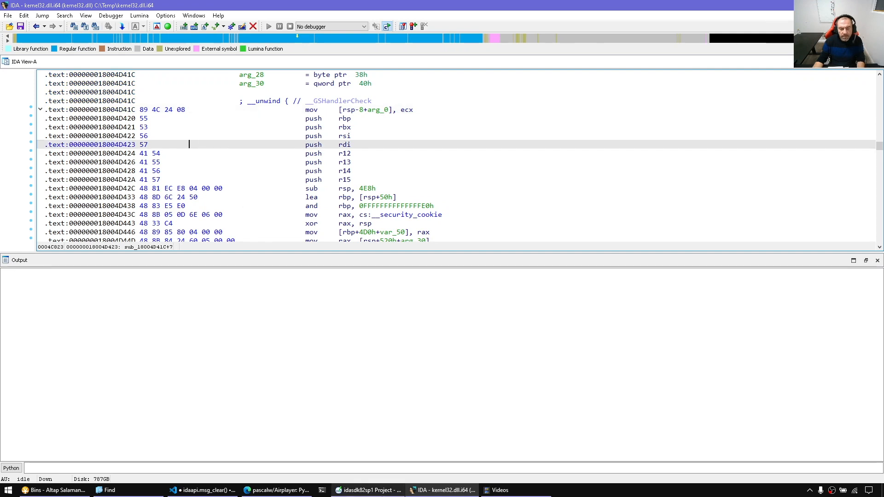
- Filter Source Insight's symbols for xrefs and jump to the cref_t enum in xref.hpp
{"action": "left_click", "coordinate": [367, 489]}
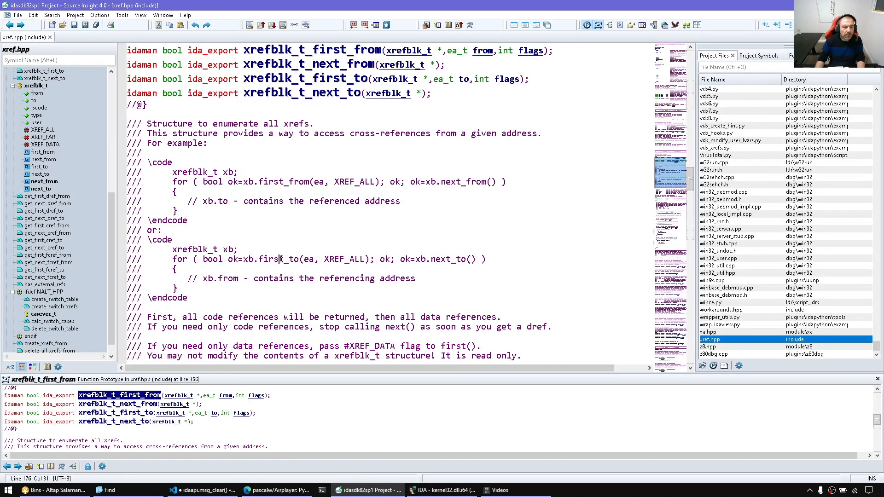
{"action": "type", "text": "xrefs"}
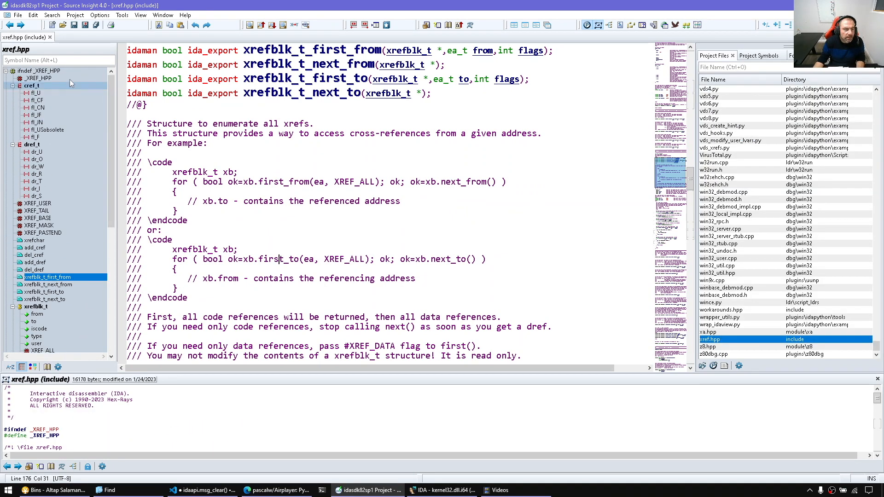
{"action": "left_click", "coordinate": [39, 77]}
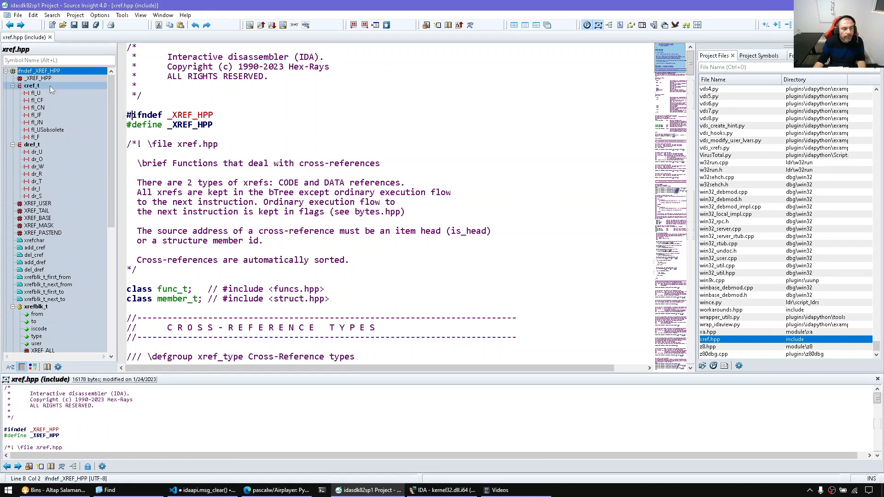
{"action": "left_click", "coordinate": [32, 85]}
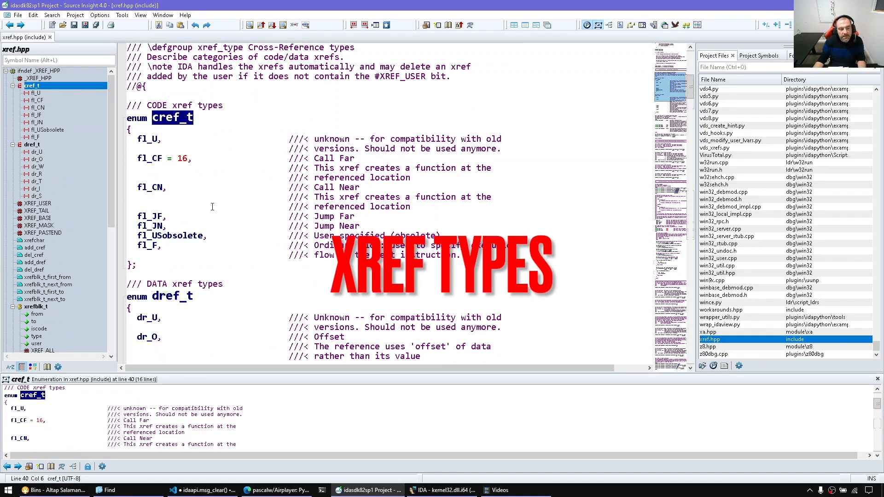
- Walk through the cref_t constants fl_CF and fl_JN down to the dref_t enum
{"action": "scroll", "scroll_direction": "down", "scroll_amount": 3}
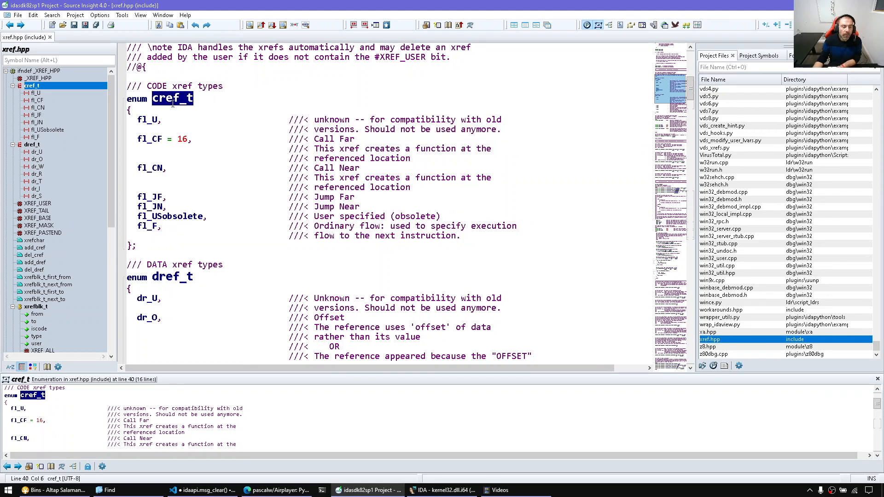
{"action": "double_click", "coordinate": [149, 139]}
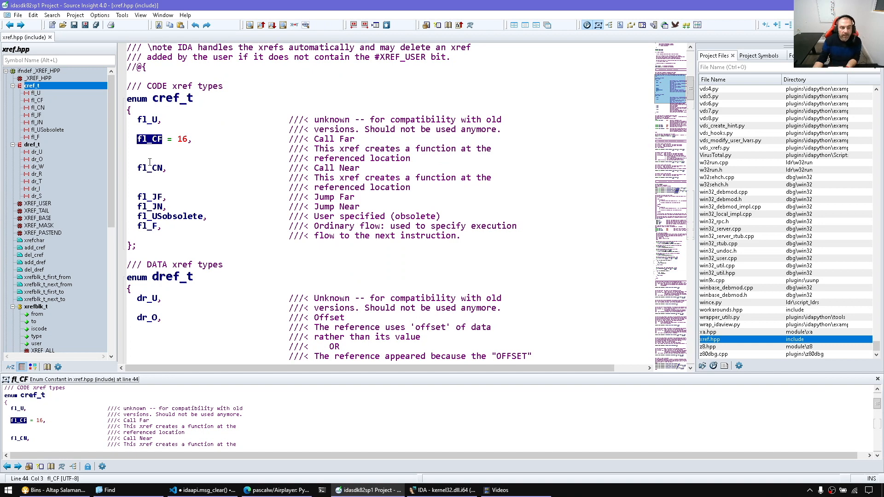
{"action": "scroll", "scroll_direction": "down", "scroll_amount": 3}
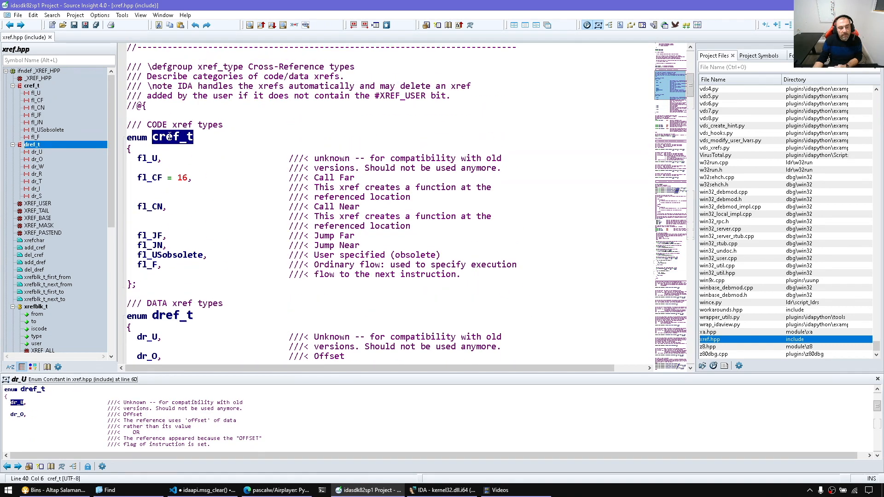
{"action": "left_click", "coordinate": [150, 206]}
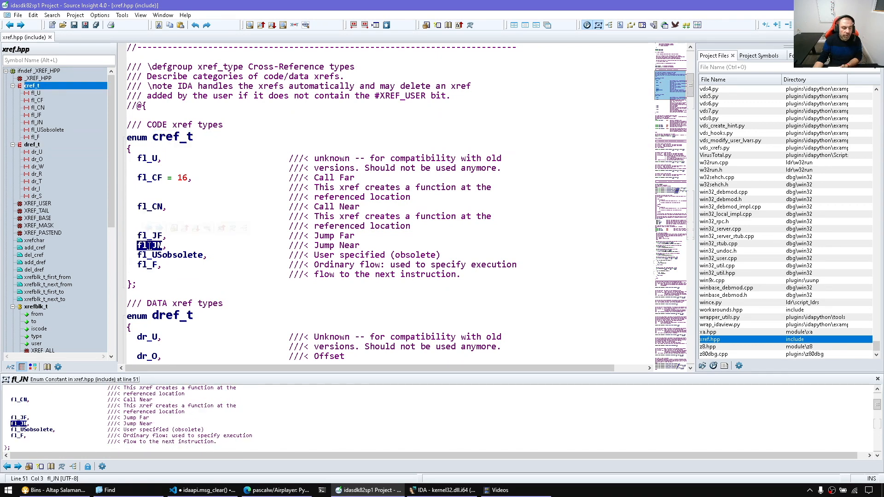
{"action": "left_click", "coordinate": [151, 206]}
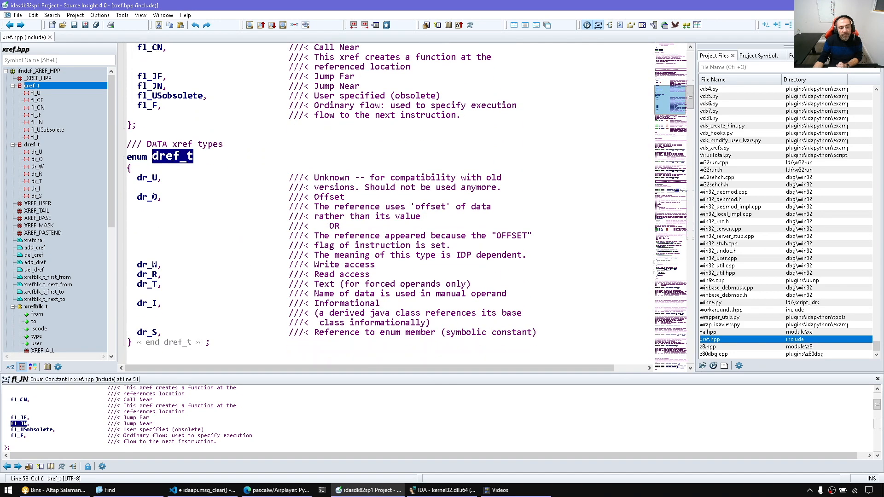
- Inspect the dref_t constants dr_W, dr_T and dr_I and their comments
{"action": "left_click", "coordinate": [147, 265]}
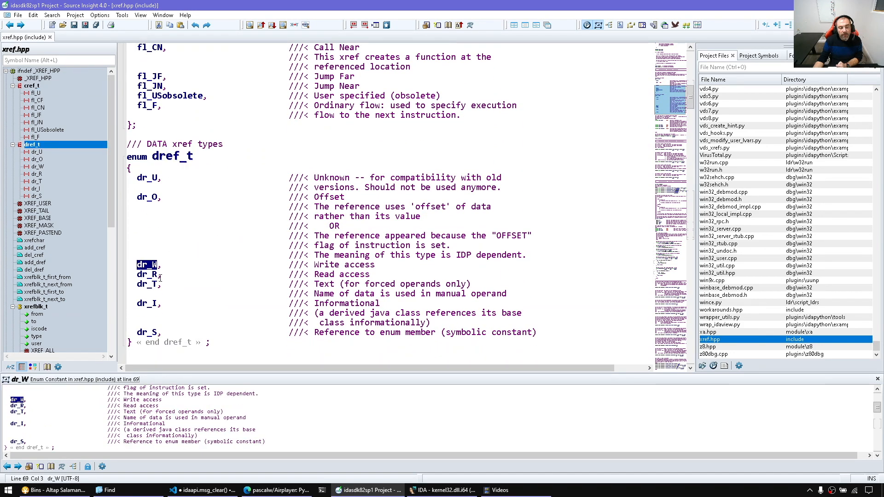
{"action": "mouse_move", "coordinate": [148, 274]}
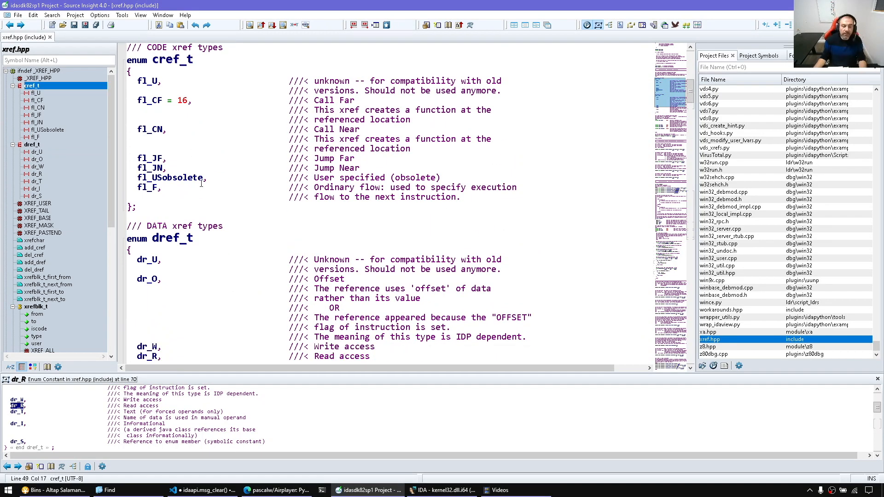
{"action": "scroll", "scroll_direction": "down", "scroll_amount": 3}
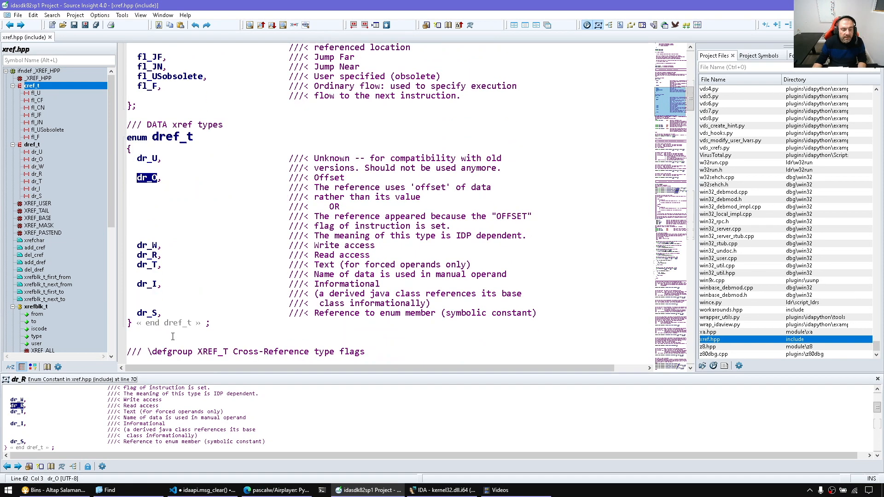
{"action": "left_click", "coordinate": [239, 283]}
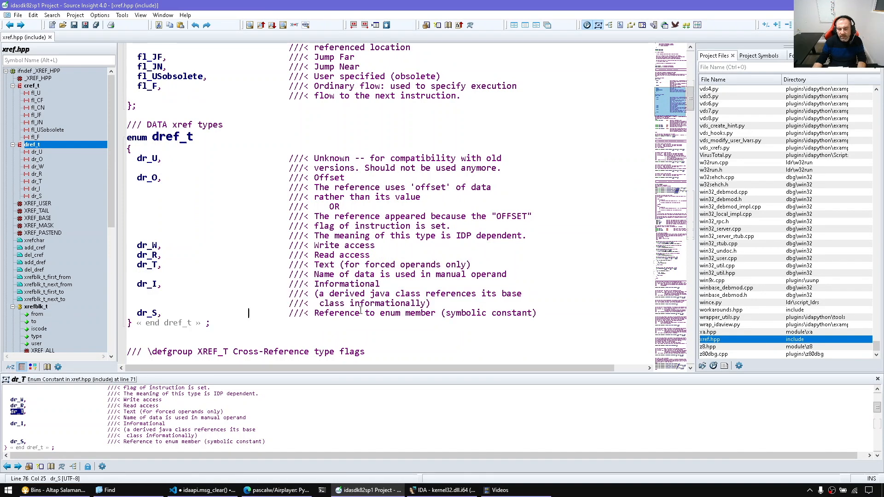
{"action": "double_click", "coordinate": [379, 293]}
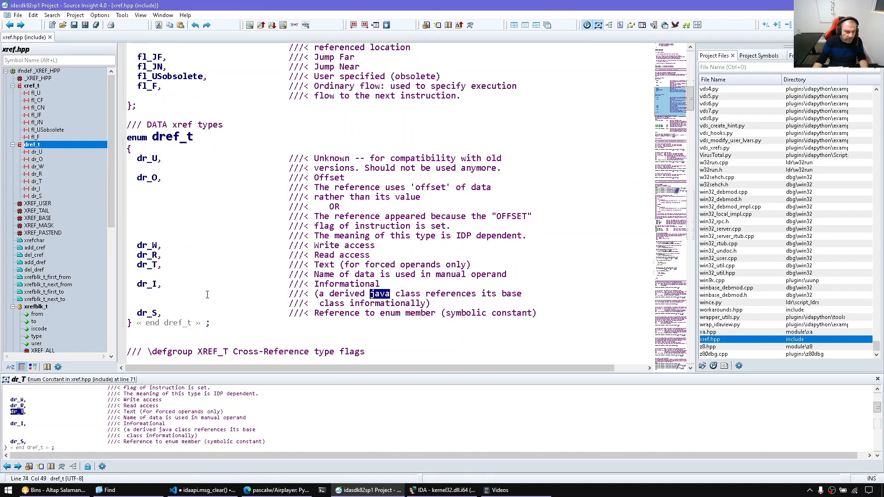
{"action": "double_click", "coordinate": [149, 284]}
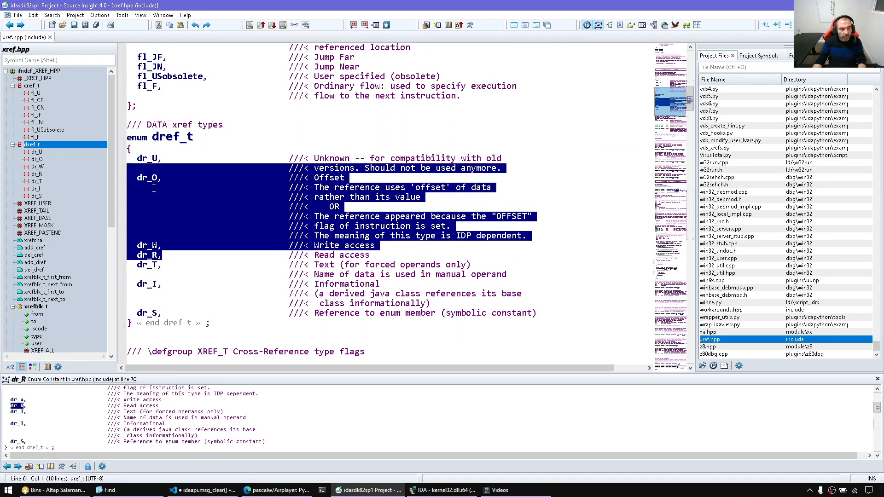
{"action": "scroll", "scroll_direction": "up", "scroll_amount": 3}
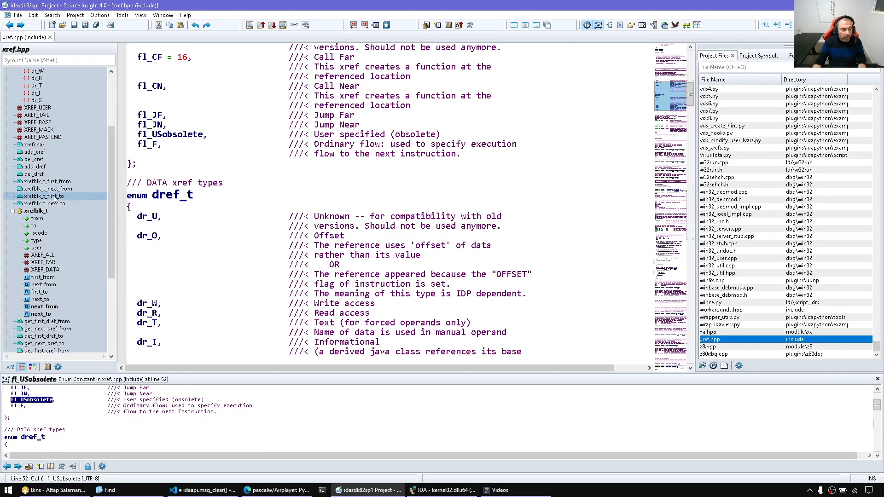
- View the add_cref, del_dref and del_cref prototypes in xref.hpp
{"action": "left_click", "coordinate": [34, 152]}
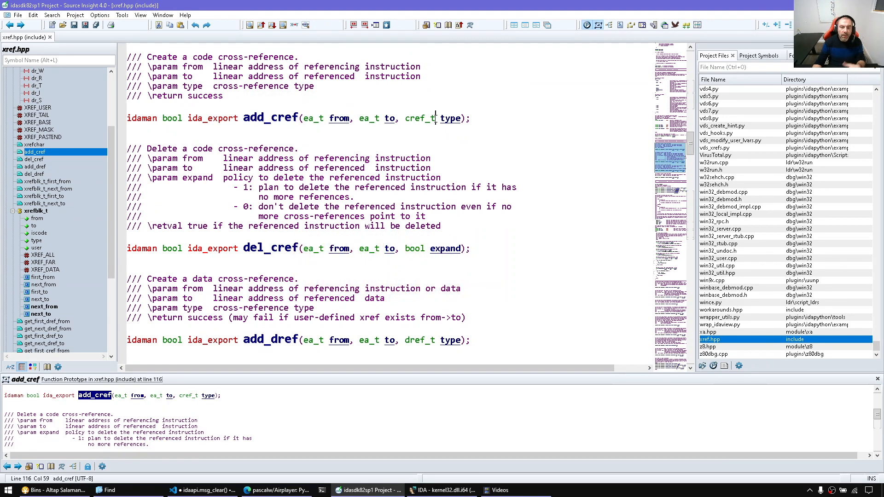
{"action": "left_click", "coordinate": [274, 186]}
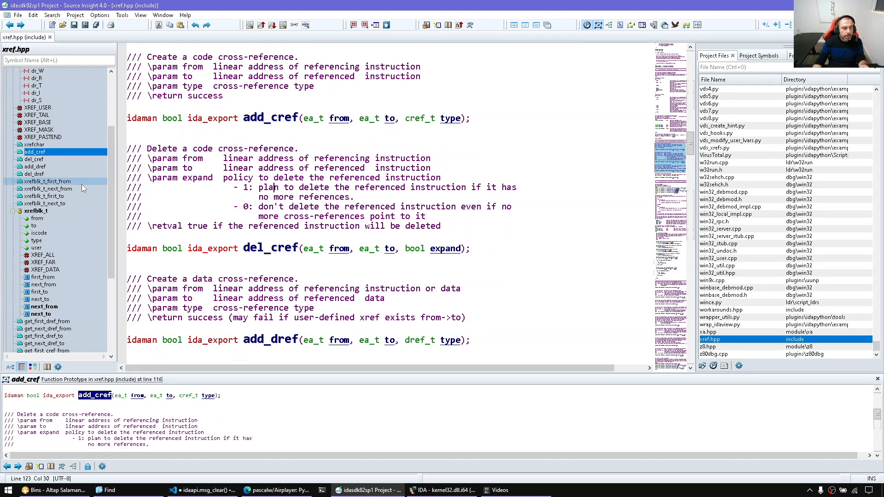
{"action": "left_click", "coordinate": [33, 174]}
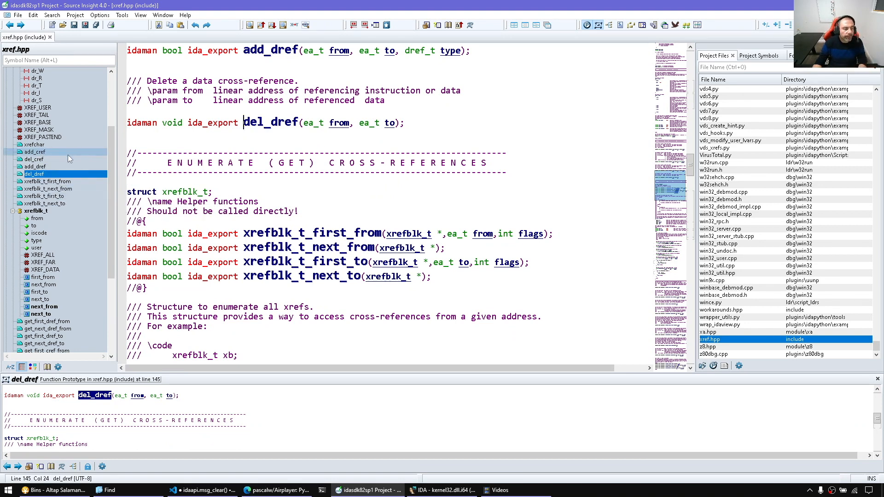
{"action": "left_click", "coordinate": [33, 159]}
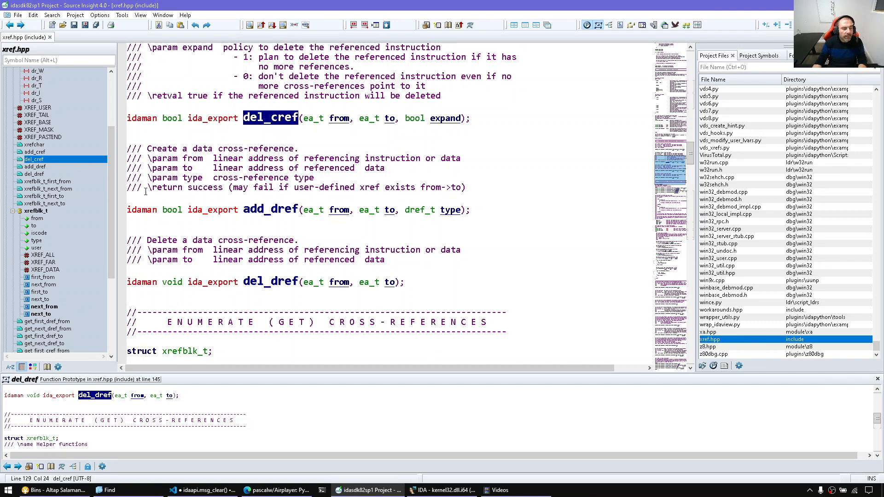
{"action": "left_click", "coordinate": [36, 210]}
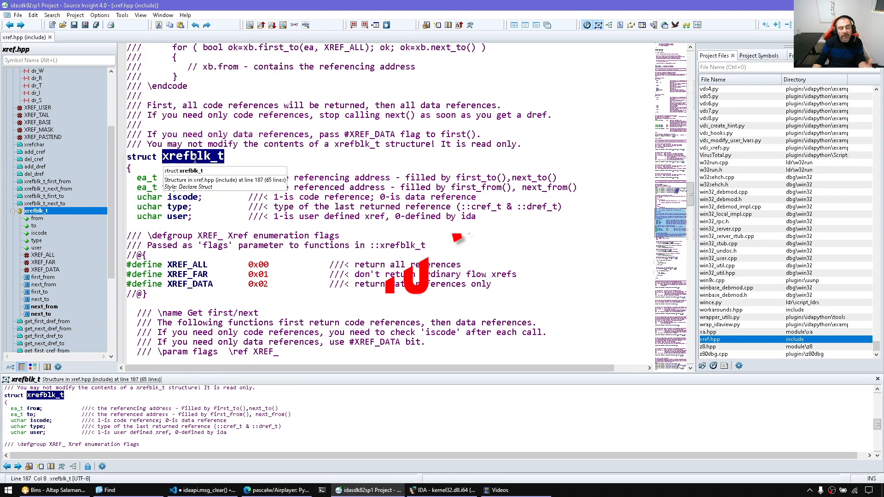
- Inspect the xrefblk_t example loops iterating references from and to an address
{"action": "scroll", "scroll_direction": "up", "scroll_amount": 3}
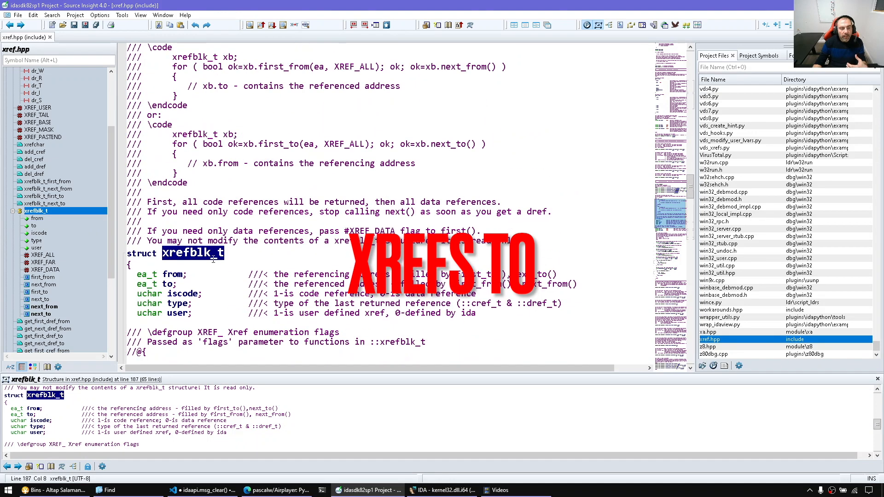
{"action": "scroll", "scroll_direction": "up", "scroll_amount": 3}
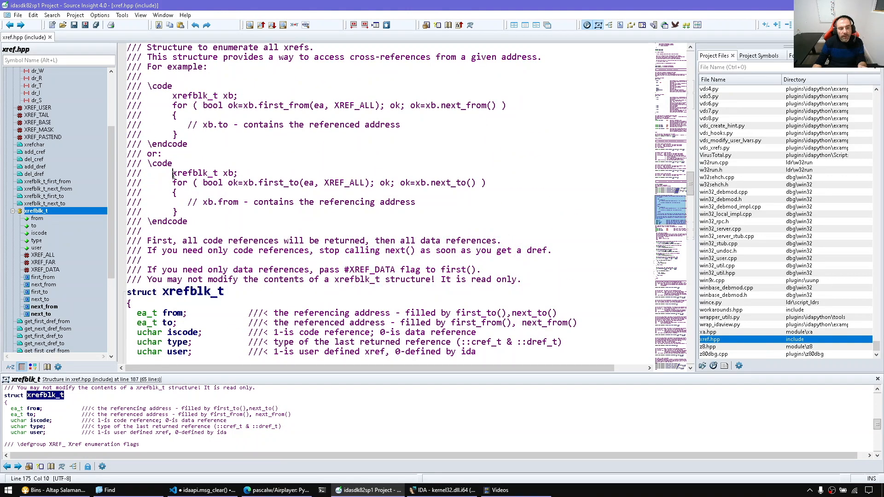
{"action": "left_click", "coordinate": [262, 192]}
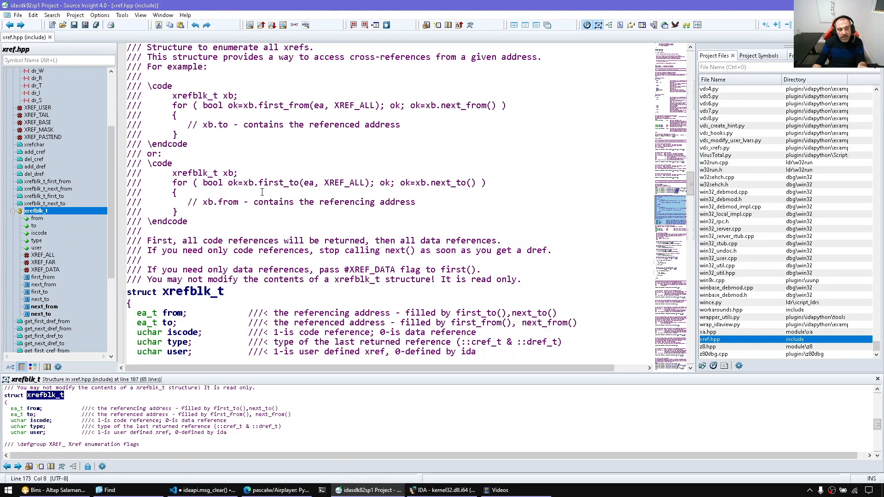
{"action": "double_click", "coordinate": [276, 183]}
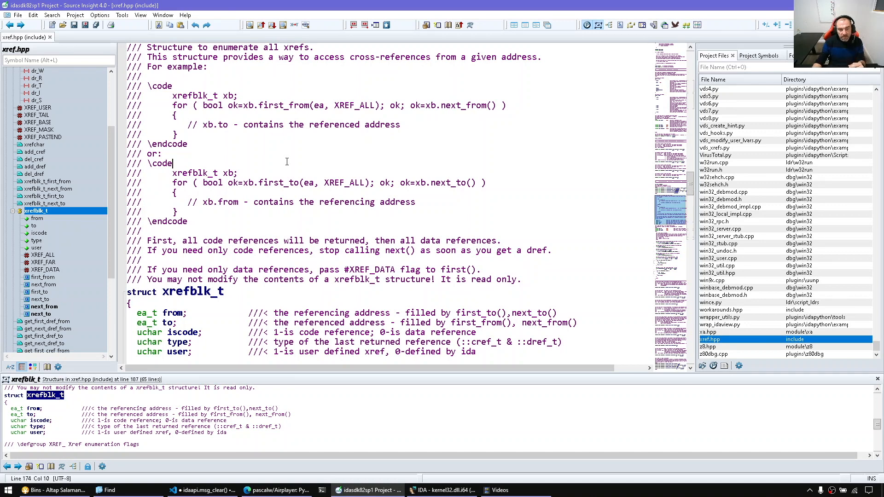
{"action": "mouse_move", "coordinate": [362, 276]}
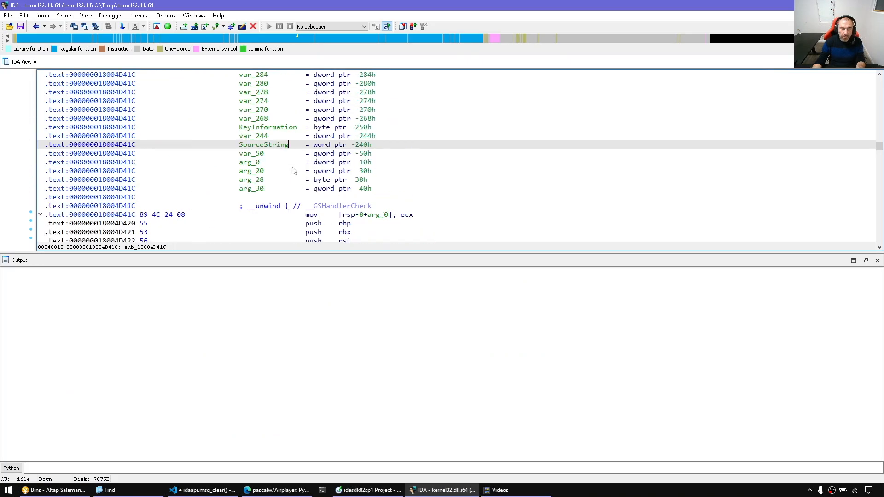
- Rename the function at 18004D41C from sub_18004D41C to f4
{"action": "scroll", "scroll_direction": "up", "scroll_amount": 3}
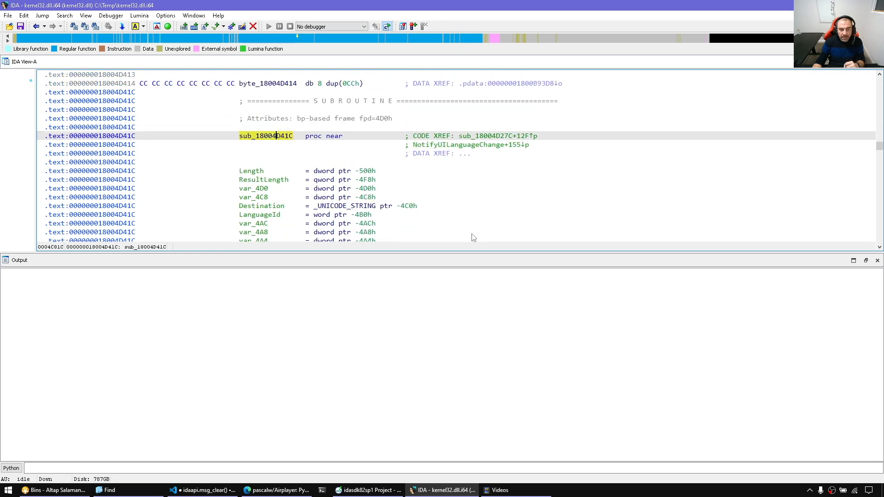
{"action": "mouse_move", "coordinate": [283, 153]}
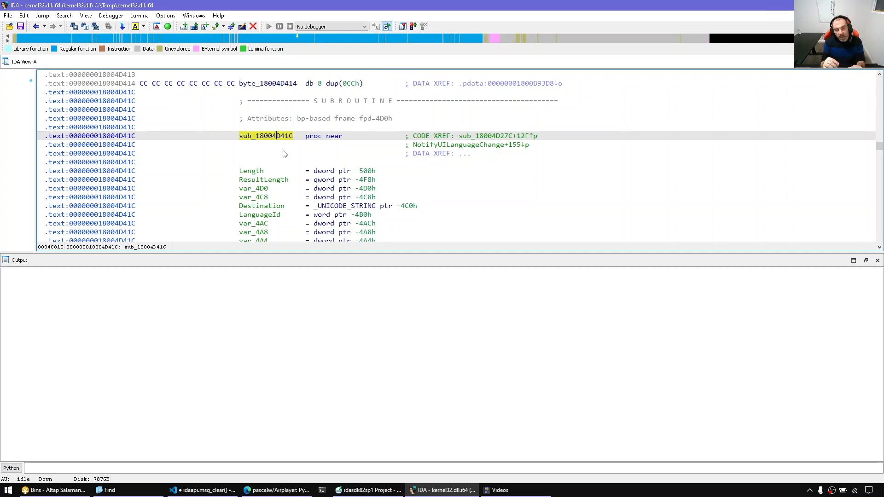
{"action": "key", "text": "n"}
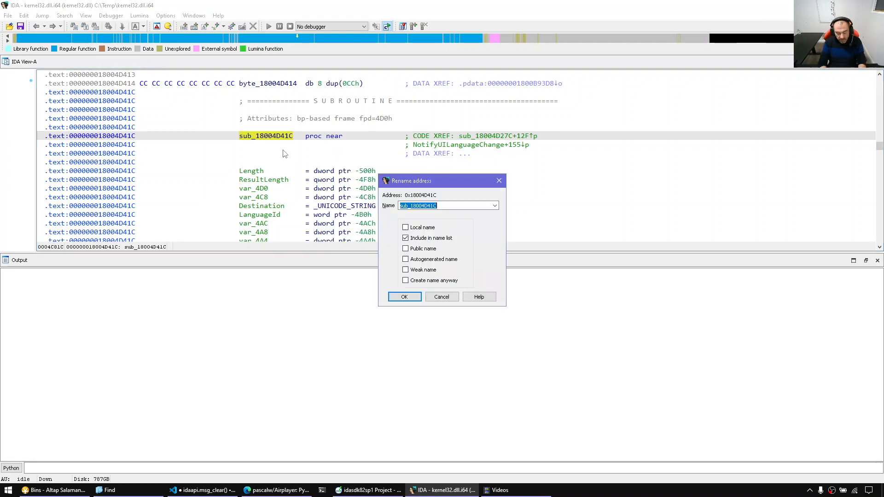
{"action": "left_click", "coordinate": [404, 297]}
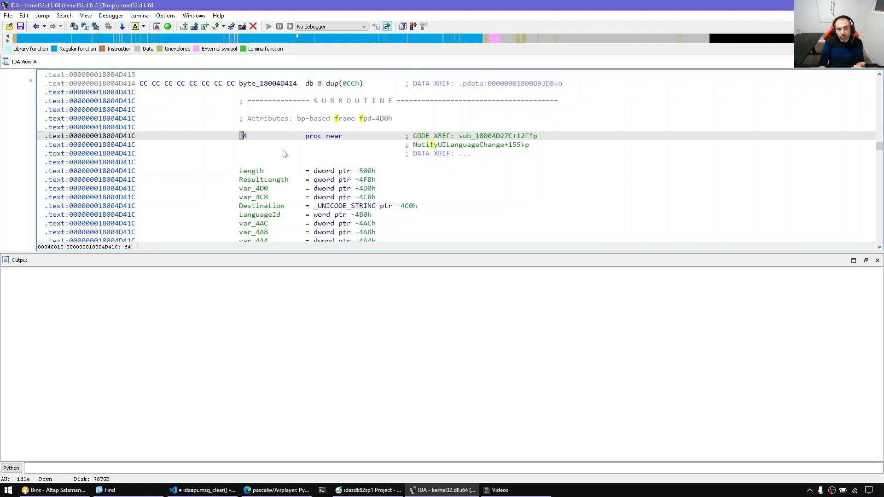
{"action": "left_click", "coordinate": [367, 490]}
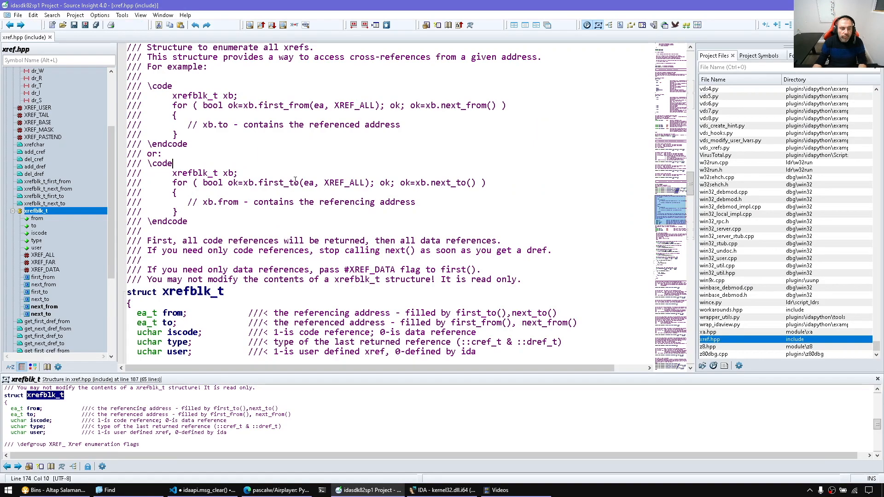
{"action": "double_click", "coordinate": [277, 182]}
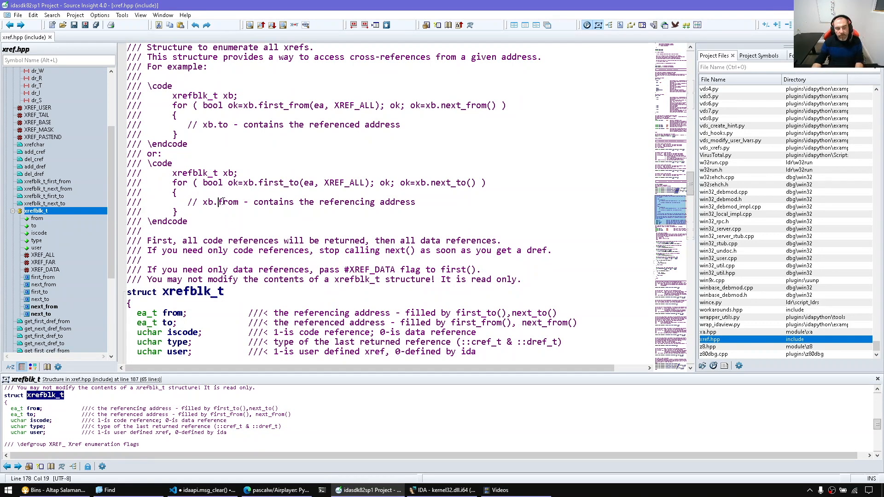
{"action": "double_click", "coordinate": [207, 201]}
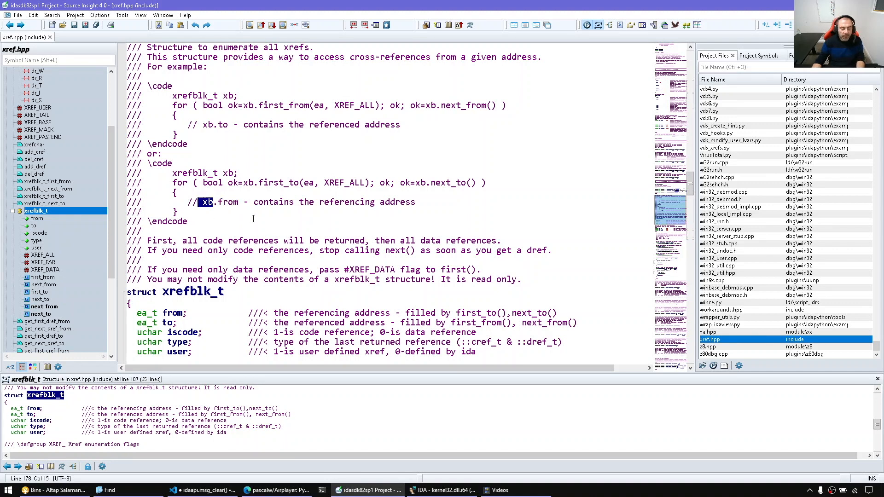
{"action": "left_click", "coordinate": [251, 182]}
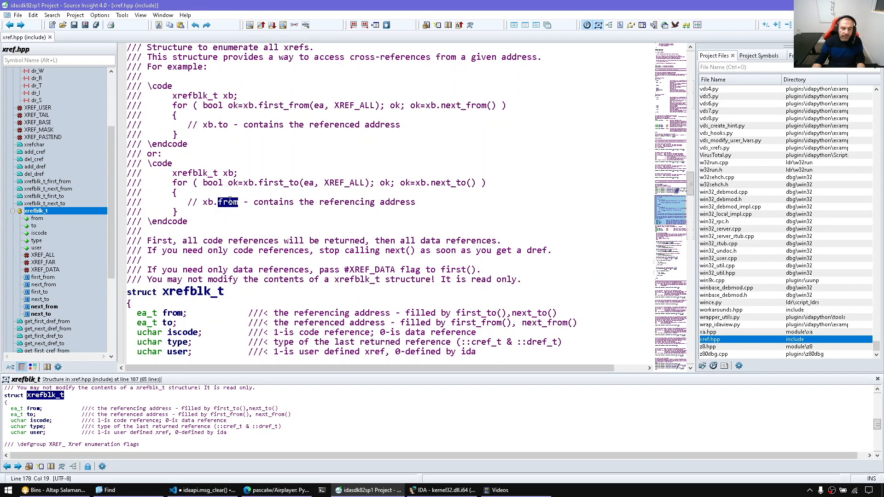
{"action": "left_click", "coordinate": [441, 489]}
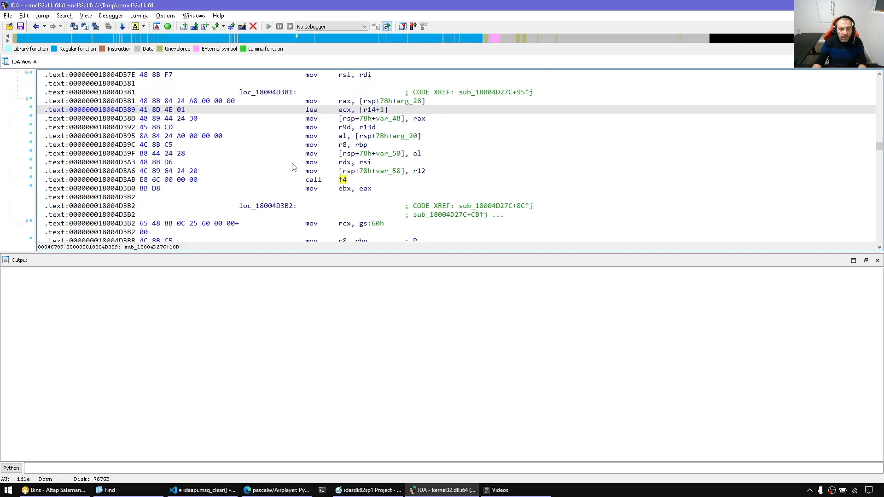
{"action": "left_click", "coordinate": [130, 171]}
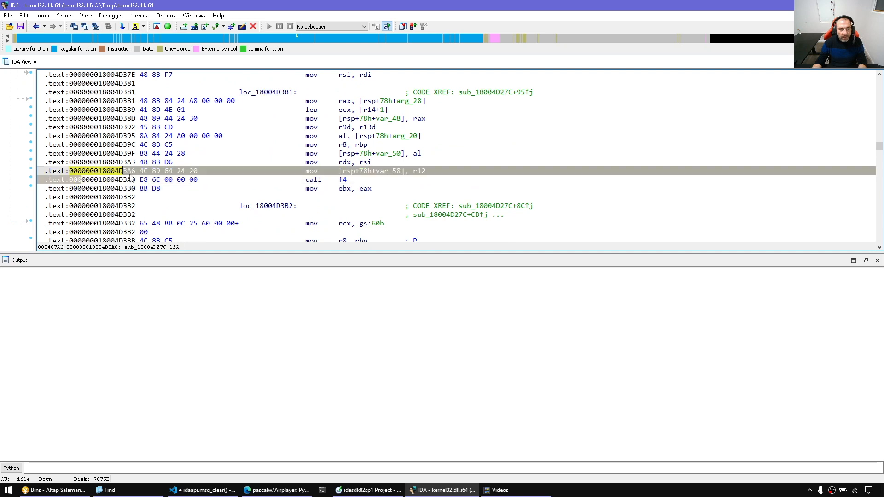
{"action": "left_click", "coordinate": [91, 197]}
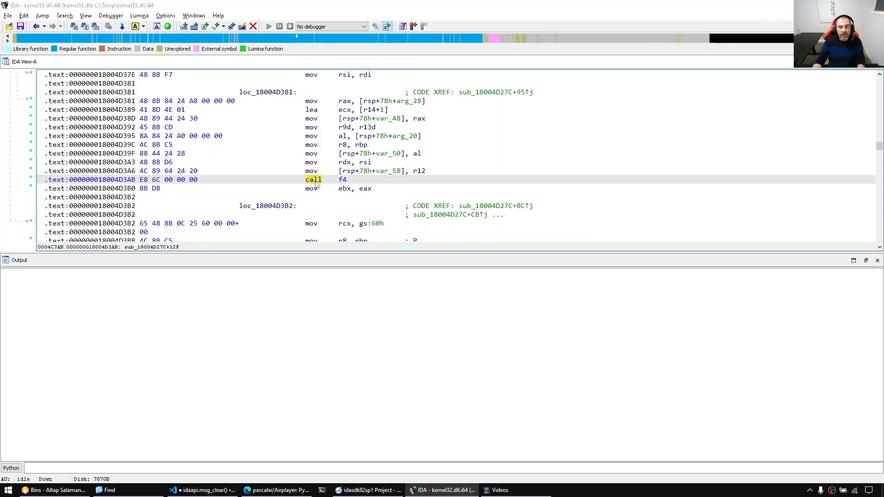
{"action": "left_click", "coordinate": [367, 490]}
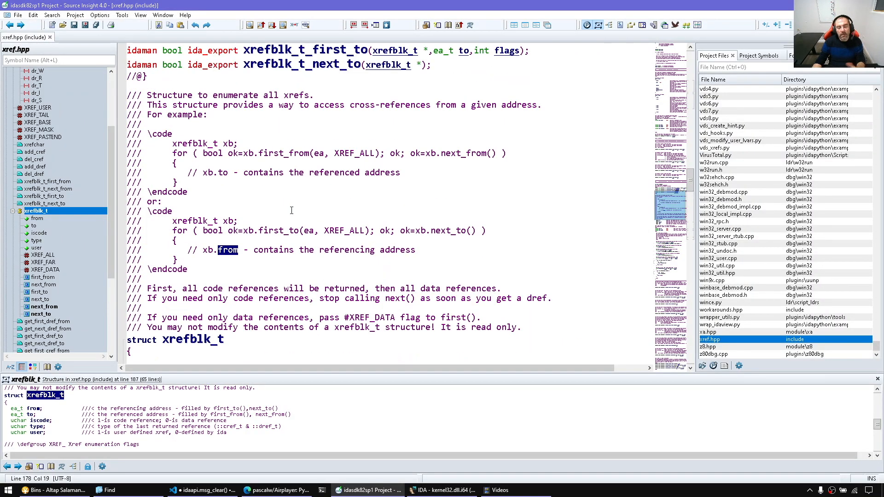
{"action": "double_click", "coordinate": [283, 153]}
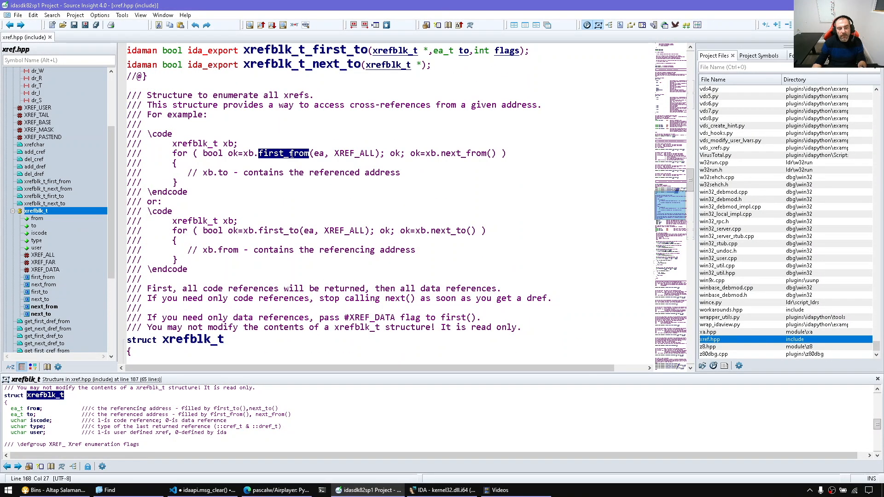
{"action": "mouse_move", "coordinate": [292, 160]}
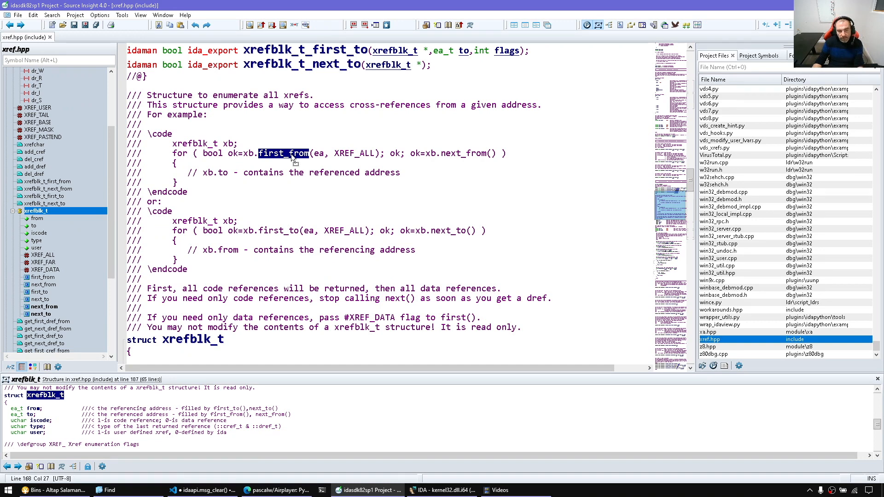
{"action": "left_click", "coordinate": [221, 173]}
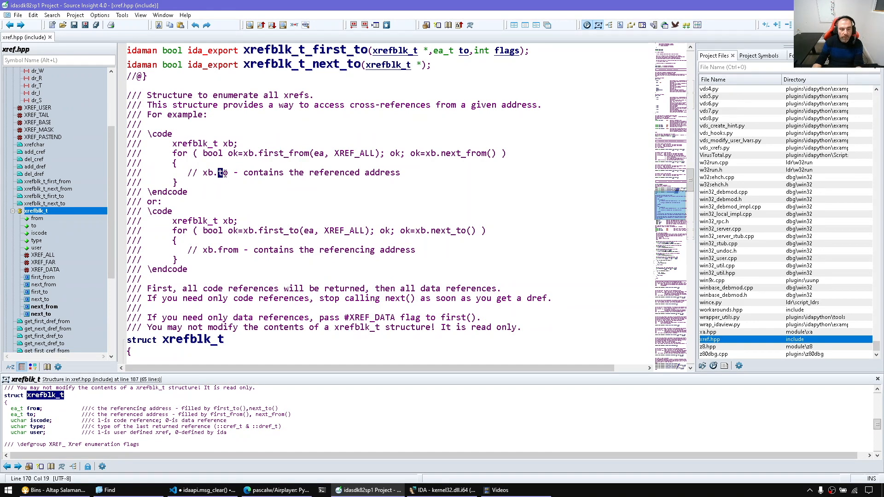
{"action": "left_click", "coordinate": [238, 148]}
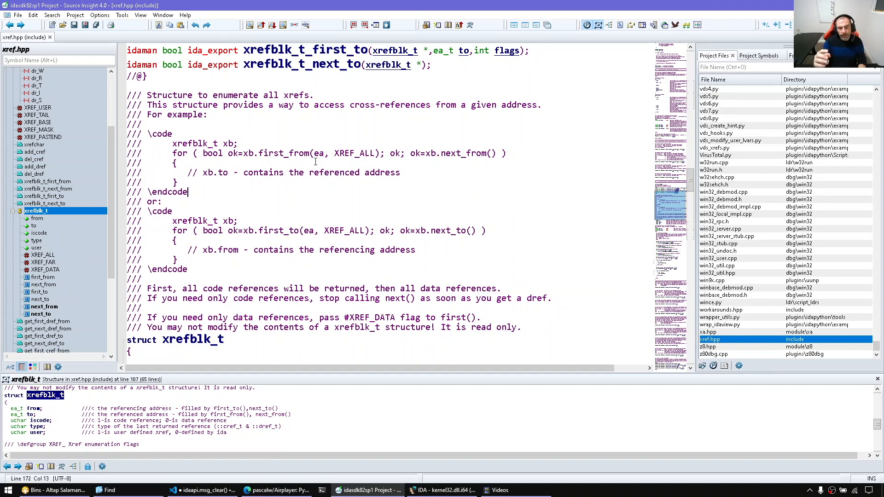
{"action": "key", "text": "alt+tab"}
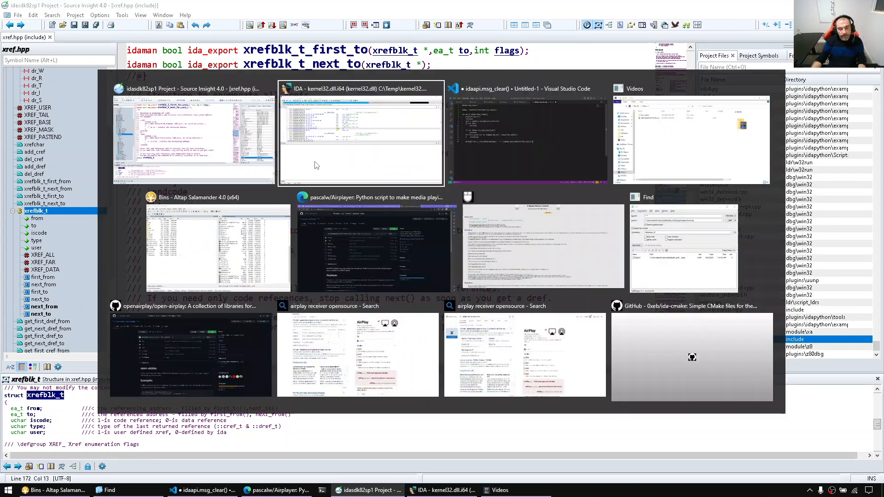
- From the database start, find all occurrences of the text 'switch' in kernel32
{"action": "left_click", "coordinate": [361, 138]}
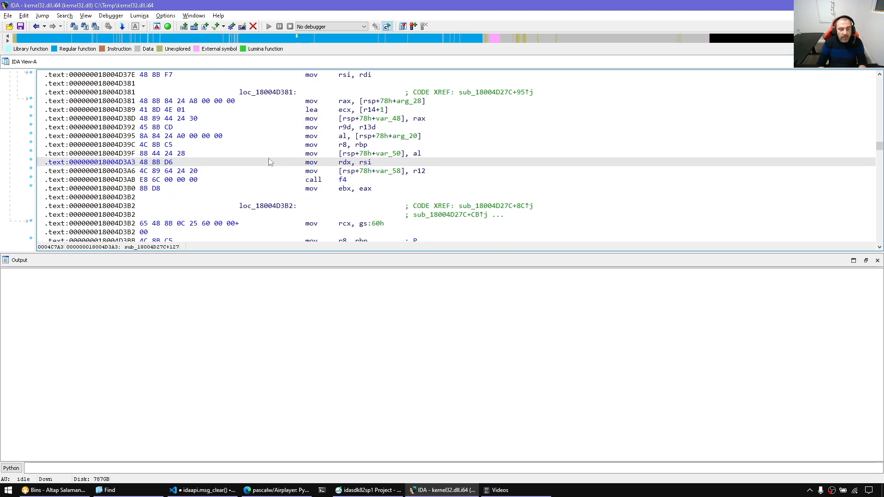
{"action": "key", "text": "Ctrl+Home"}
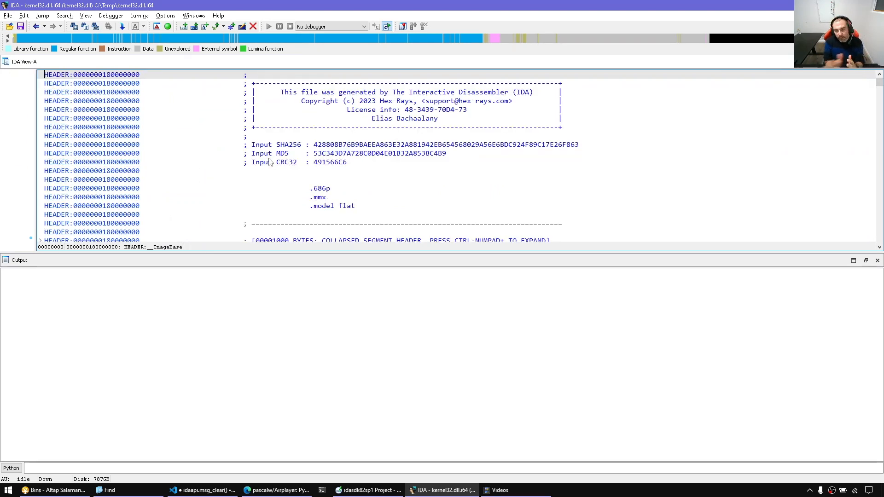
{"action": "left_click", "coordinate": [64, 15]}
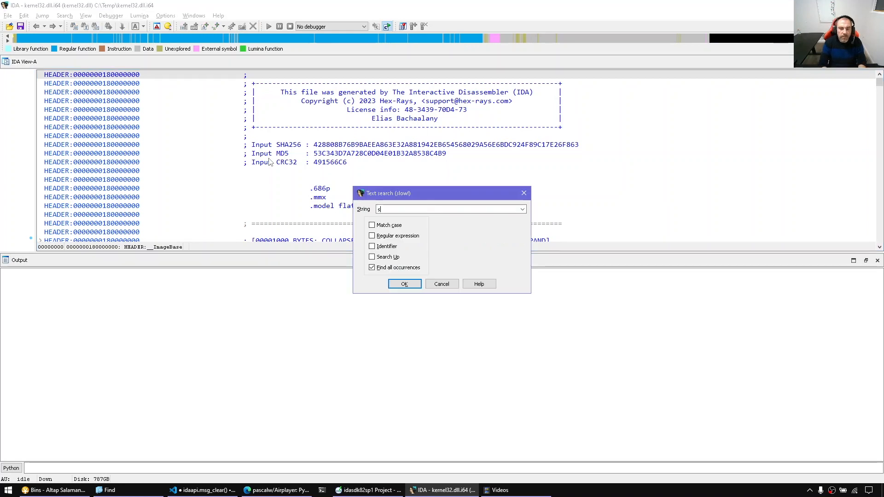
{"action": "left_click", "coordinate": [404, 284]}
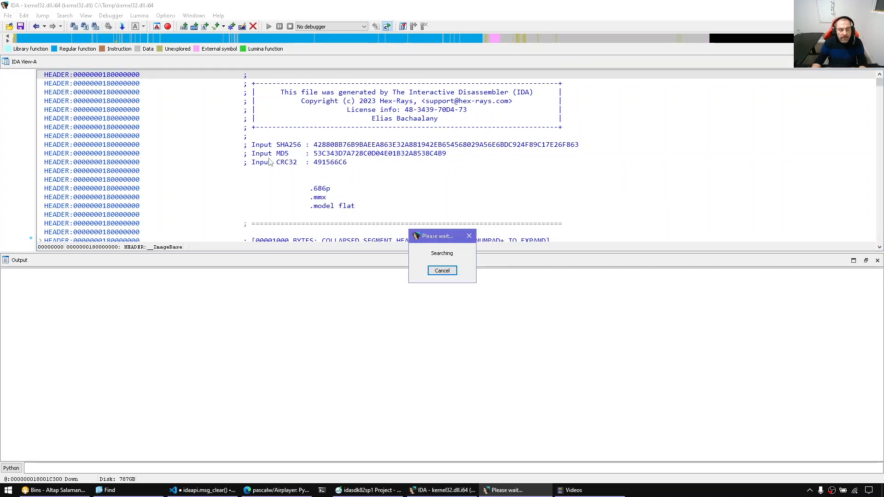
{"action": "mouse_move", "coordinate": [160, 211]}
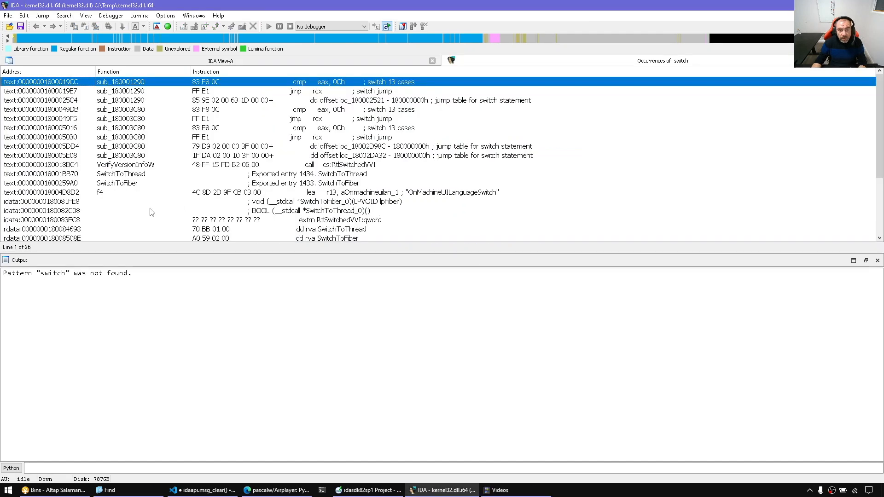
{"action": "mouse_move", "coordinate": [276, 193]}
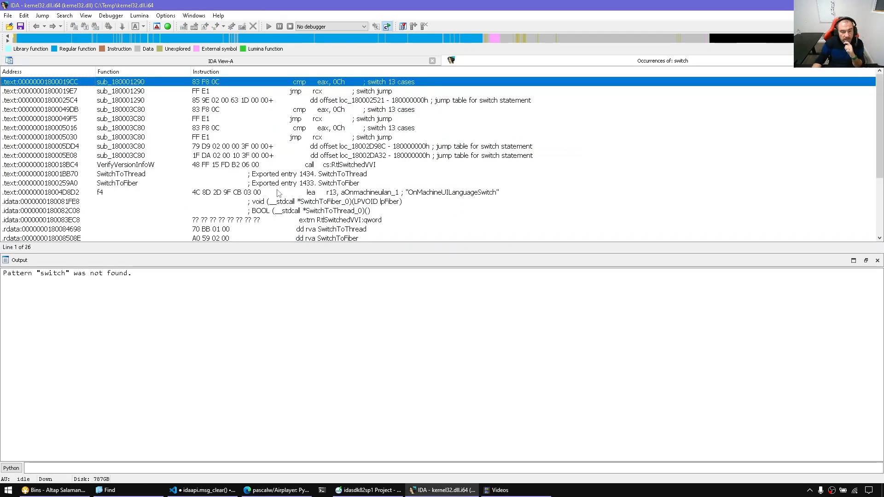
{"action": "mouse_move", "coordinate": [336, 139]}
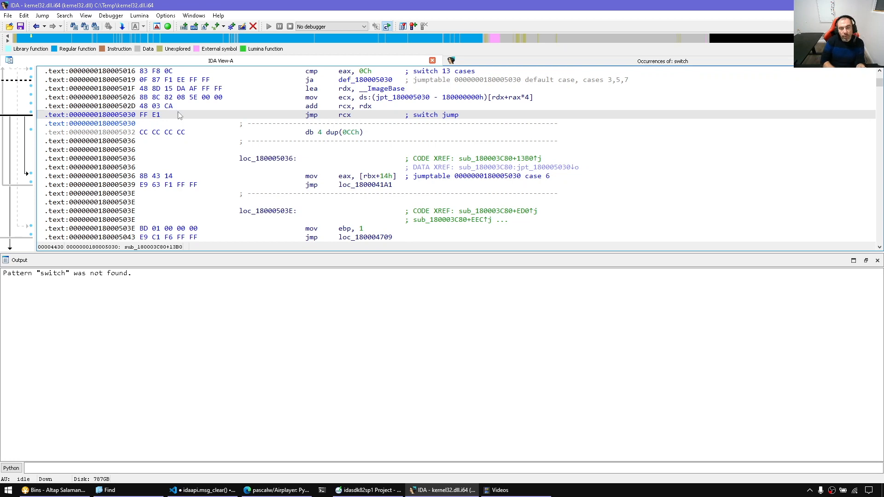
{"action": "mouse_move", "coordinate": [324, 115]}
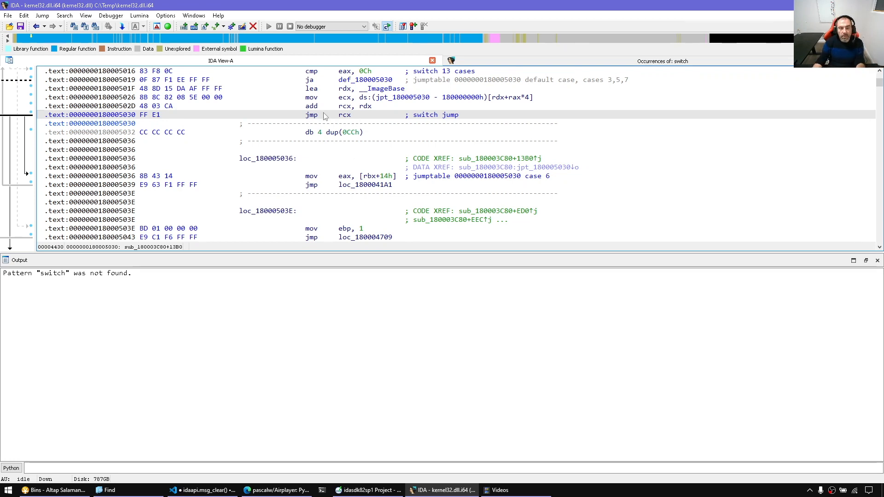
{"action": "mouse_move", "coordinate": [371, 122]}
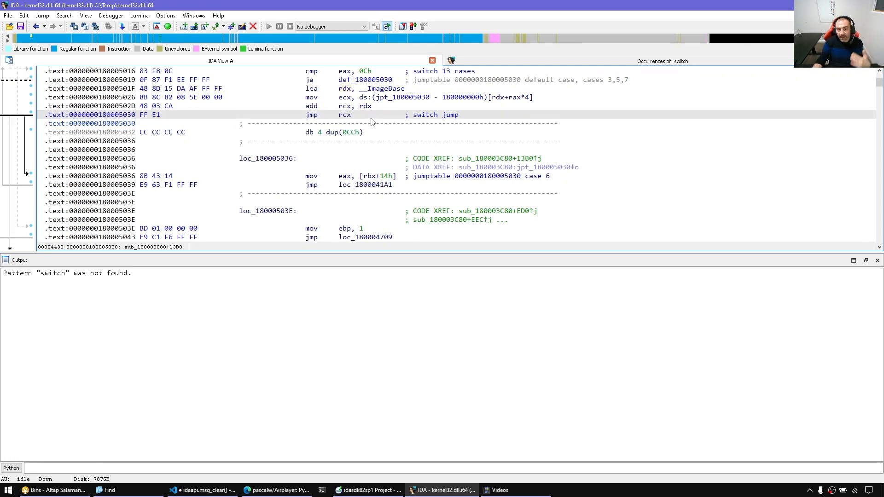
- Go to the jmp rcx switch jump at 180005030 and highlight rcx
{"action": "scroll", "scroll_direction": "up", "scroll_amount": 3}
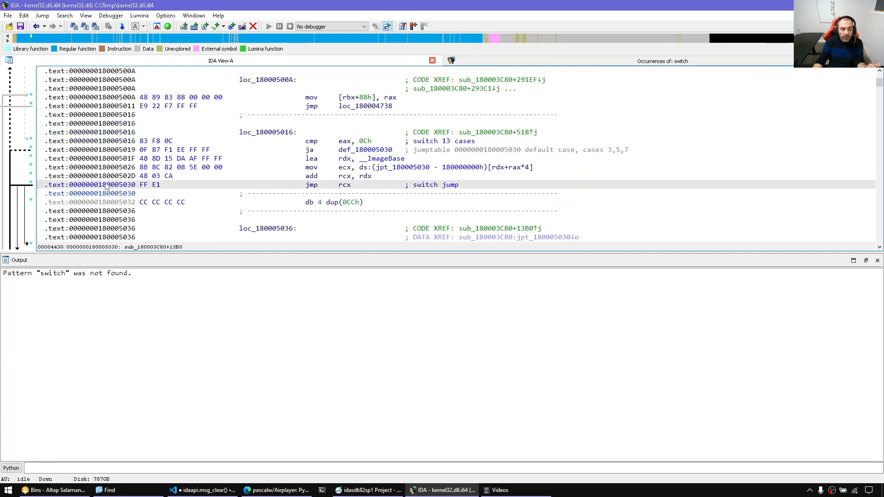
{"action": "mouse_move", "coordinate": [197, 191]}
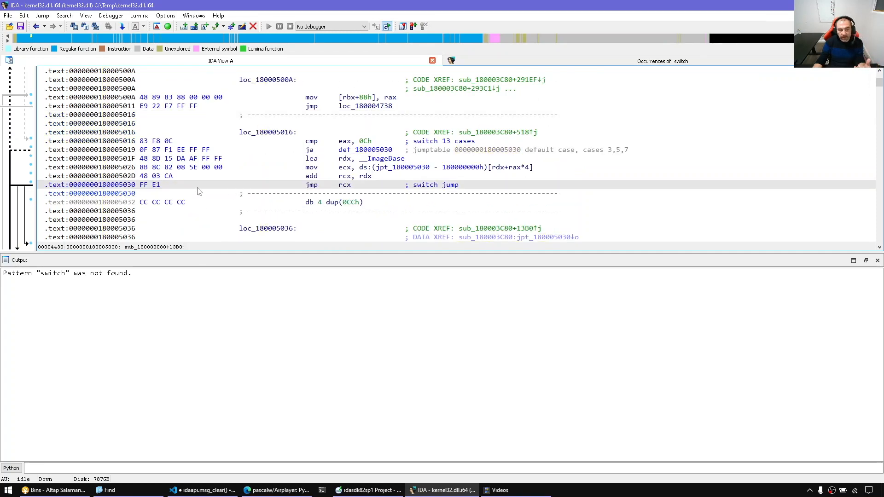
{"action": "left_click", "coordinate": [311, 185]}
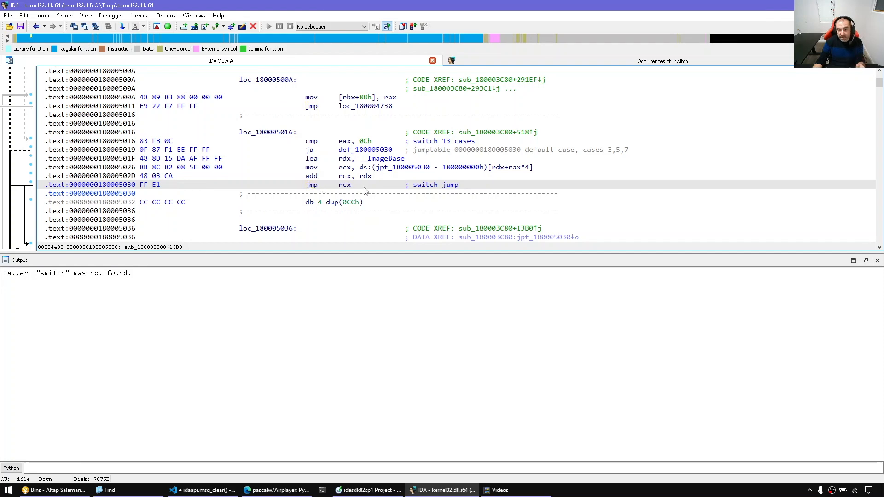
{"action": "left_click", "coordinate": [345, 184]}
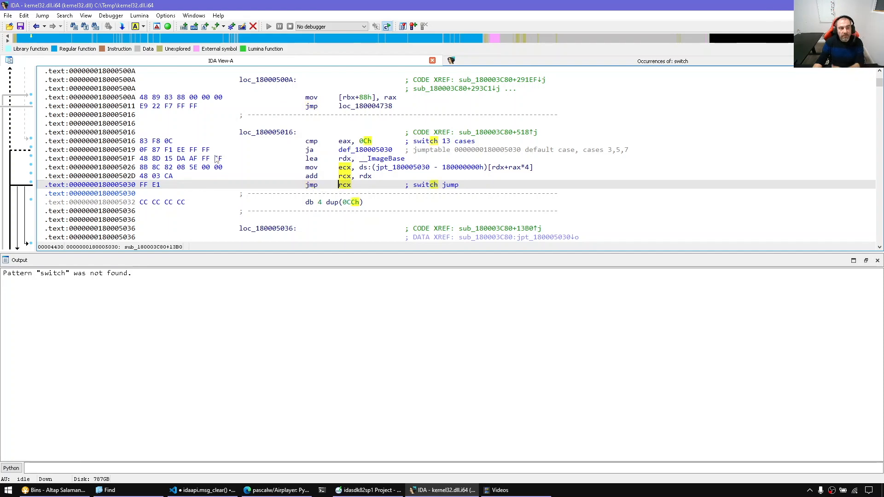
{"action": "mouse_move", "coordinate": [397, 189]}
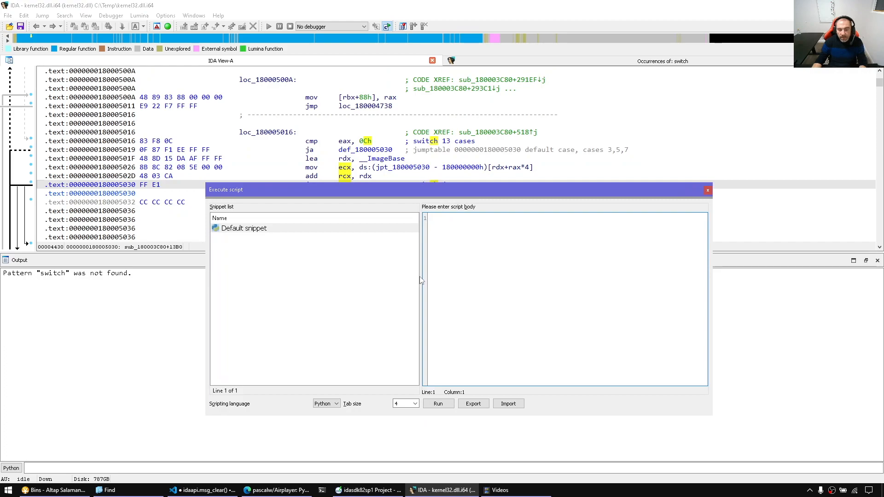
- Read the XrefsFrom and XrefsTo definitions in idautils.py, then return to IDA's script editor
{"action": "left_click", "coordinate": [201, 490]}
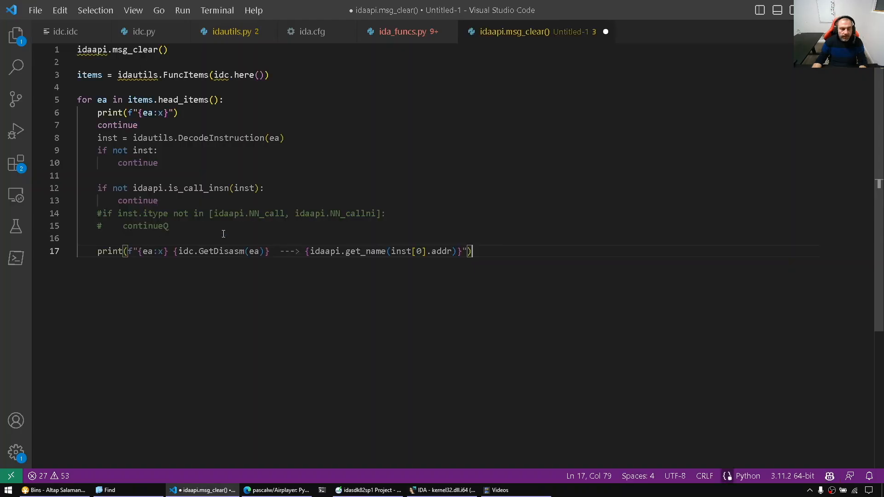
{"action": "left_click", "coordinate": [443, 489]}
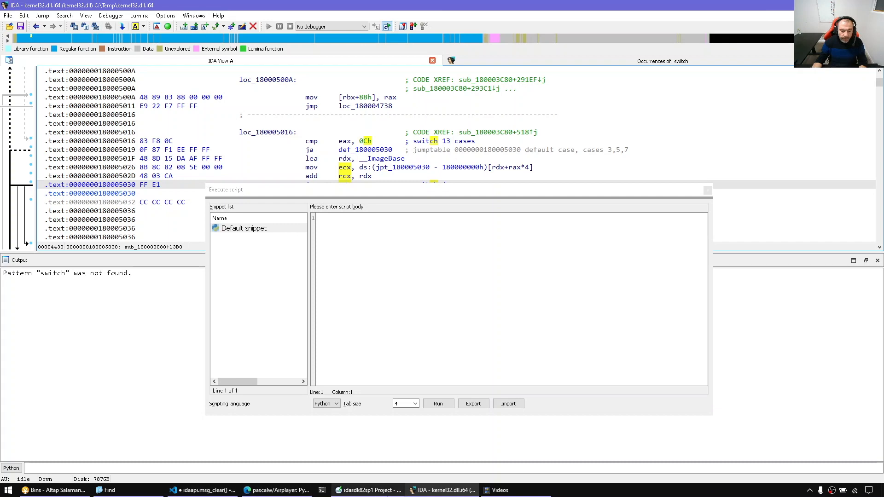
{"action": "left_click", "coordinate": [367, 490]}
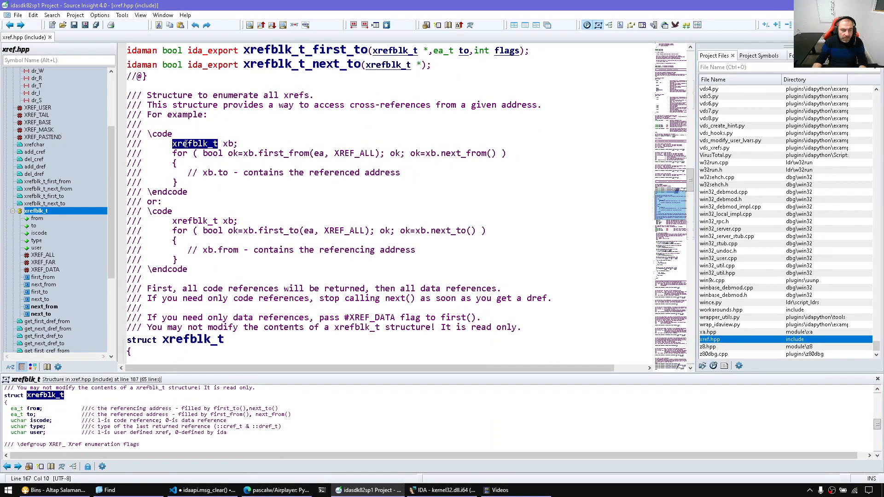
{"action": "left_click", "coordinate": [203, 489]}
{"action": "type", "text": "@xref"}
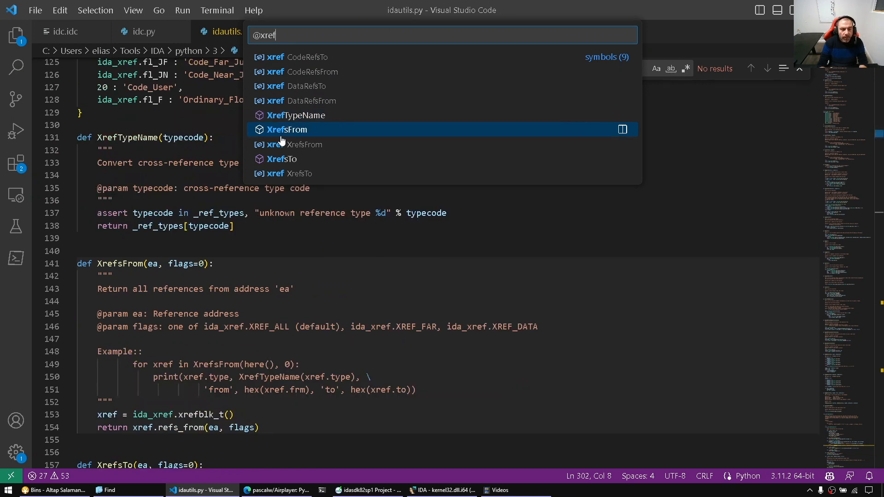
{"action": "left_click", "coordinate": [287, 130]}
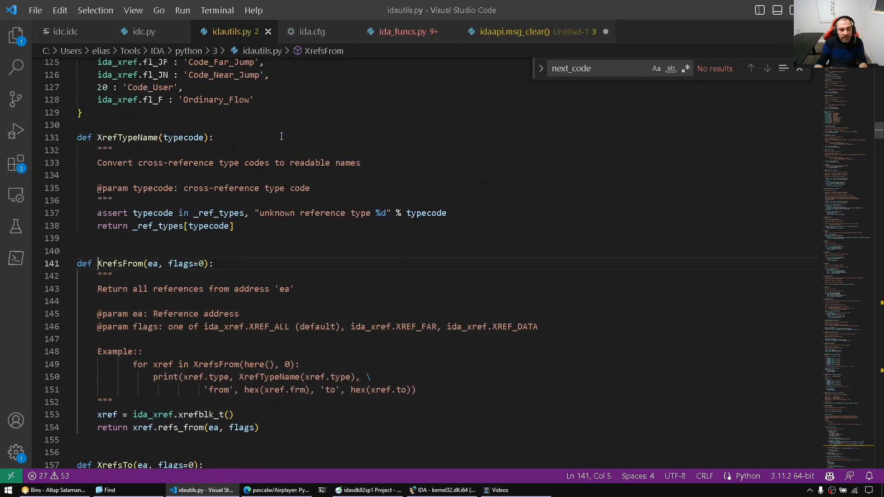
{"action": "left_click", "coordinate": [129, 263]}
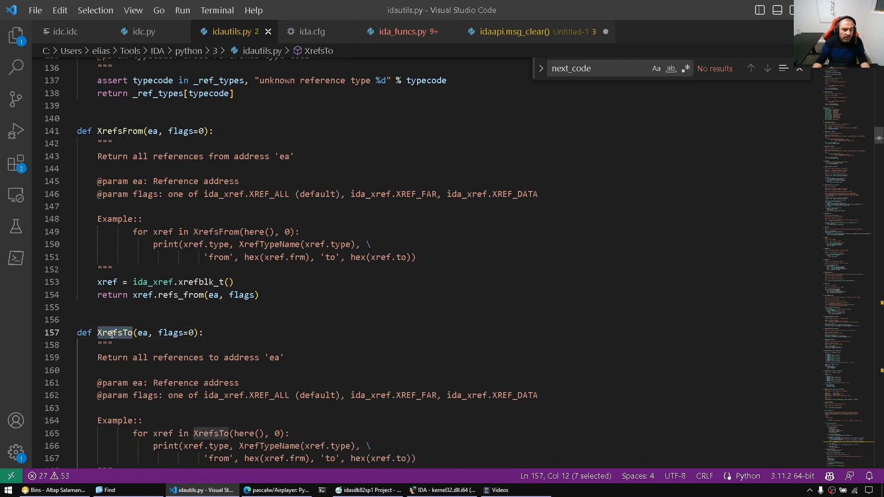
{"action": "scroll", "scroll_direction": "down", "scroll_amount": 3}
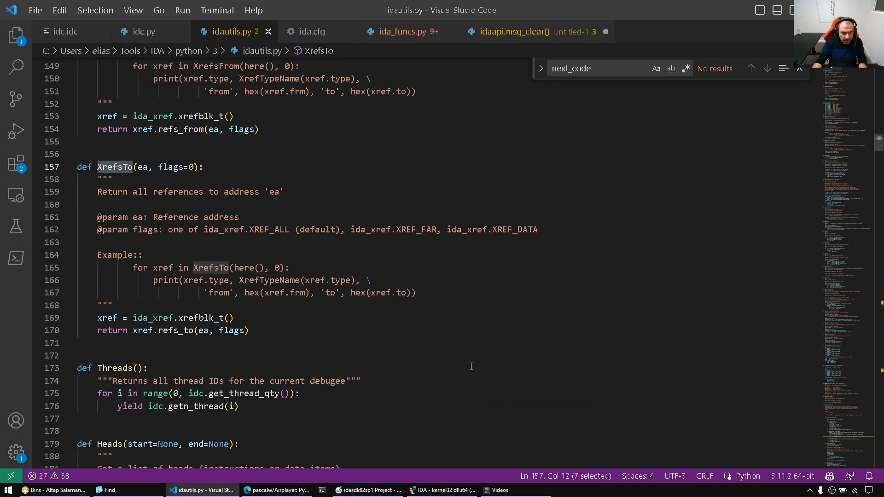
{"action": "left_click", "coordinate": [442, 489]}
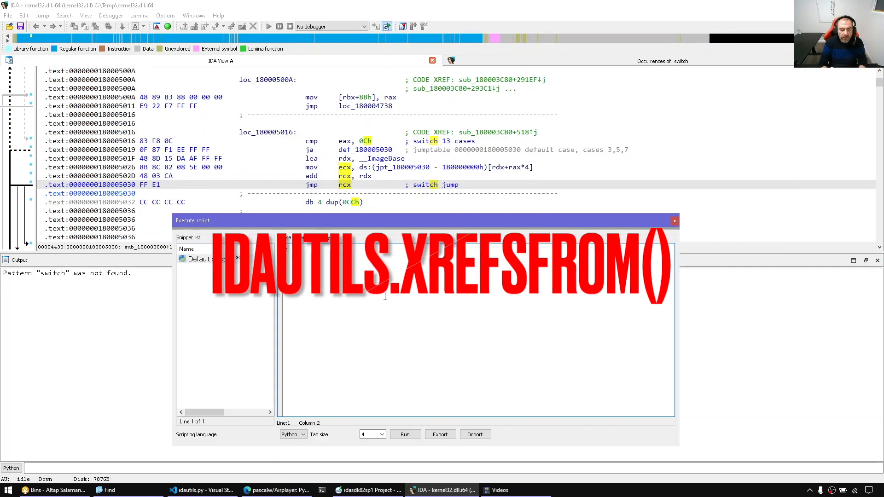
- Write an idautils.XrefsFrom loop over get_screen_ea() printing '--->' per target
{"action": "type", "text": "import idautils"}
{"action": "type", "text": "for x"}
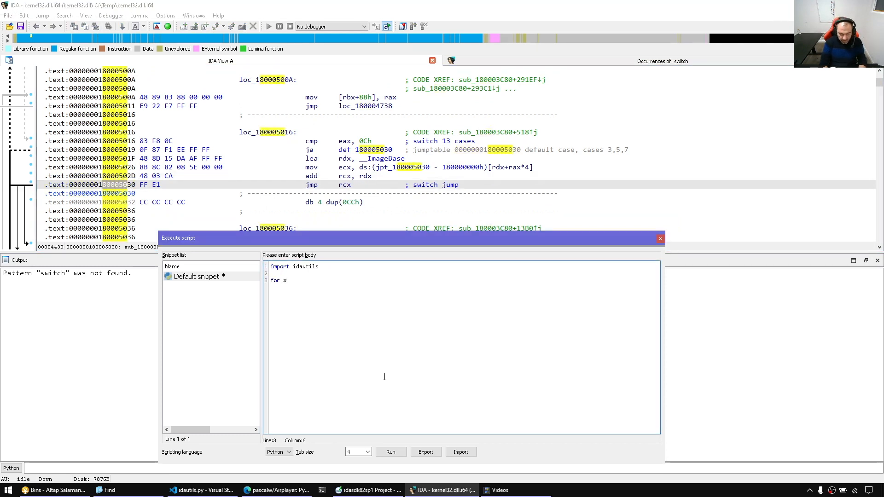
{"action": "type", "text": "b in idautils.XrefsF"}
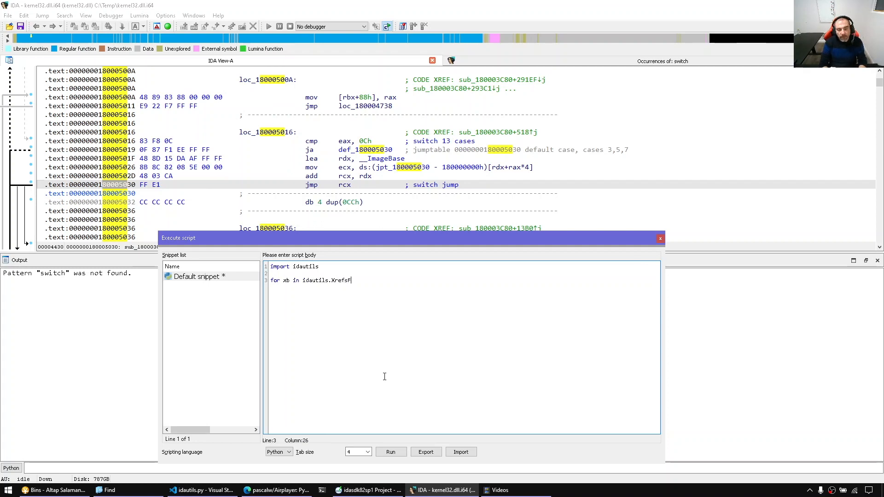
{"action": "type", "text": "rom("}
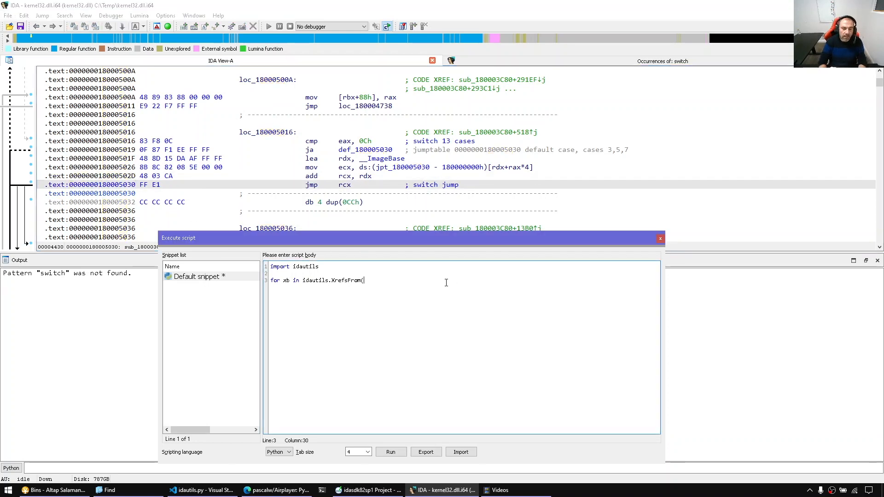
{"action": "type", "text": "idaapi.get"}
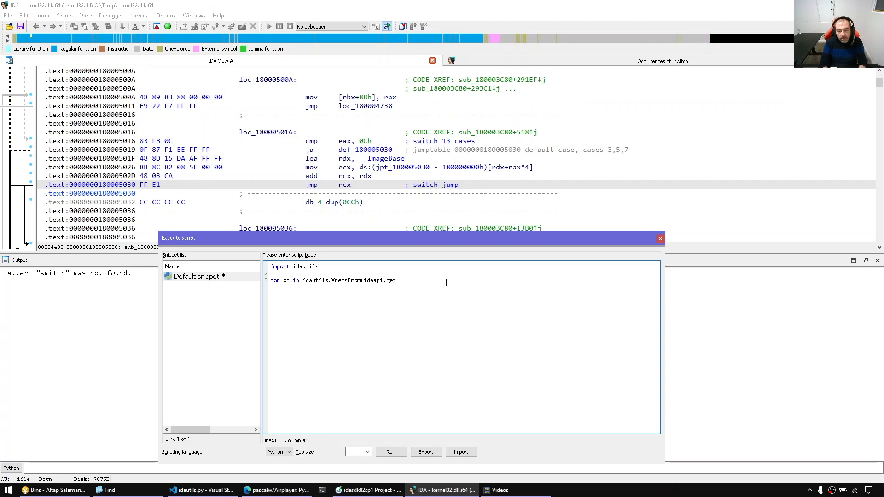
{"action": "type", "text": "_screen_ea()"}
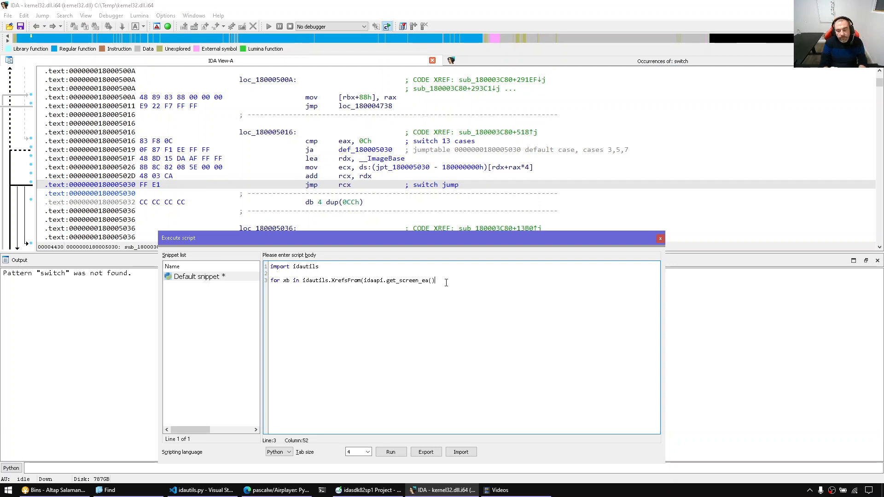
{"action": "type", "text": ":"}
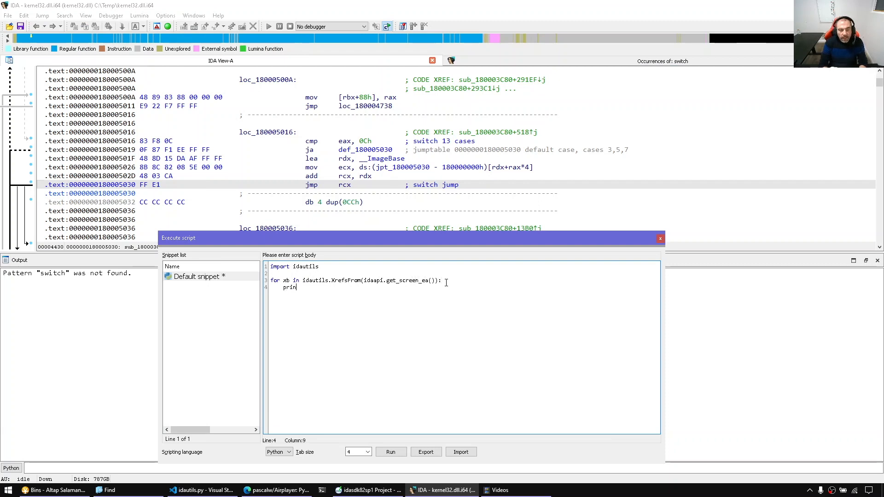
{"action": "type", "text": "t(\""}
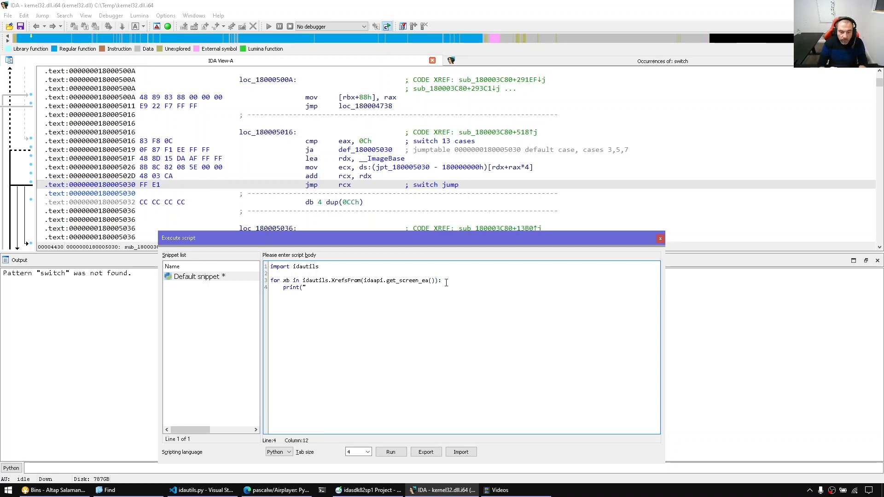
{"action": "type", "text": "---> {xb.to:x"}
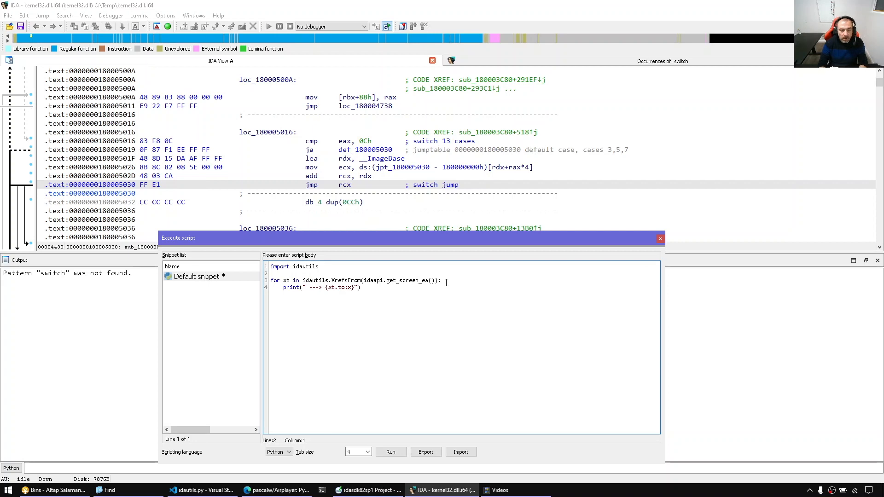
- Change the header message to print 'Address' with the current screen address
{"action": "double_click", "coordinate": [399, 280]}
{"action": "type", "text": "print(\""}
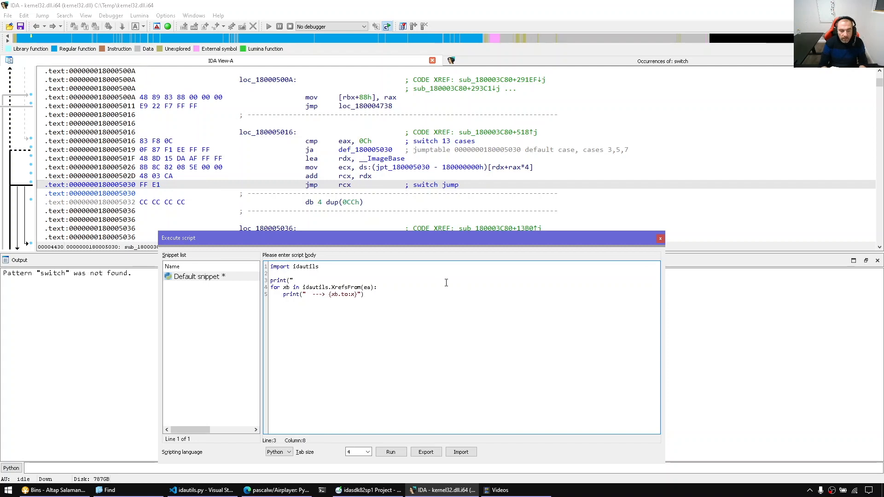
{"action": "type", "text": "Address"}
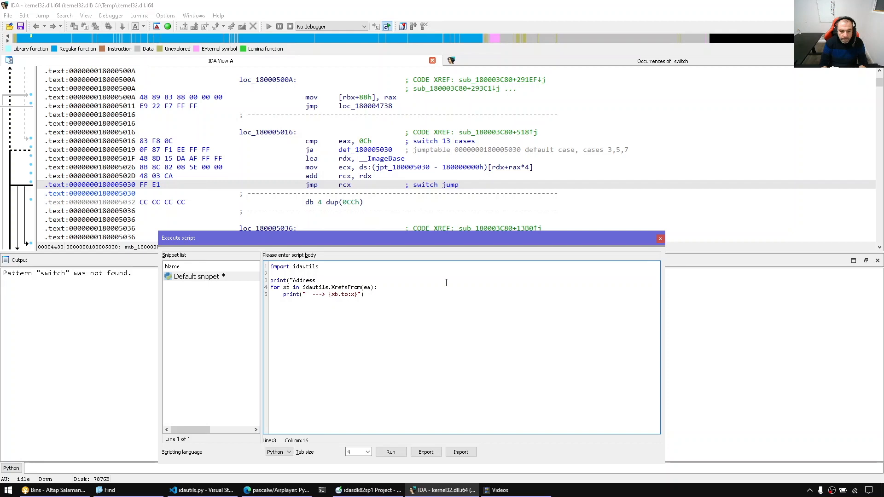
{"action": "type", "text": "{idaapi.get_screen_ea():"}
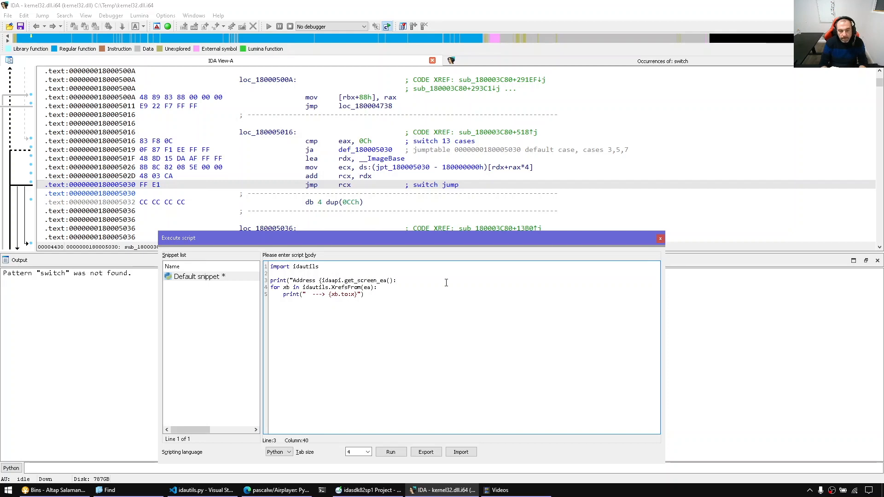
{"action": "double_click", "coordinate": [362, 281]}
{"action": "type", "text": "idaapi.msg_clear"}
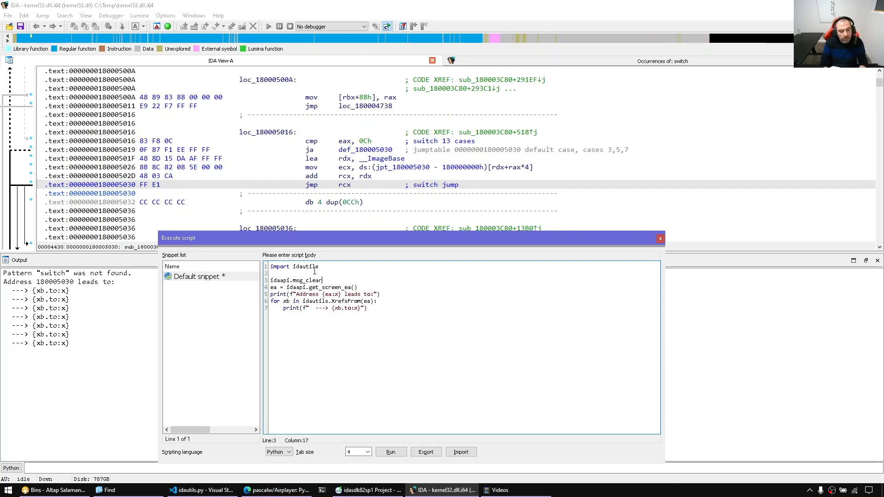
- Run the script to print the seven targets and save the snippet as 'xrefs-from'
{"action": "left_click", "coordinate": [390, 452]}
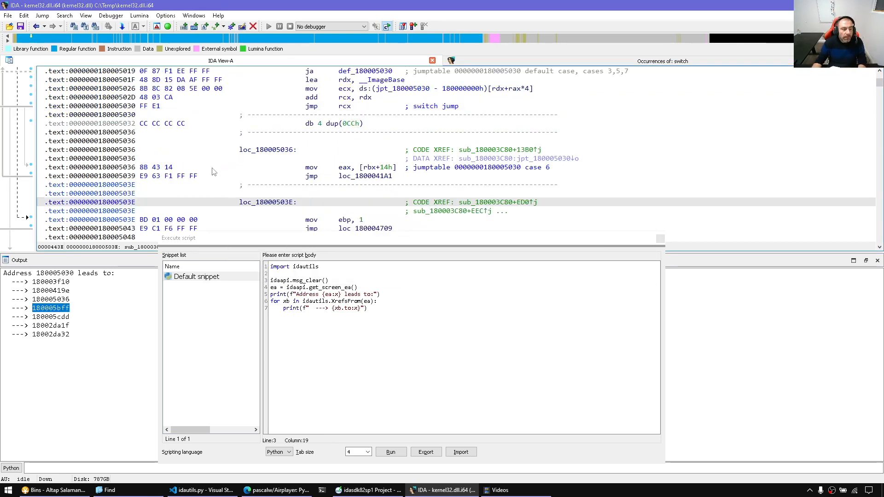
{"action": "left_click", "coordinate": [196, 276]}
{"action": "type", "text": "xrefs"}
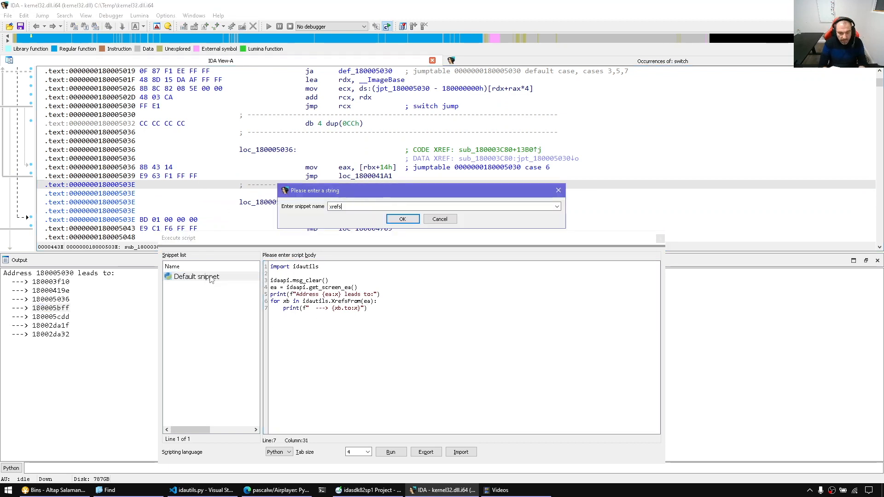
{"action": "left_click", "coordinate": [402, 219]}
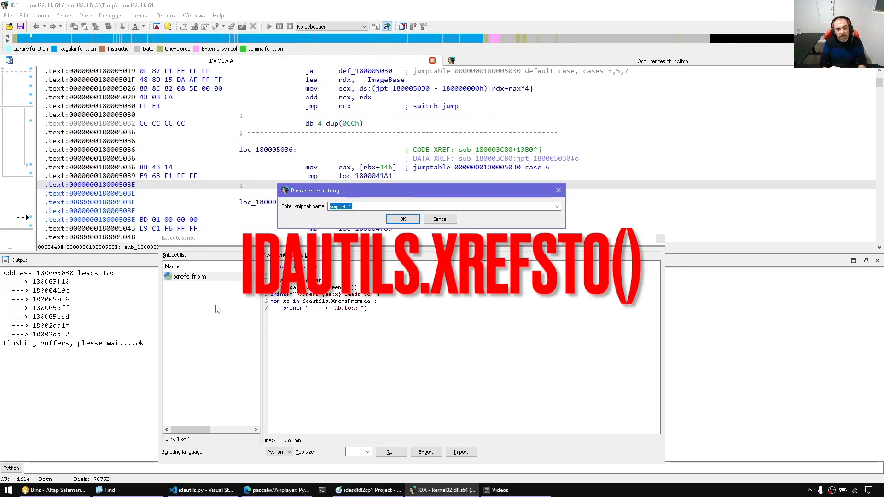
- Confirm the new xrefs-to snippet, review callers, and select sub_180075B20 to rename it f6
{"action": "left_click", "coordinate": [402, 219]}
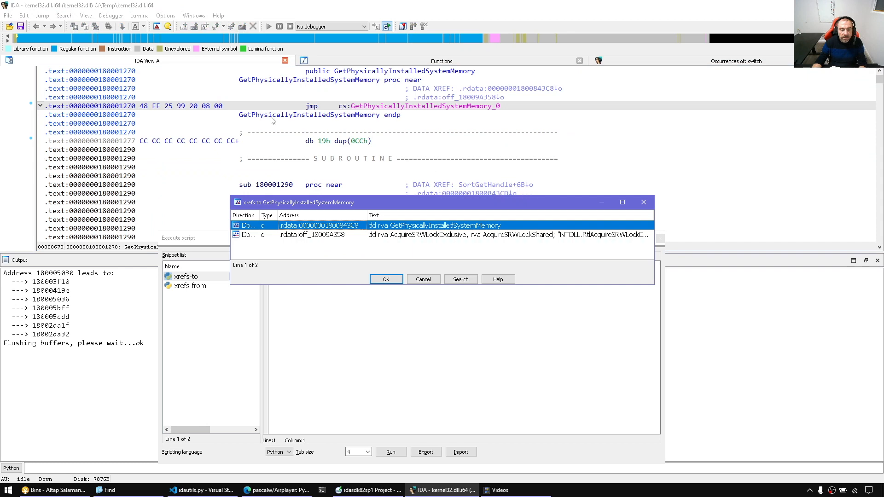
{"action": "left_click", "coordinate": [386, 279]}
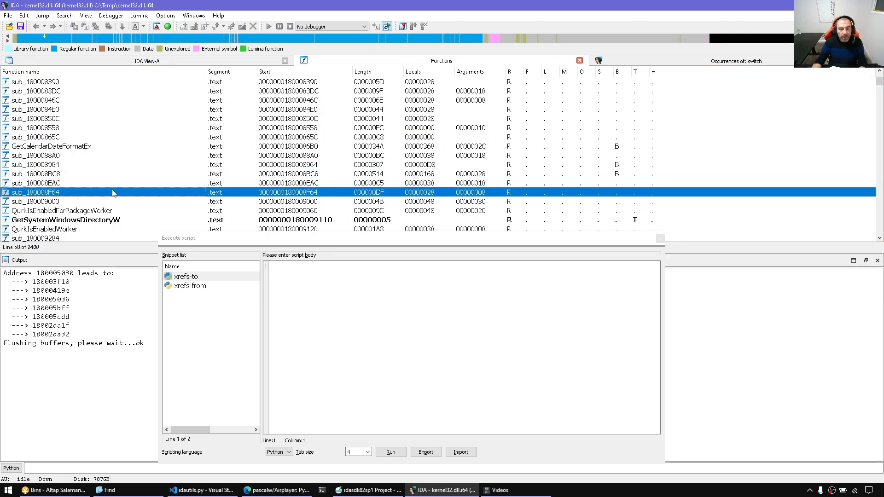
{"action": "scroll", "scroll_direction": "down", "scroll_amount": 3}
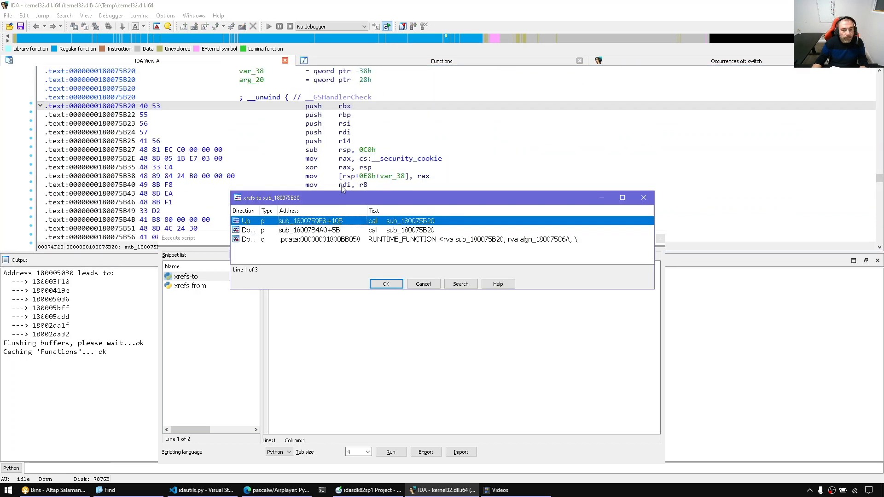
{"action": "left_click", "coordinate": [386, 283]}
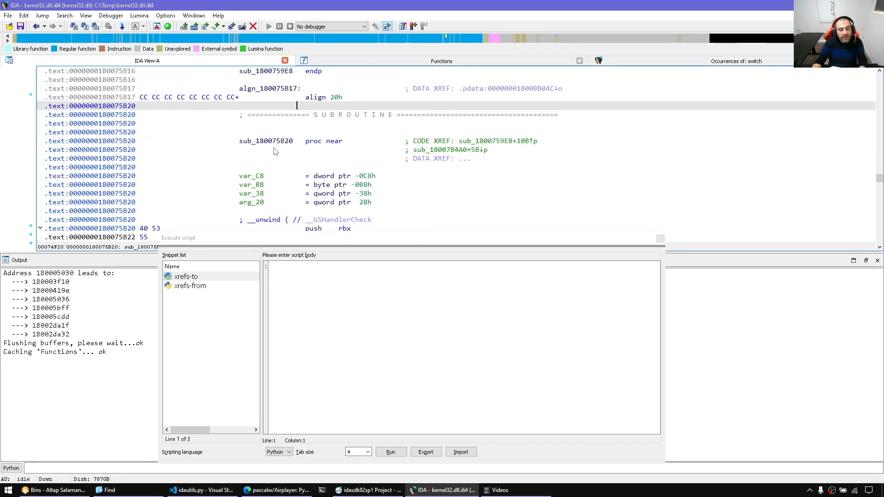
{"action": "left_click", "coordinate": [266, 141]}
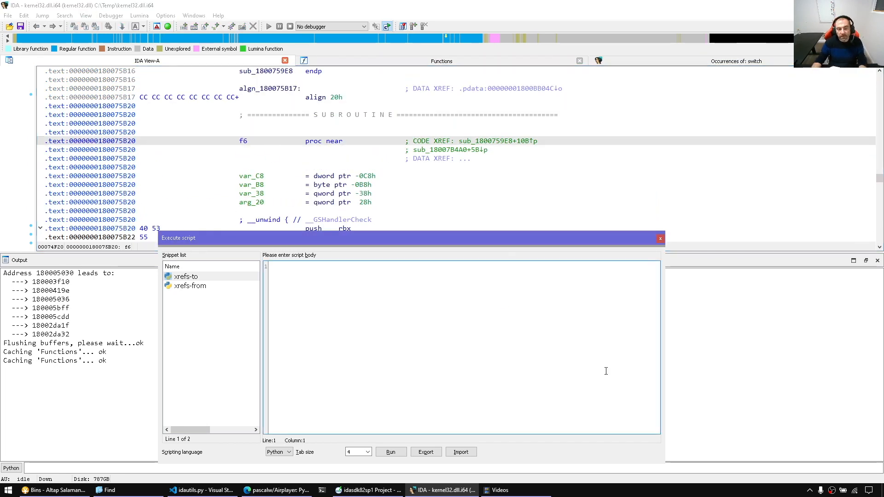
- Change the pasted script's message to 'accessed by:' and print xb.frm from XrefsTo
{"action": "left_click", "coordinate": [186, 276]}
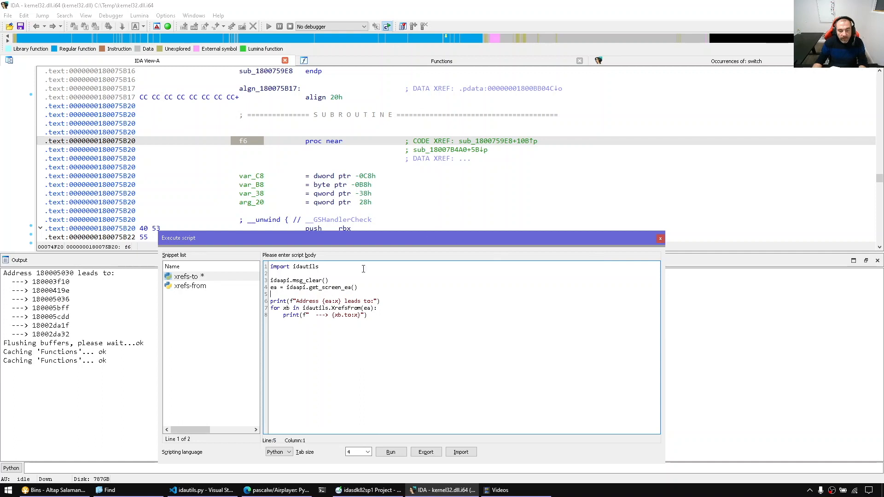
{"action": "double_click", "coordinate": [307, 301]}
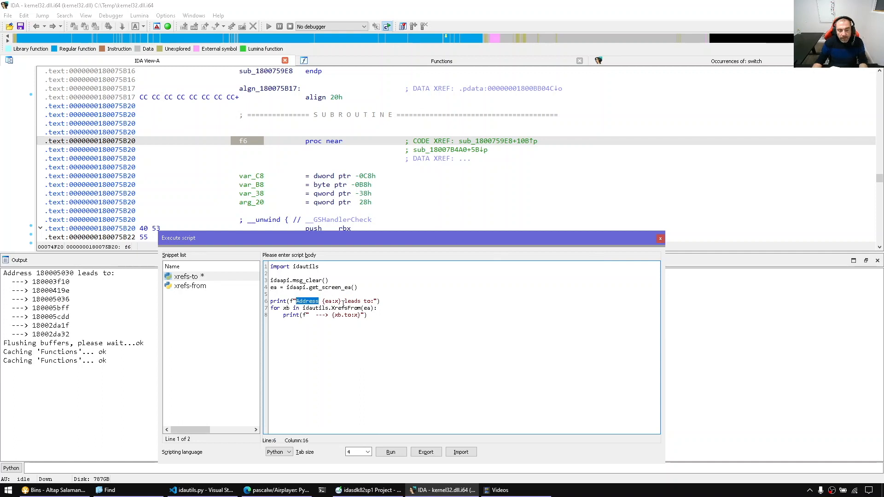
{"action": "double_click", "coordinate": [353, 300]}
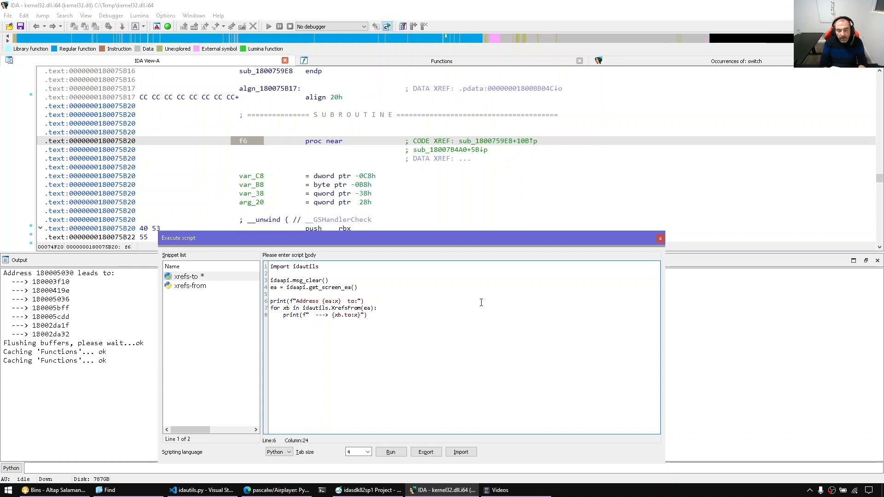
{"action": "type", "text": "accessed"}
{"action": "left_click", "coordinate": [323, 308]}
{"action": "type", "text": "T"}
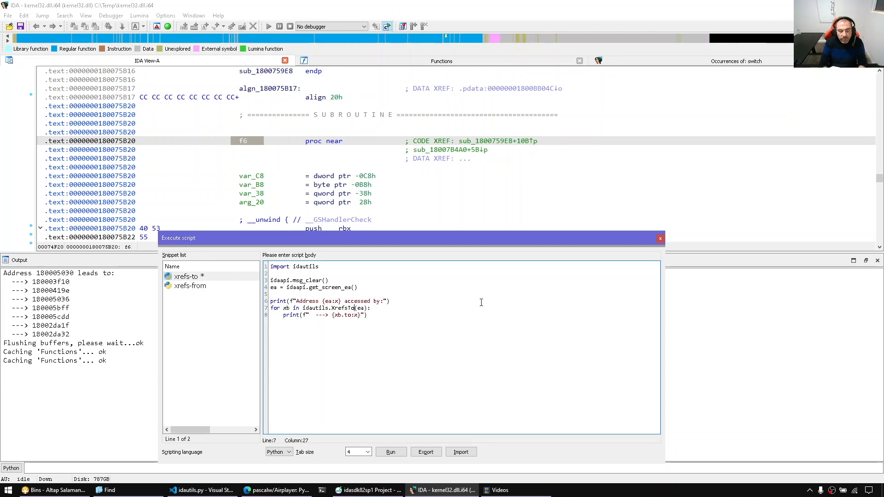
{"action": "type", "text": "from"}
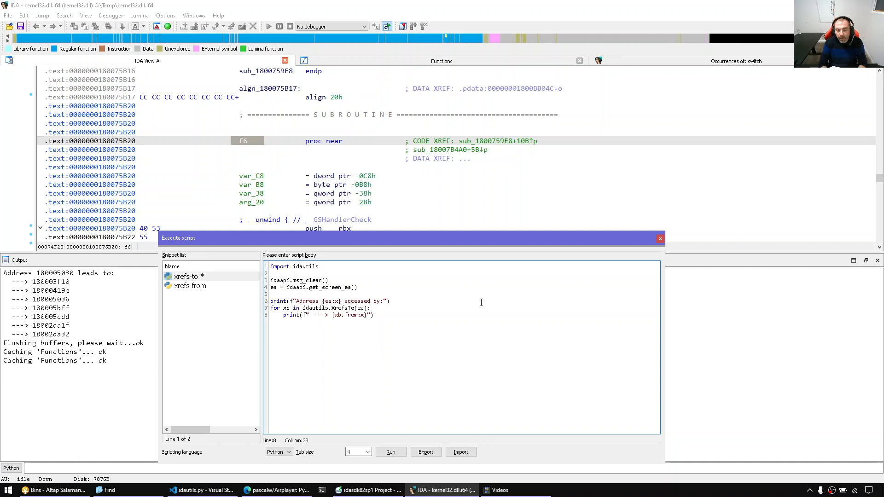
{"action": "double_click", "coordinate": [350, 315]}
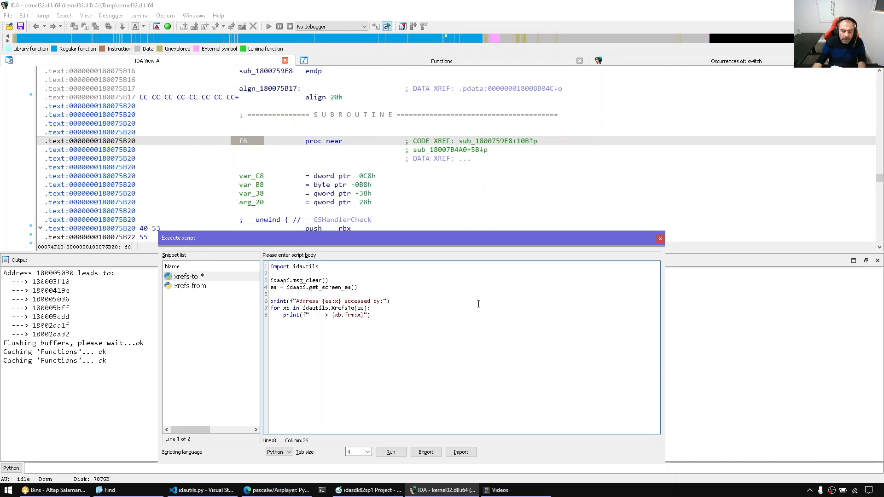
{"action": "left_click", "coordinate": [367, 490]}
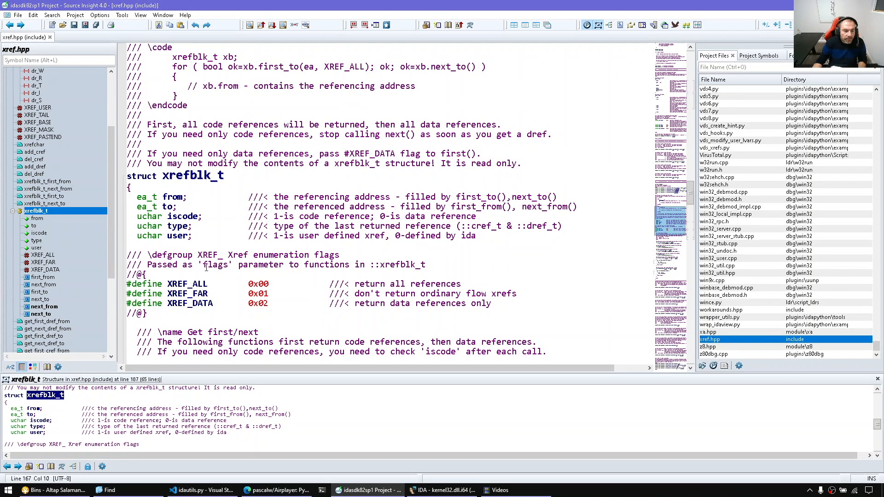
{"action": "double_click", "coordinate": [173, 196]}
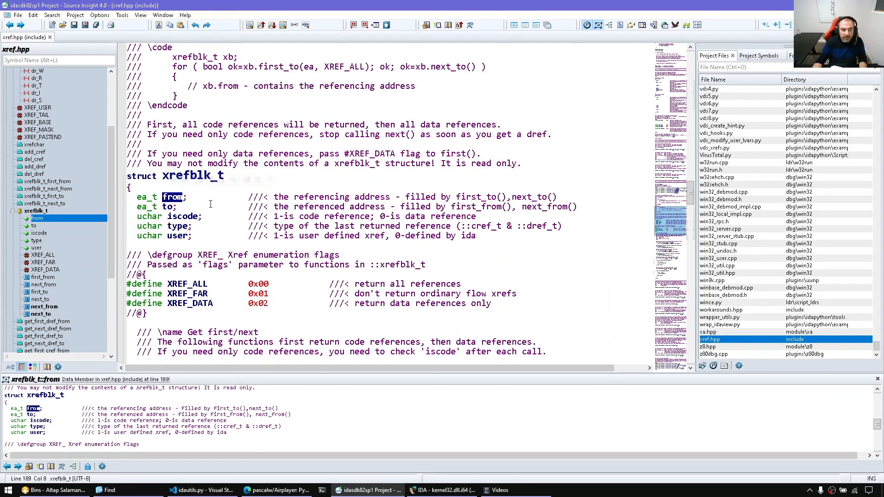
{"action": "left_click", "coordinate": [441, 489]}
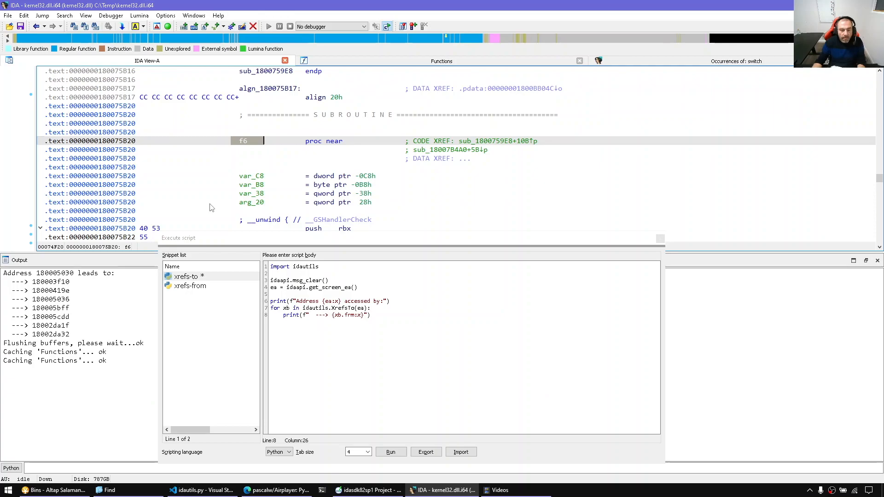
{"action": "left_click", "coordinate": [367, 490]}
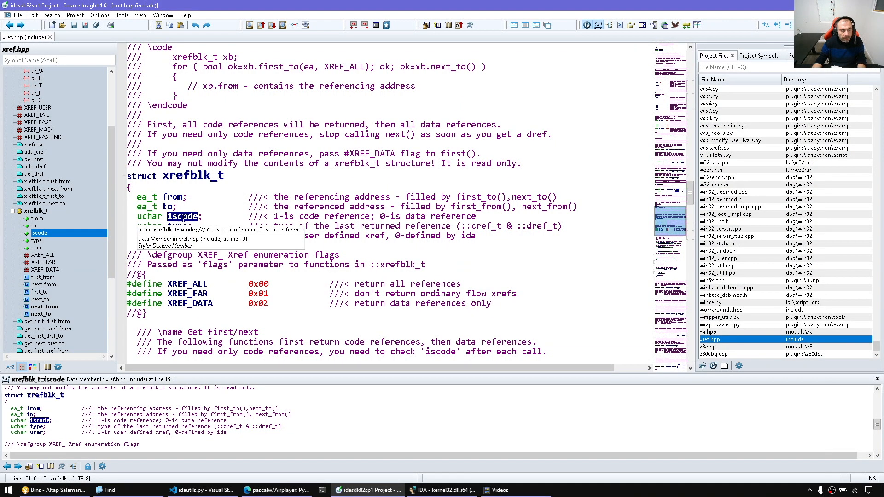
{"action": "left_click", "coordinate": [443, 489]}
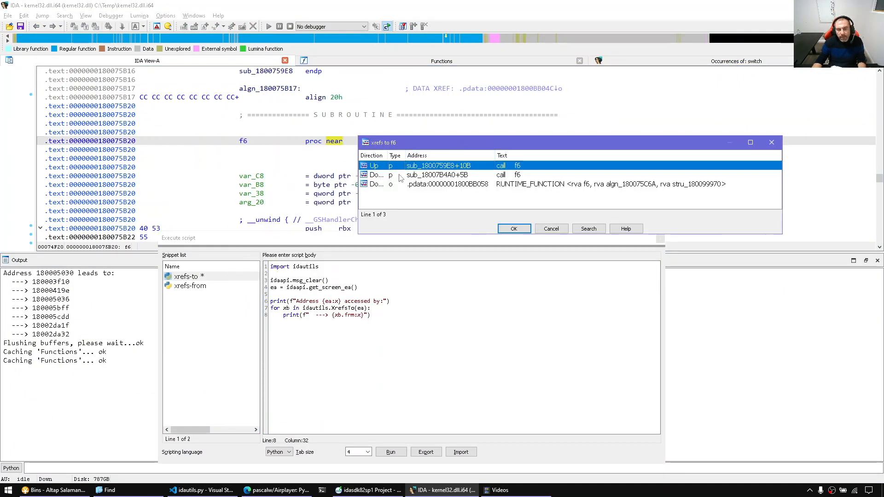
- Run the xrefs-to snippet on f6, listing 180075af3, 1807b4fb and 1800bb058
{"action": "left_click", "coordinate": [440, 175]}
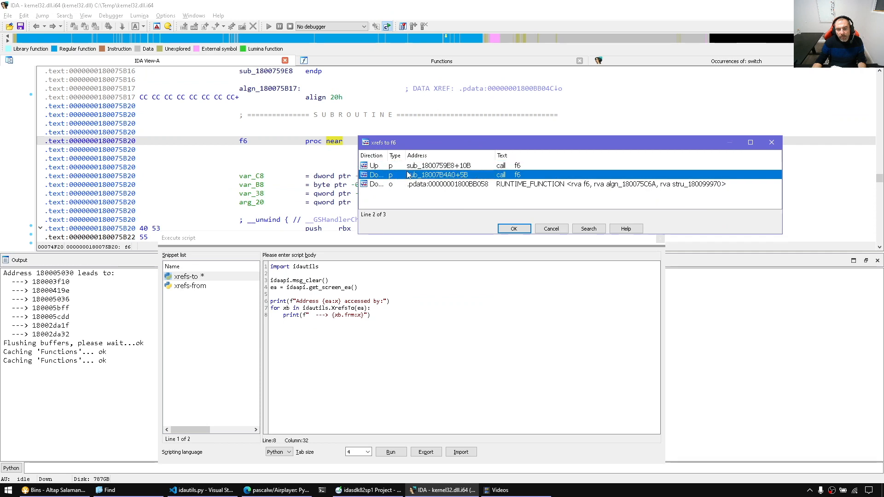
{"action": "mouse_move", "coordinate": [396, 173]}
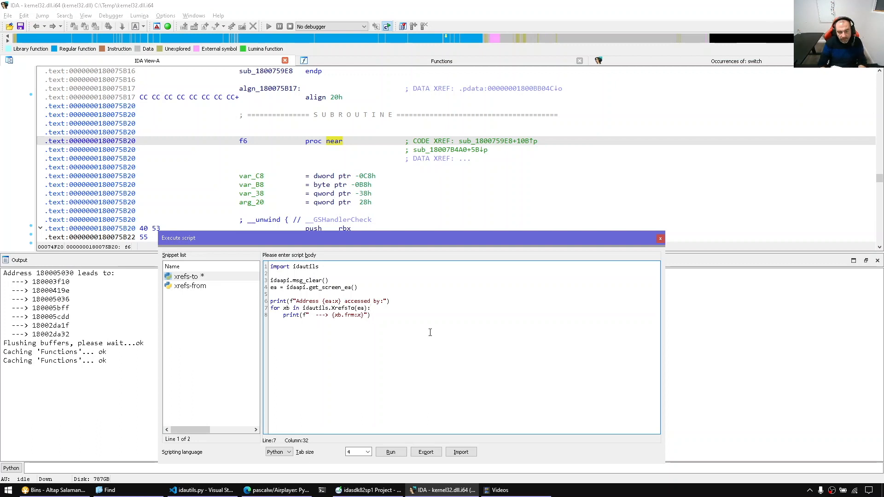
{"action": "key", "text": "Enter"}
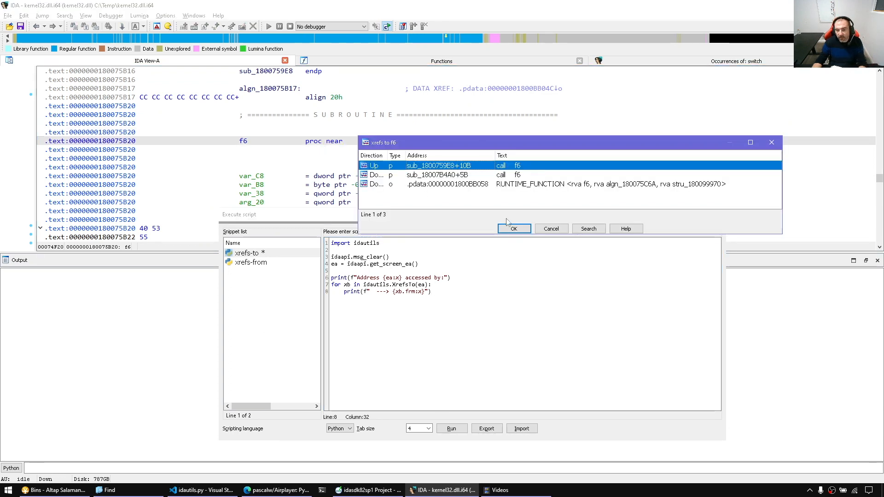
{"action": "left_click", "coordinate": [513, 228]}
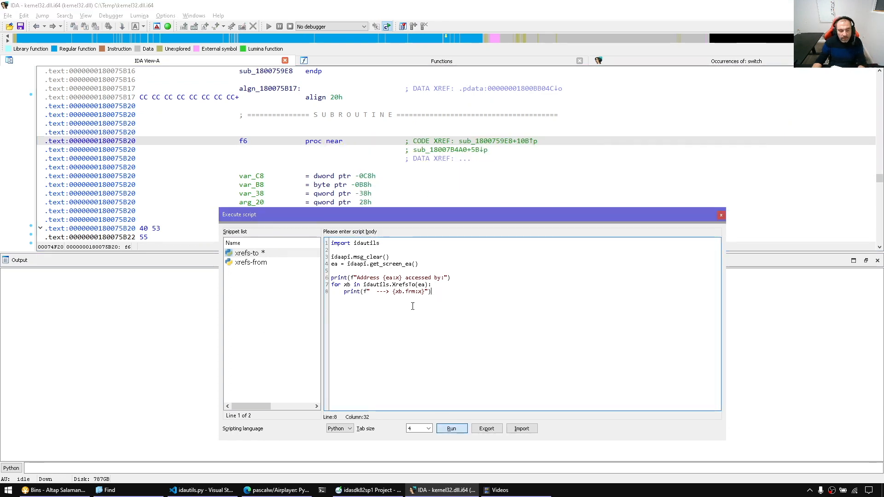
{"action": "left_click", "coordinate": [451, 428]}
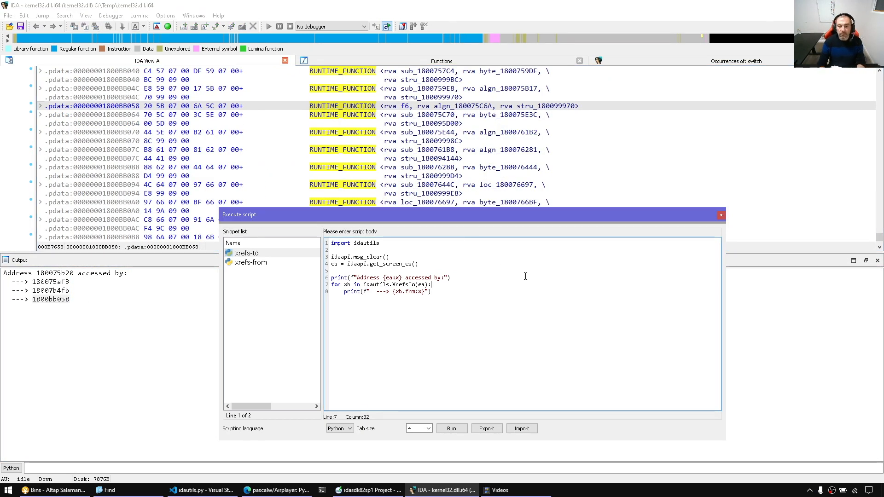
- Add 'if not xb.iscode: continue' inside the loop and rerun the script
{"action": "type", "text": "if"}
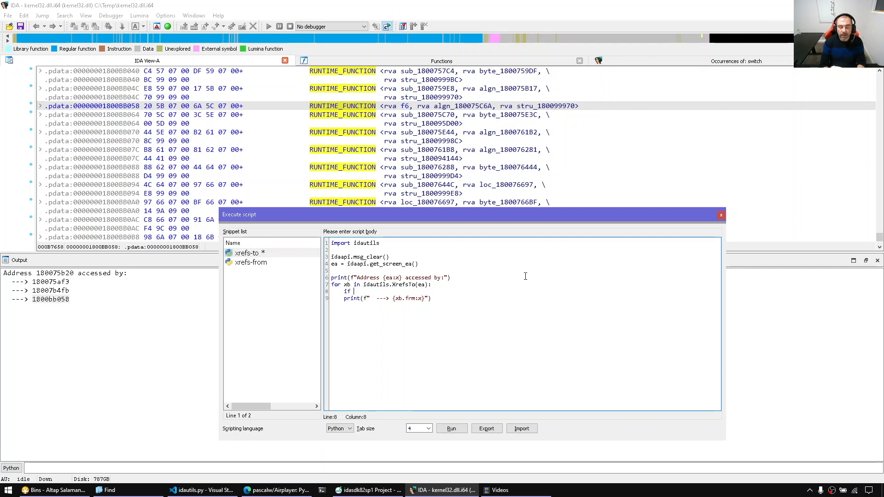
{"action": "type", "text": "not xb.is"}
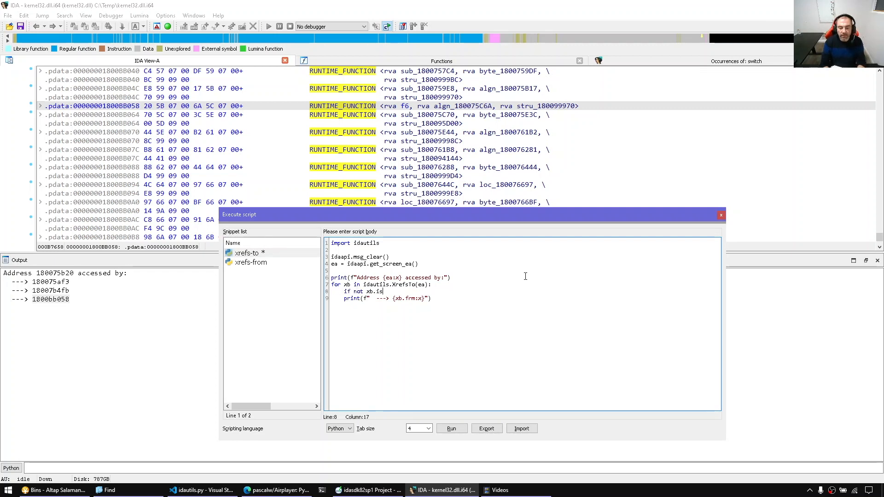
{"action": "type", "text": "code: continu"}
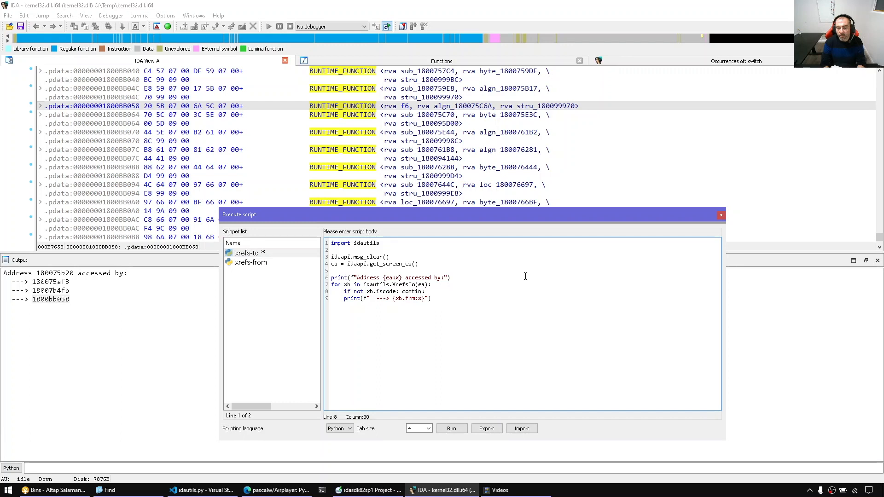
{"action": "left_click", "coordinate": [451, 429]}
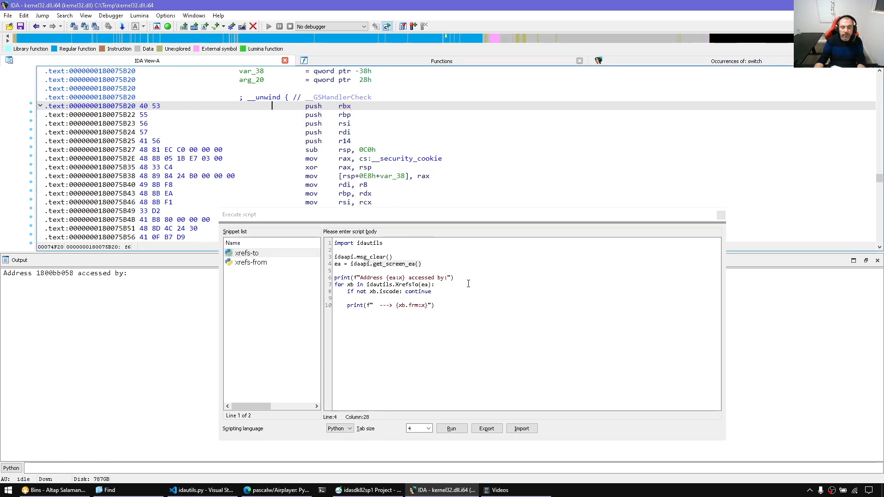
- Replace the screen-address line with get_name_ea(BADADDR, "f6") and view its help
{"action": "double_click", "coordinate": [387, 263]}
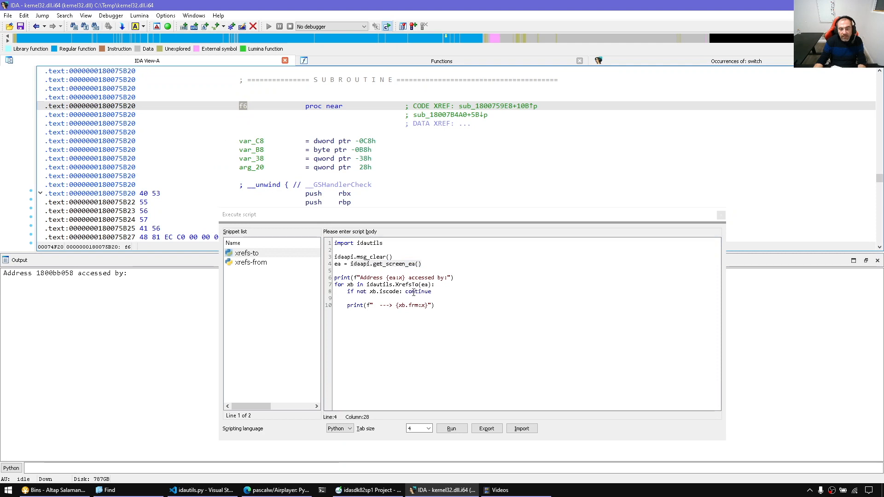
{"action": "type", "text": "ea"}
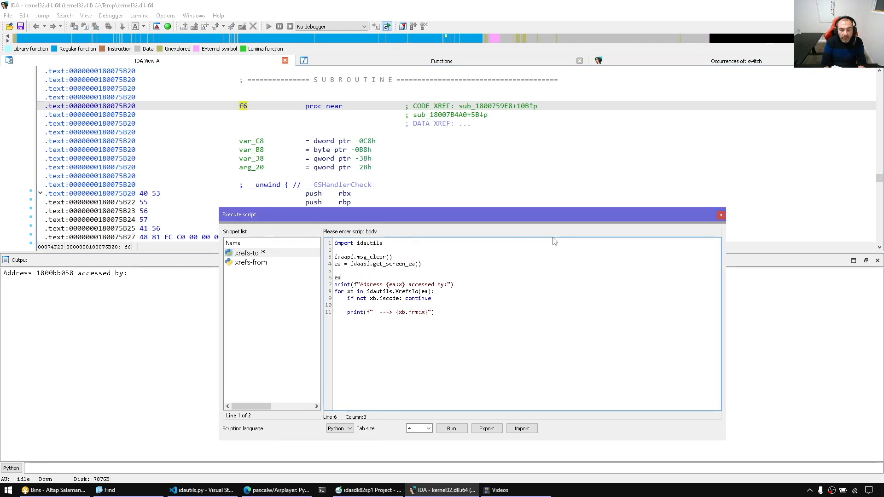
{"action": "type", "text": "= idaaapi."}
{"action": "left_click", "coordinate": [453, 469]}
{"action": "type", "text": "idaapi.get"}
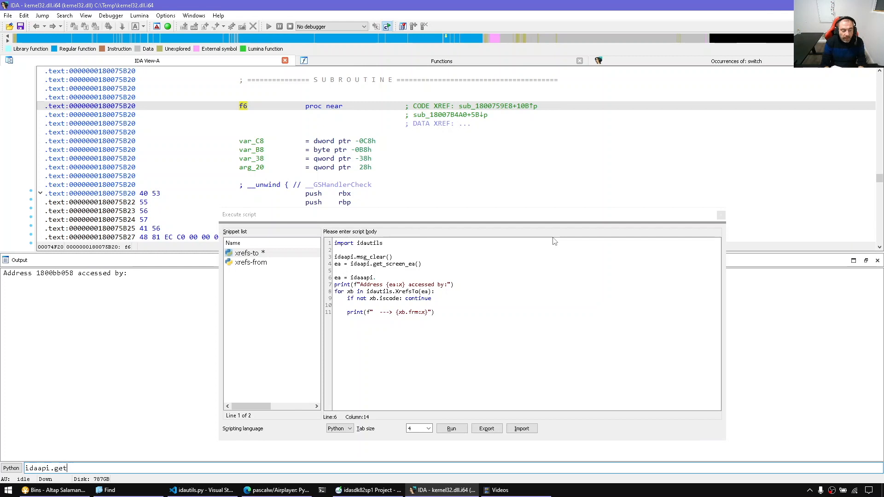
{"action": "type", "text": "_name_ea"}
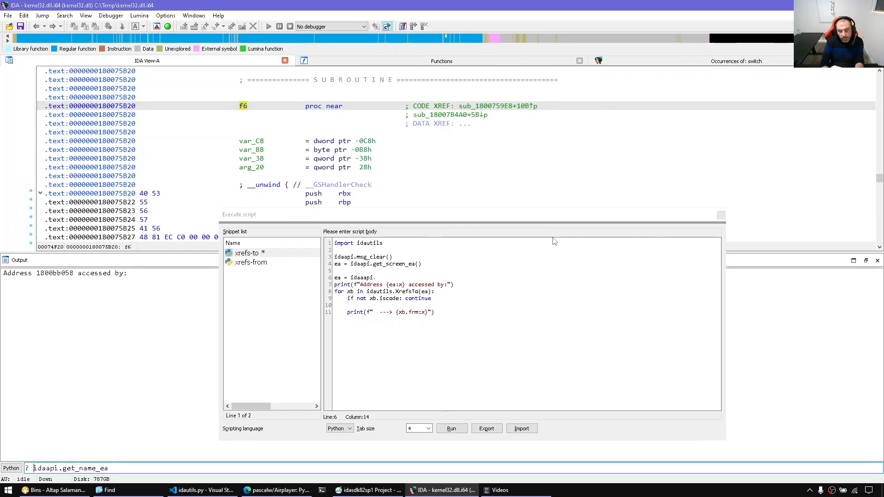
{"action": "key", "text": "Return"}
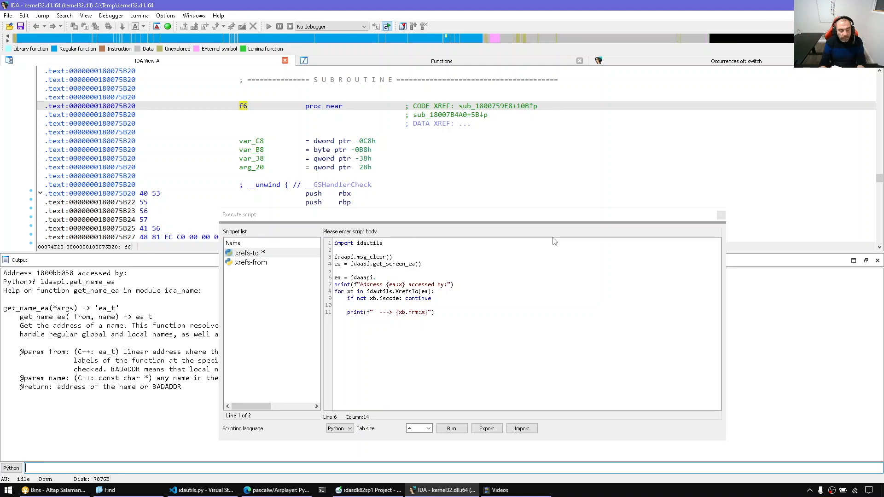
{"action": "type", "text": "g"}
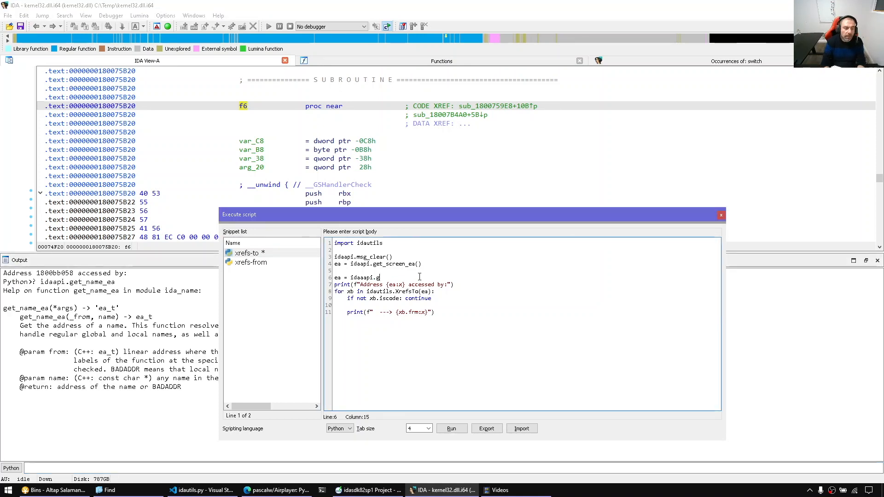
{"action": "type", "text": "et_name_ea(idaapi.BADADDR, \"f6"}
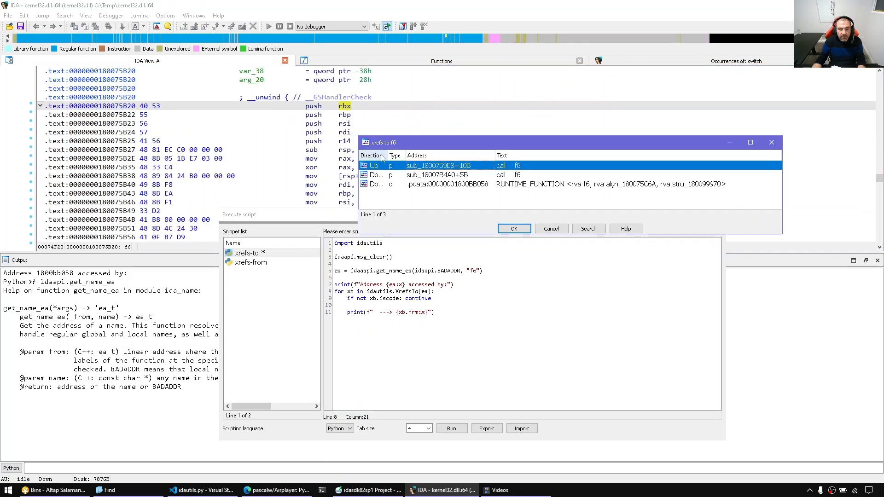
- Fix the 'idaaapi' typo and rerun, listing f6's callers 180075af3 and 18007b4fb
{"action": "left_click", "coordinate": [439, 175]}
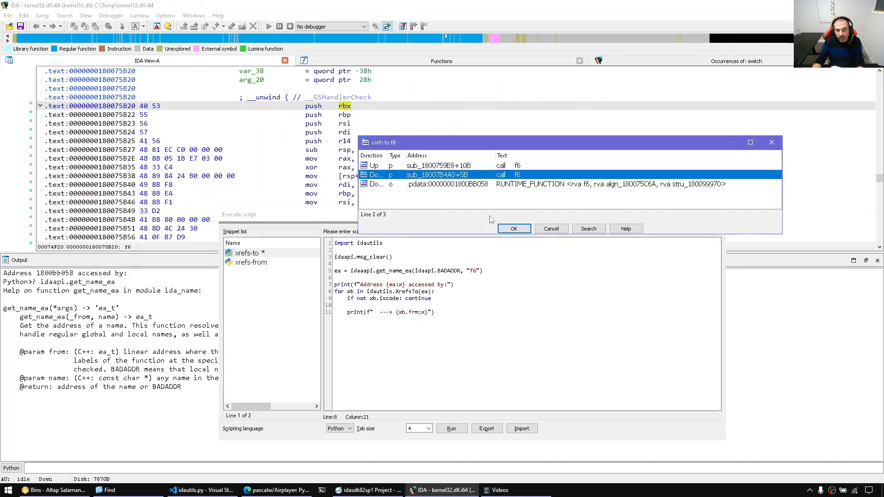
{"action": "left_click", "coordinate": [551, 229]}
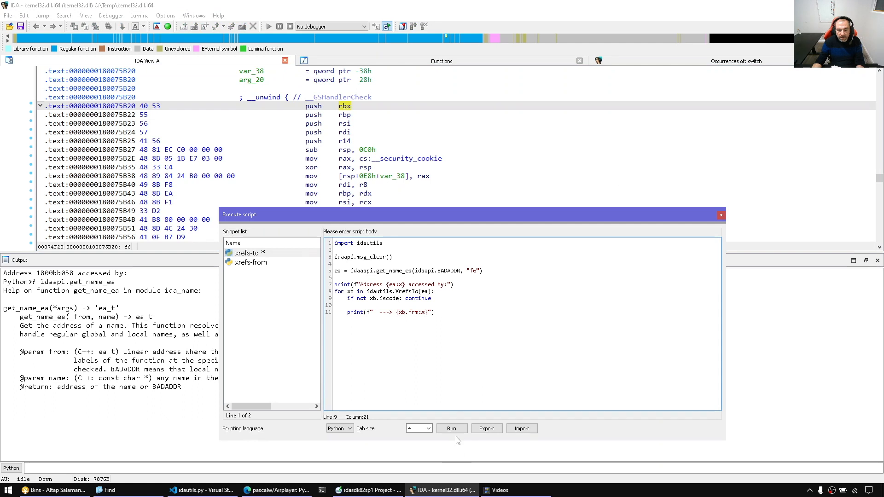
{"action": "left_click", "coordinate": [450, 429]}
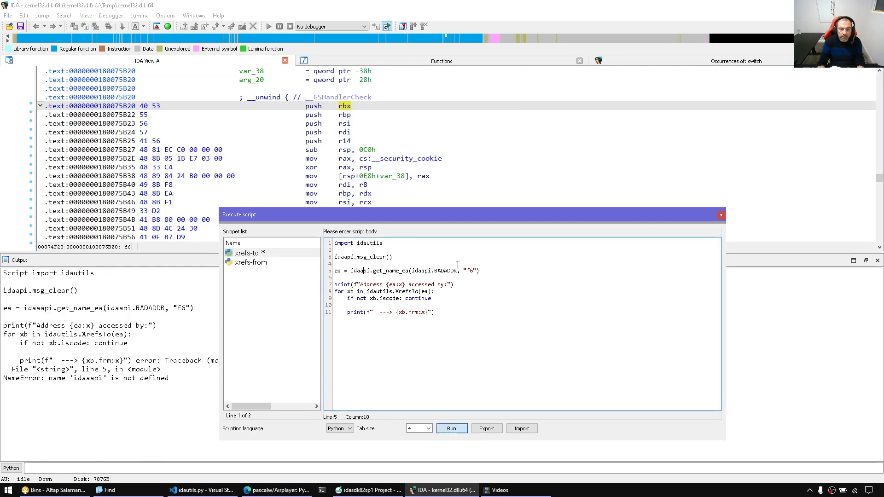
{"action": "left_click", "coordinate": [452, 429]}
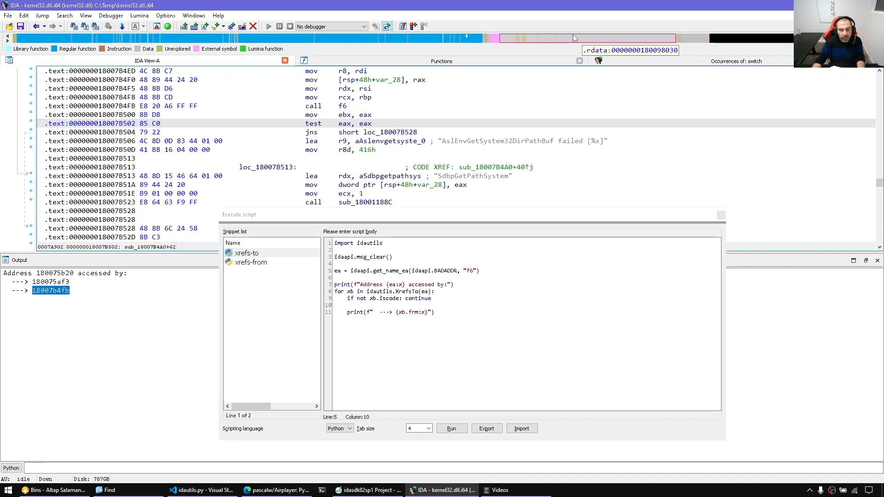
{"action": "left_click", "coordinate": [367, 490]}
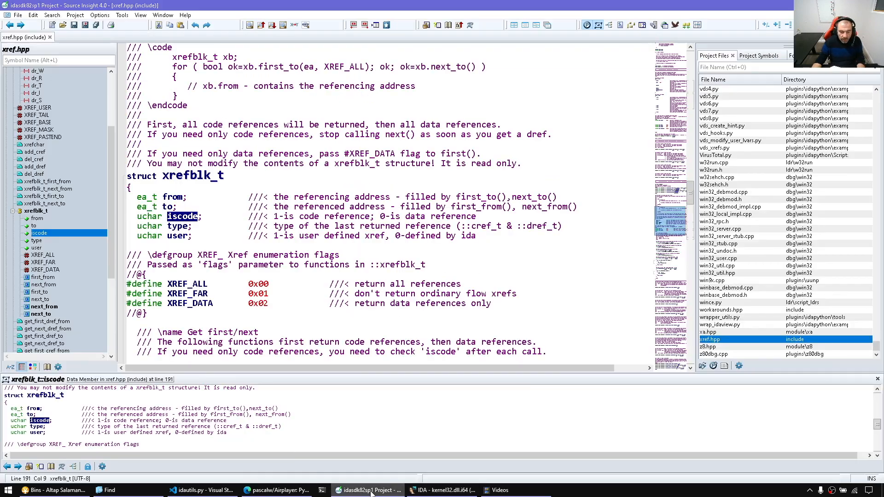
- Review xref.hpp's cref_t and dref_t enums, including fl_CF and read/write access types
{"action": "scroll", "scroll_direction": "down", "scroll_amount": 3}
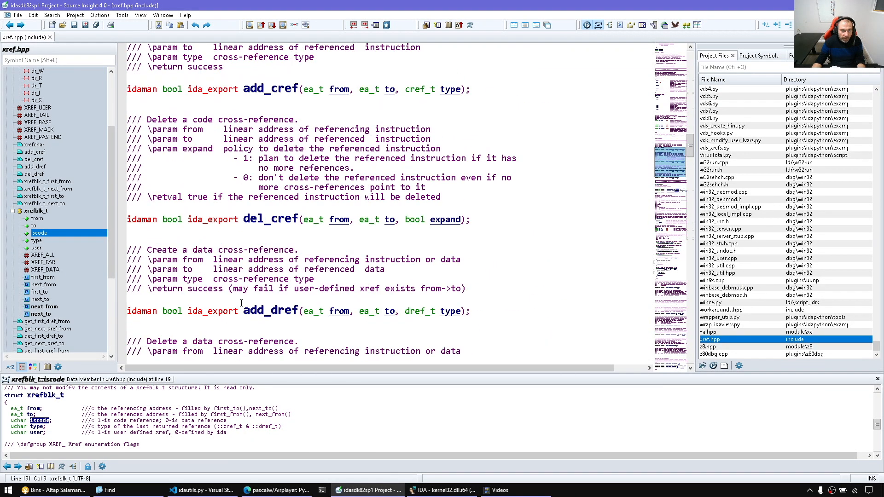
{"action": "scroll", "scroll_direction": "up", "scroll_amount": 3}
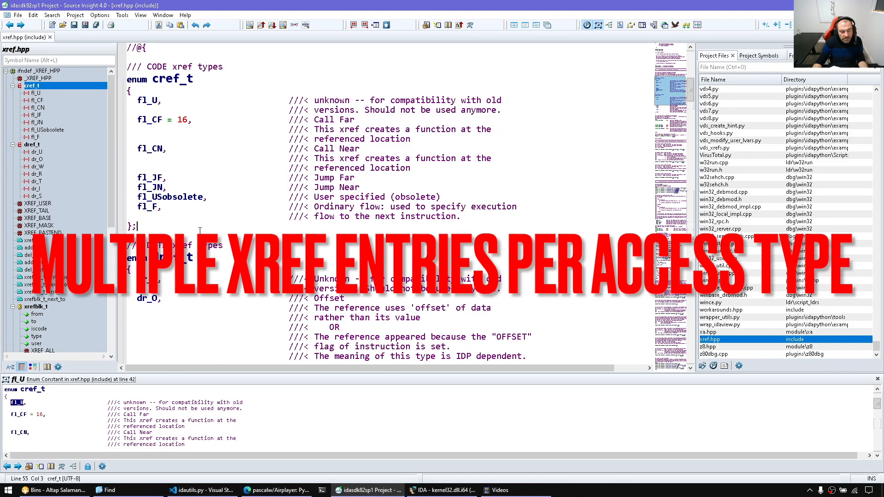
{"action": "double_click", "coordinate": [149, 120]}
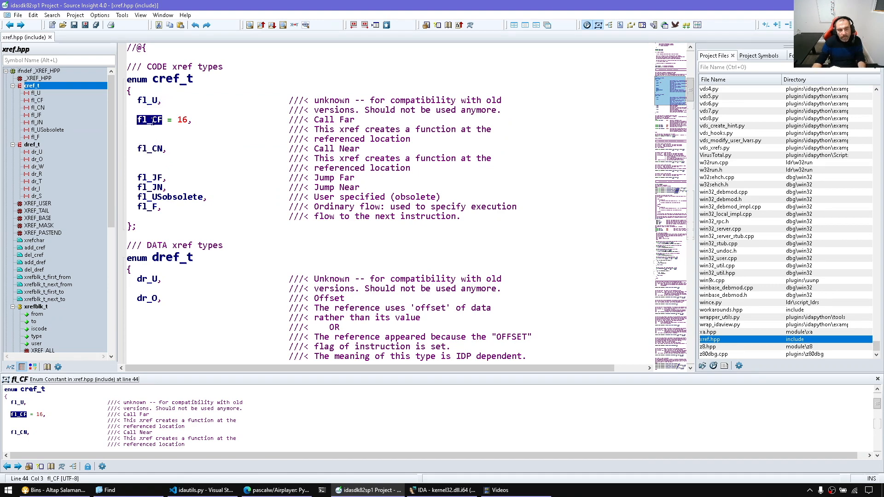
{"action": "scroll", "scroll_direction": "down", "scroll_amount": 3}
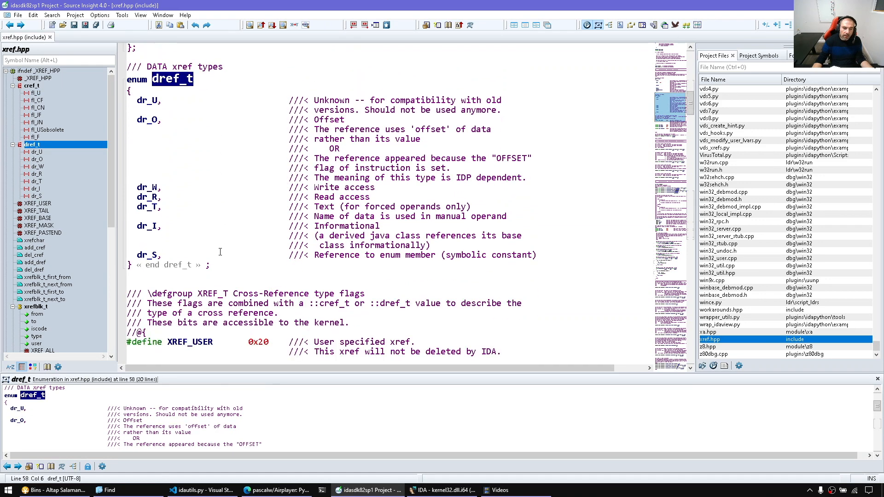
{"action": "left_click", "coordinate": [198, 219]}
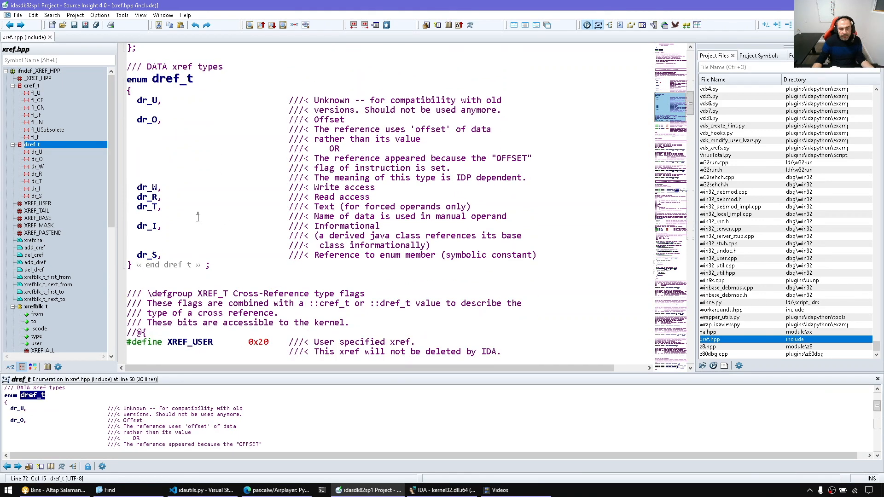
{"action": "mouse_move", "coordinate": [148, 187]}
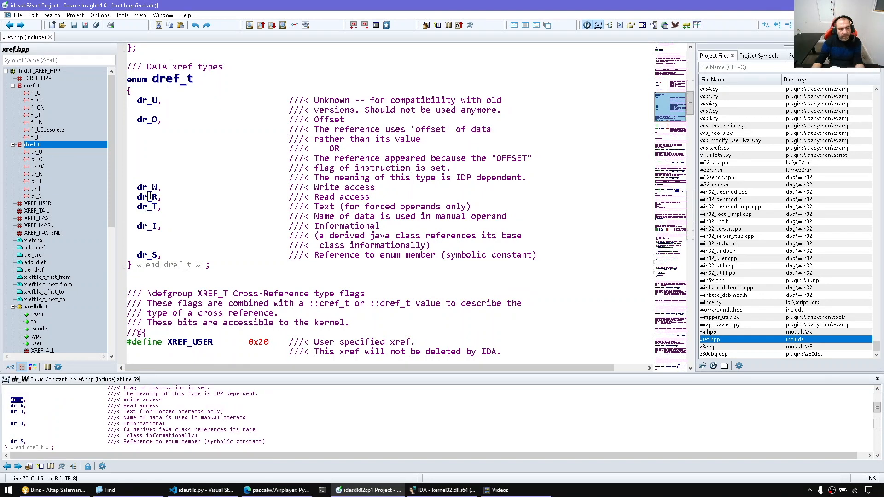
{"action": "left_click", "coordinate": [443, 490]}
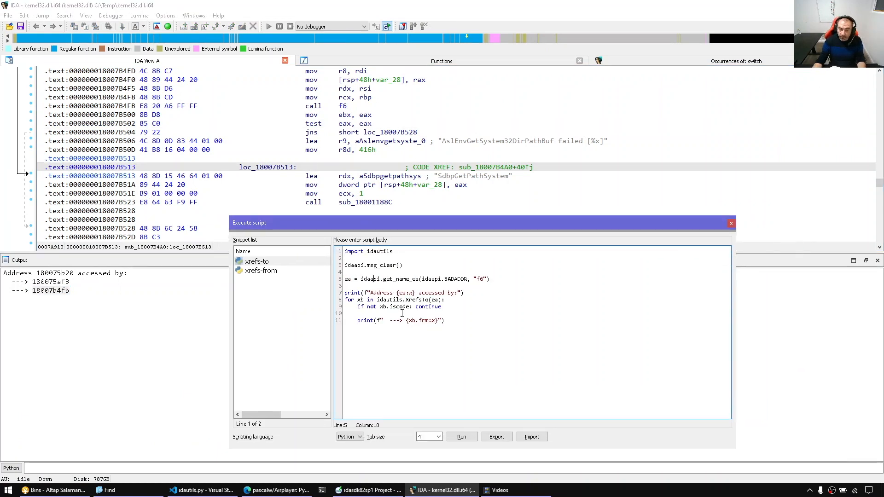
- Print each reference's type in the script, checking fl_CN against xref.hpp's definitions
{"action": "double_click", "coordinate": [423, 321]}
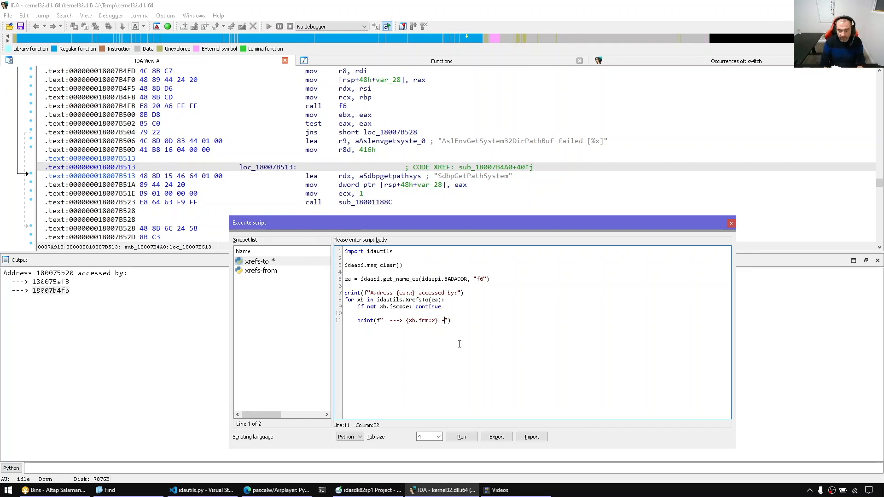
{"action": "type", "text": "---> {xb"}
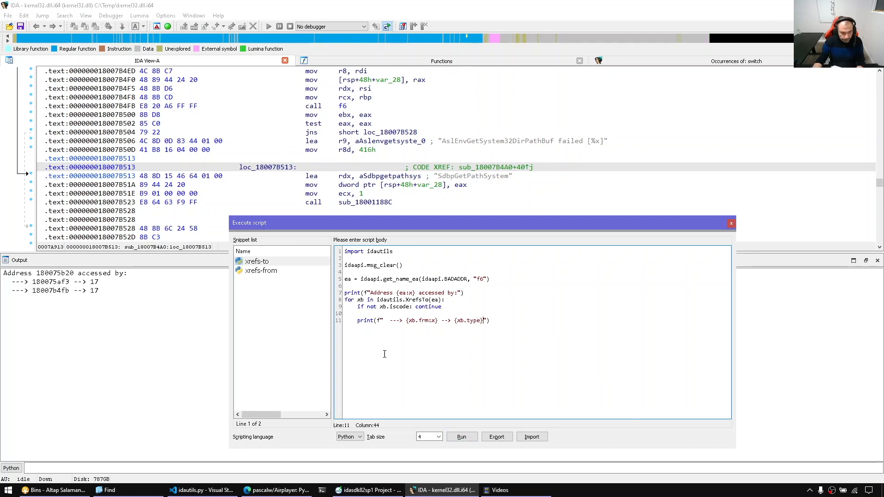
{"action": "left_click", "coordinate": [367, 490]}
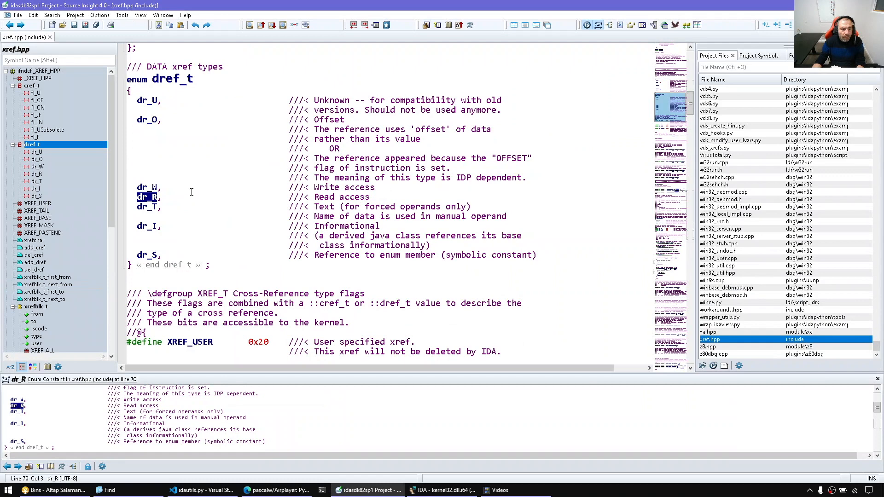
{"action": "left_click", "coordinate": [442, 490]}
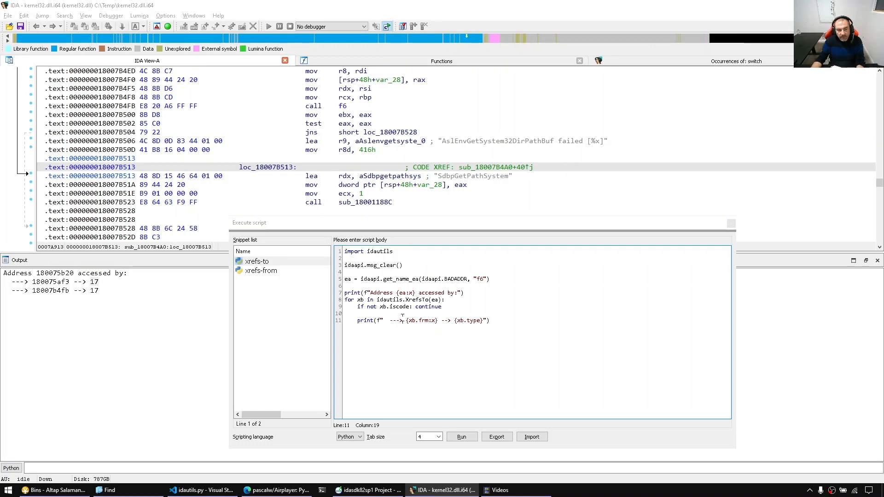
{"action": "left_click", "coordinate": [367, 490]}
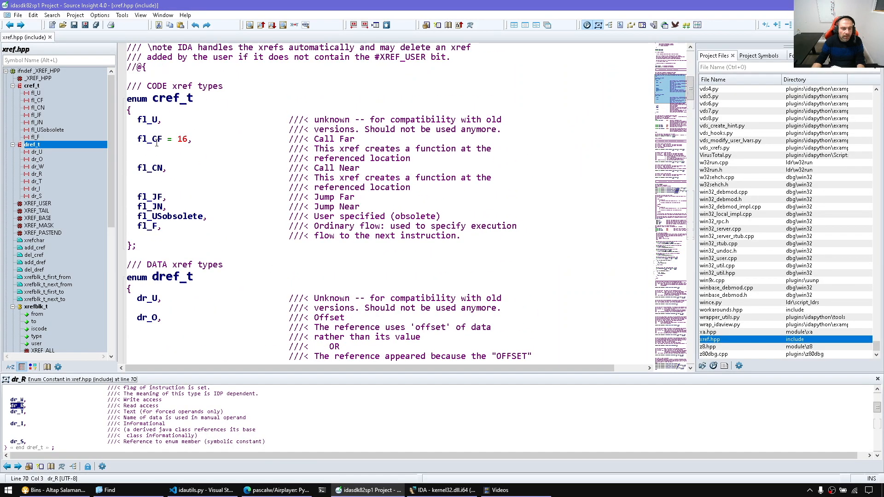
{"action": "double_click", "coordinate": [150, 167]}
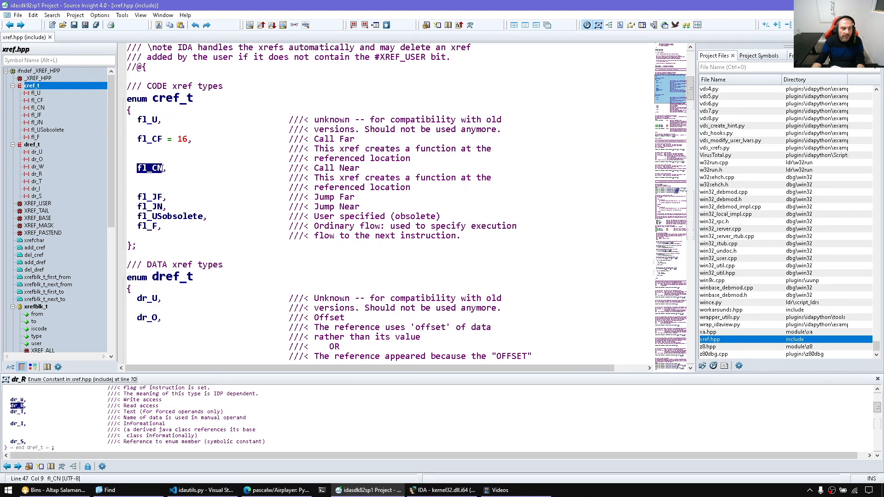
{"action": "left_click", "coordinate": [443, 489]}
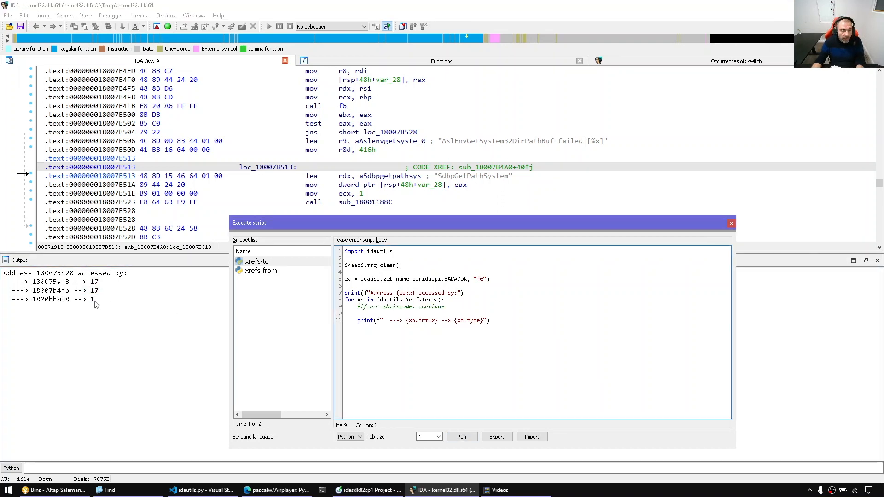
{"action": "left_click", "coordinate": [367, 490]}
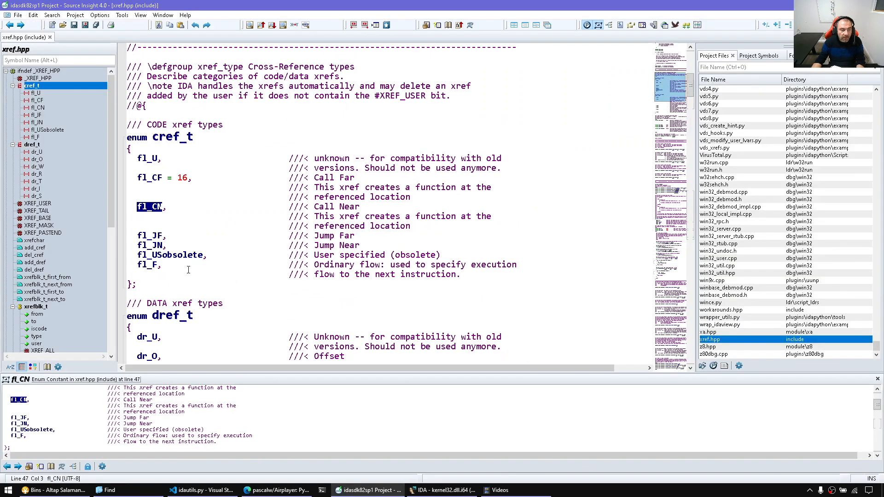
{"action": "scroll", "scroll_direction": "down", "scroll_amount": 3}
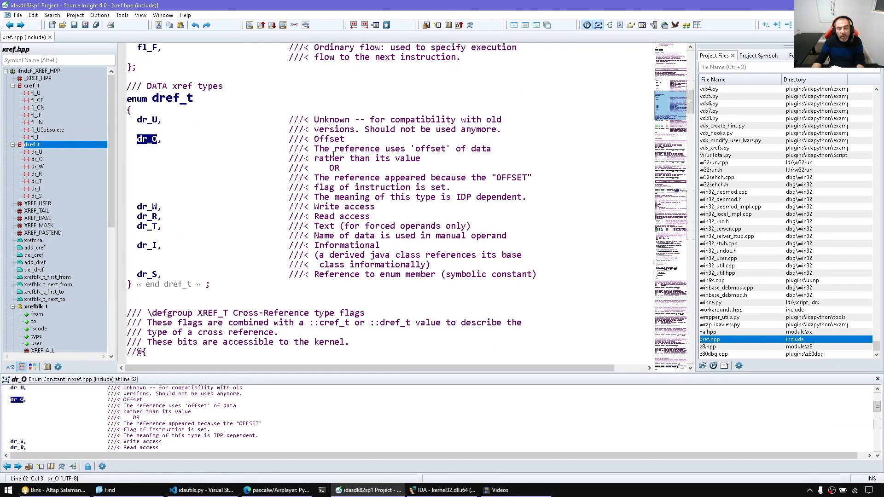
{"action": "left_click", "coordinate": [443, 490]}
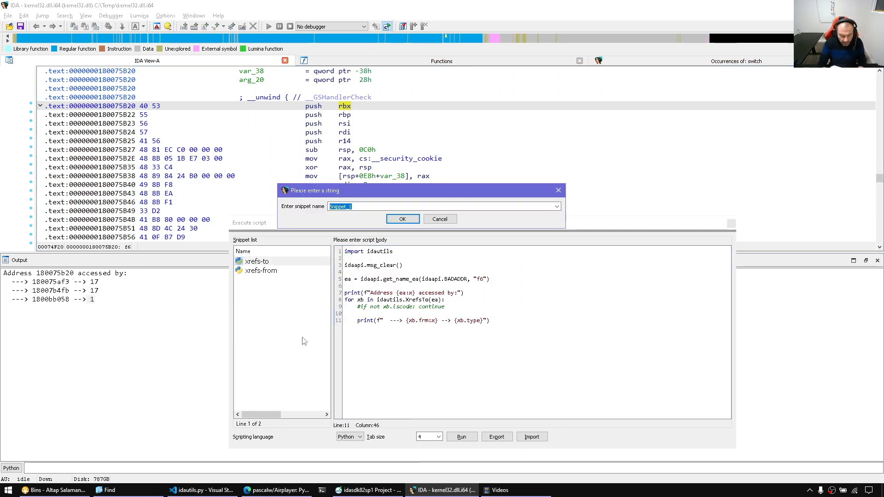
- Name the new snippet 'busy func' and confirm it
{"action": "type", "text": "busy fu"}
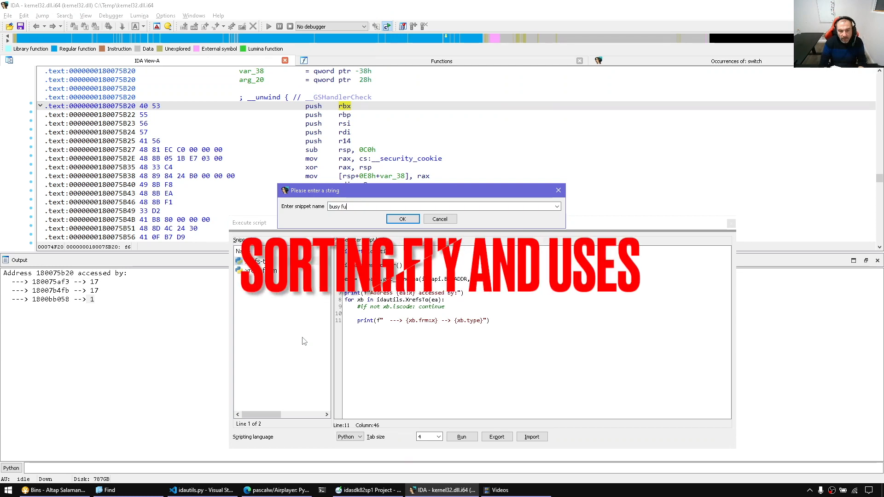
{"action": "left_click", "coordinate": [403, 219]}
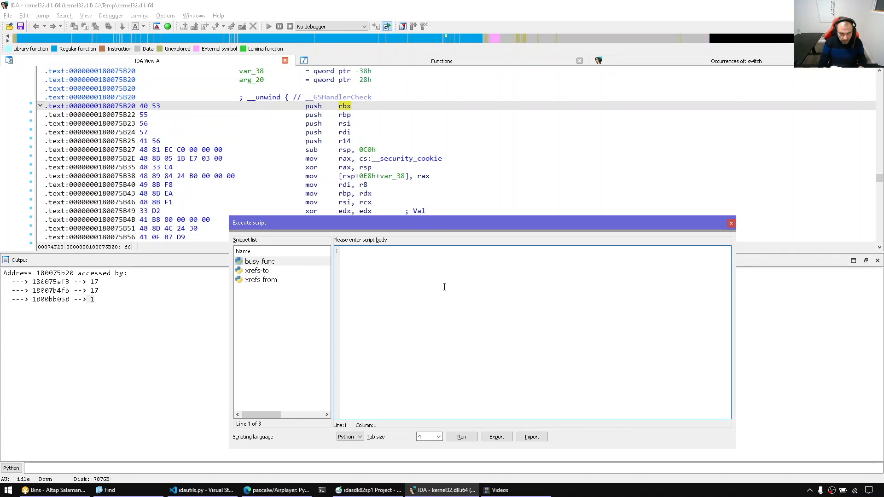
- Write import idautils, tally = {}, and a 'for func_ea in idautils.Functions():' loop
{"action": "type", "text": "import idautils"}
{"action": "type", "text": "tally ="}
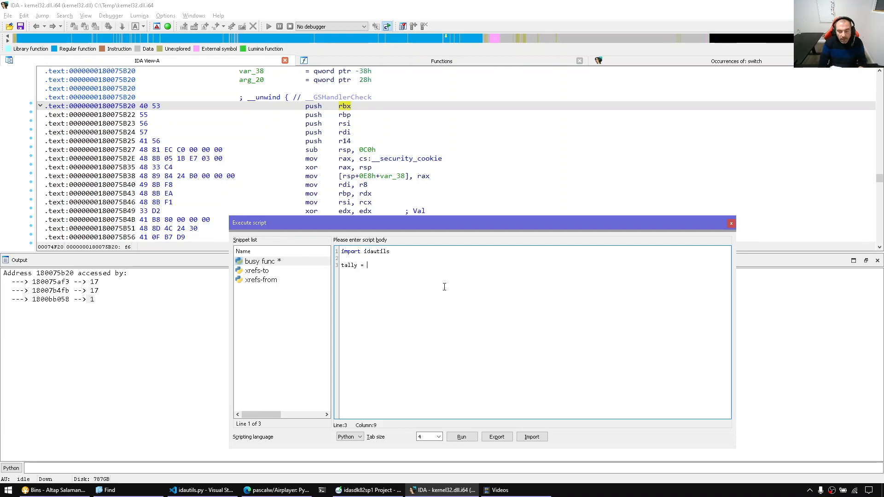
{"action": "type", "text": "{}"}
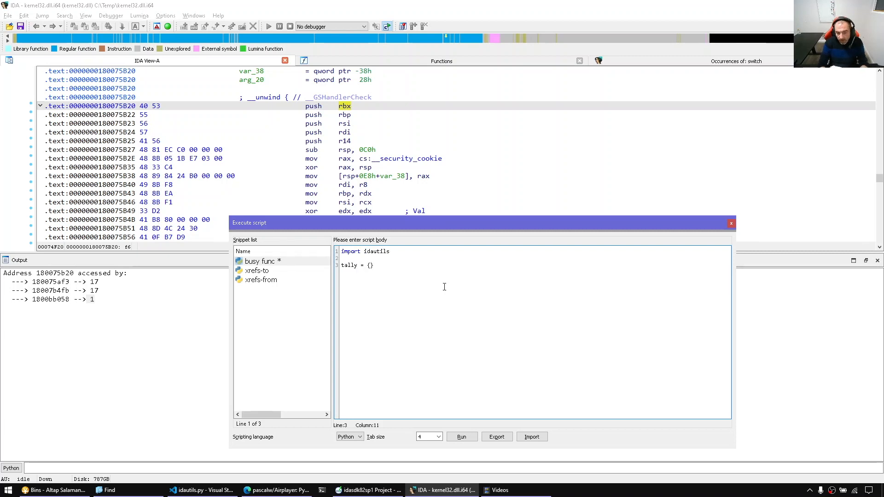
{"action": "type", "text": "for"}
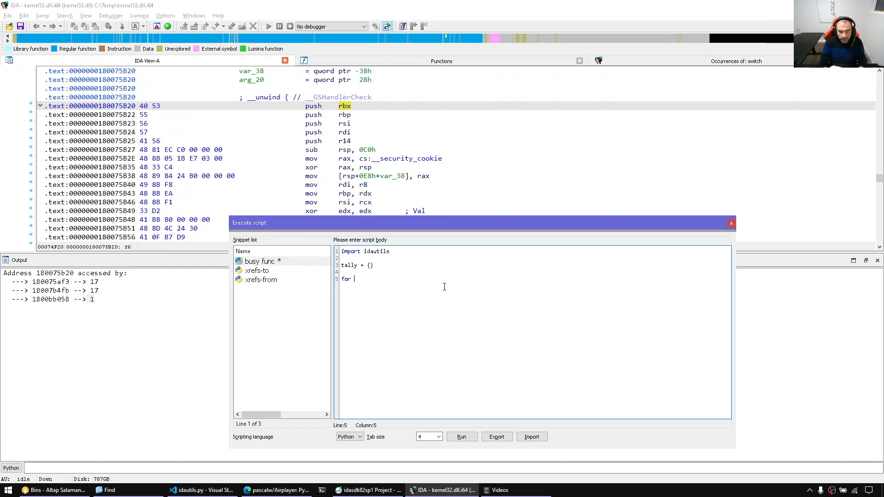
{"action": "type", "text": "func_ea"}
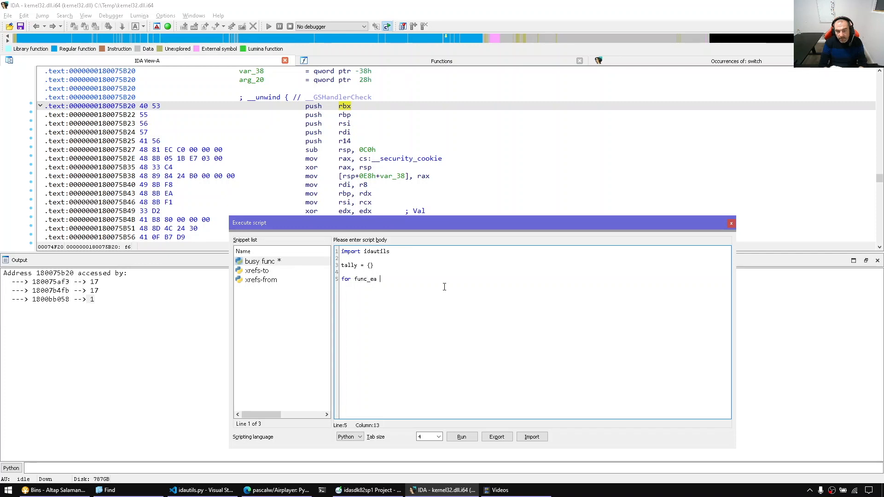
{"action": "type", "text": "in idautils."}
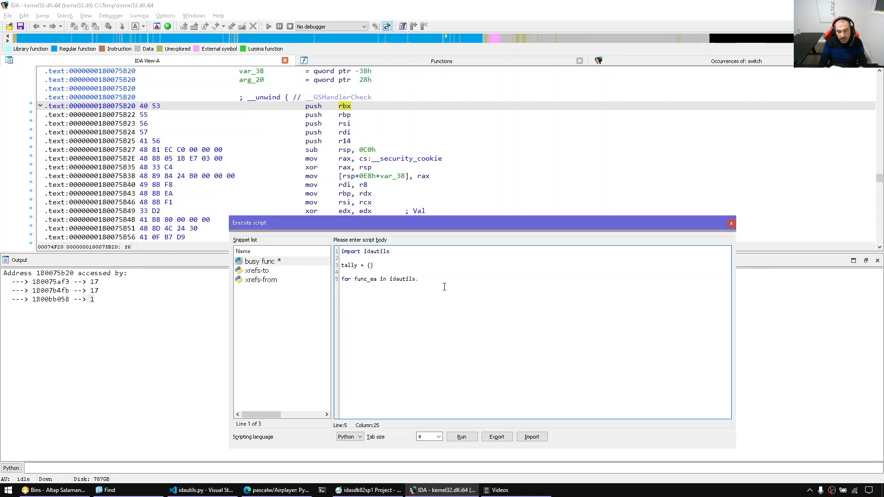
{"action": "type", "text": "Functions():"}
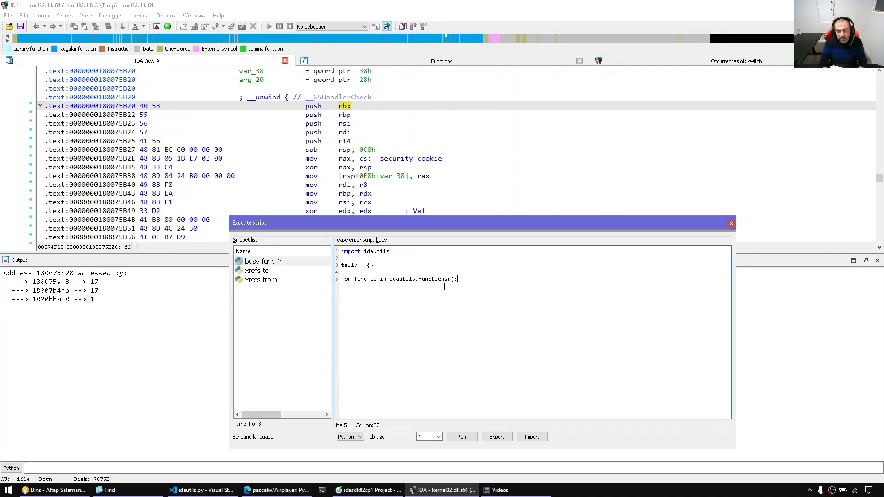
{"action": "key", "text": "Return"}
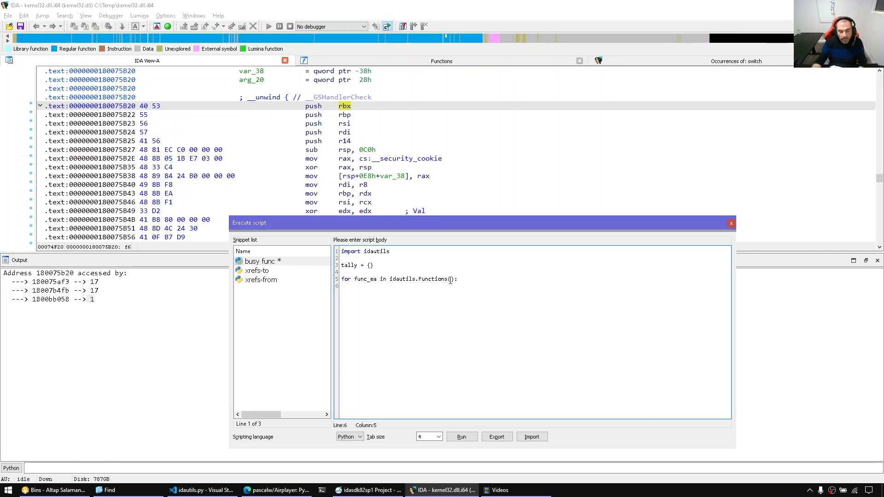
{"action": "key", "text": "enter"}
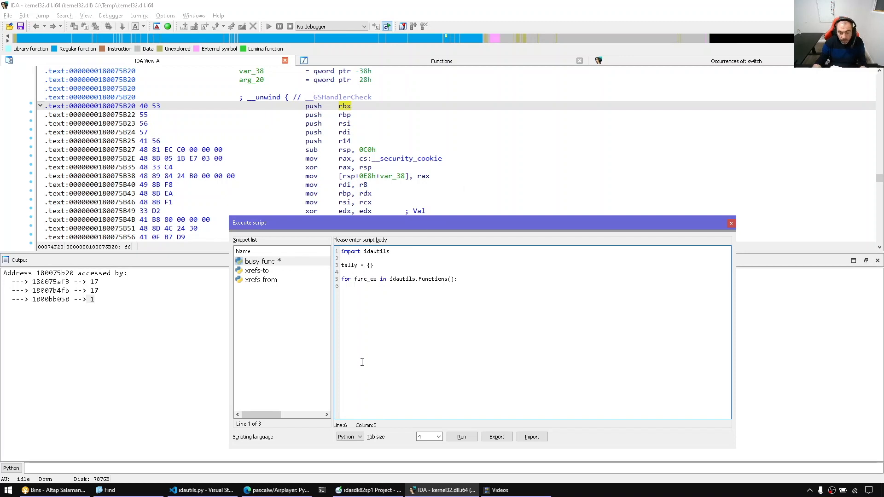
{"action": "double_click", "coordinate": [364, 279]}
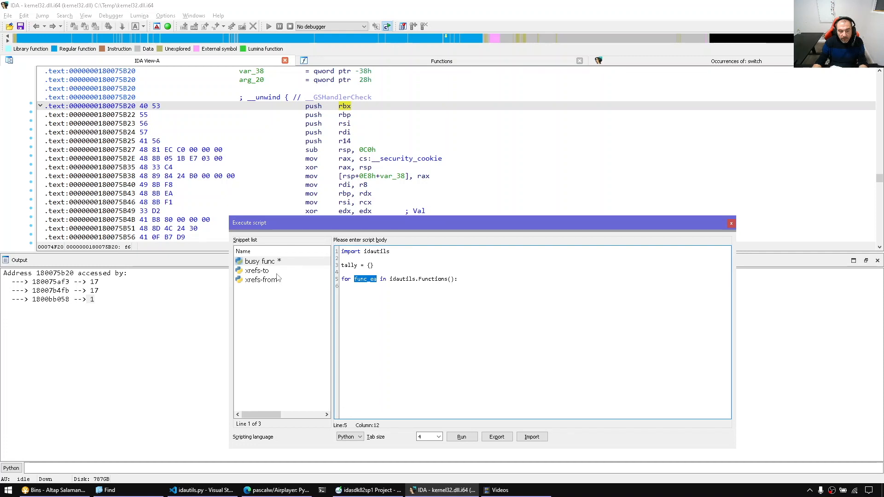
{"action": "left_click", "coordinate": [256, 271]}
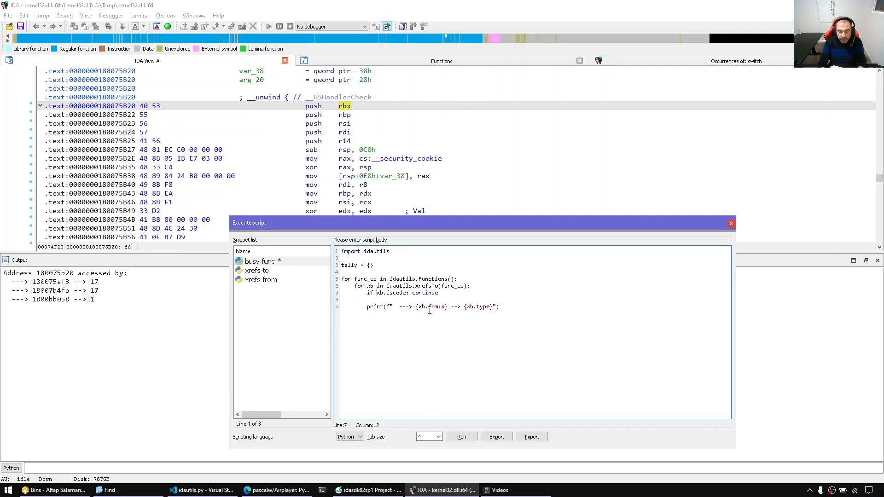
- Increment c for each code xref and store it with tally[func_ea] = c
{"action": "type", "text": "c += 1"}
{"action": "type", "text": "c = 0"}
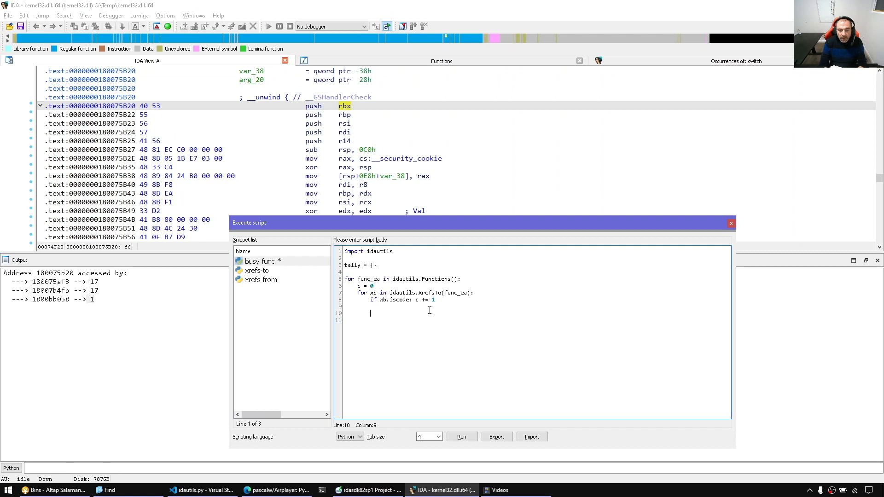
{"action": "type", "text": "tally["}
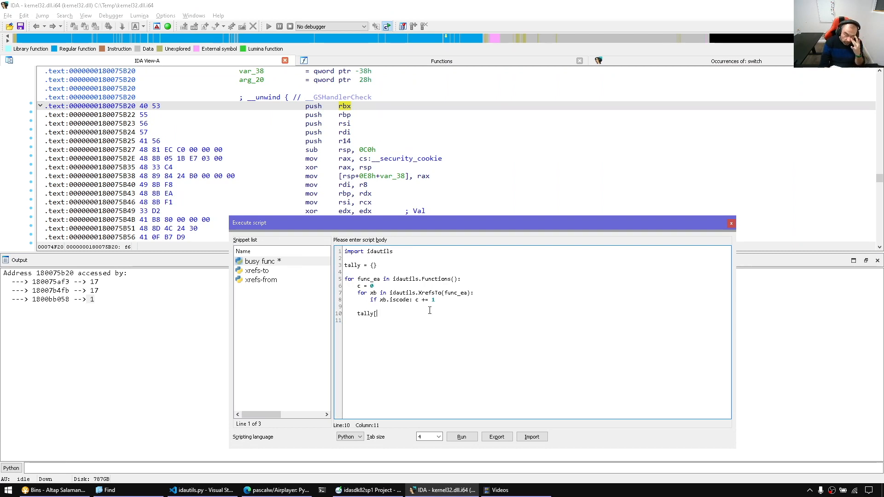
{"action": "type", "text": "func"}
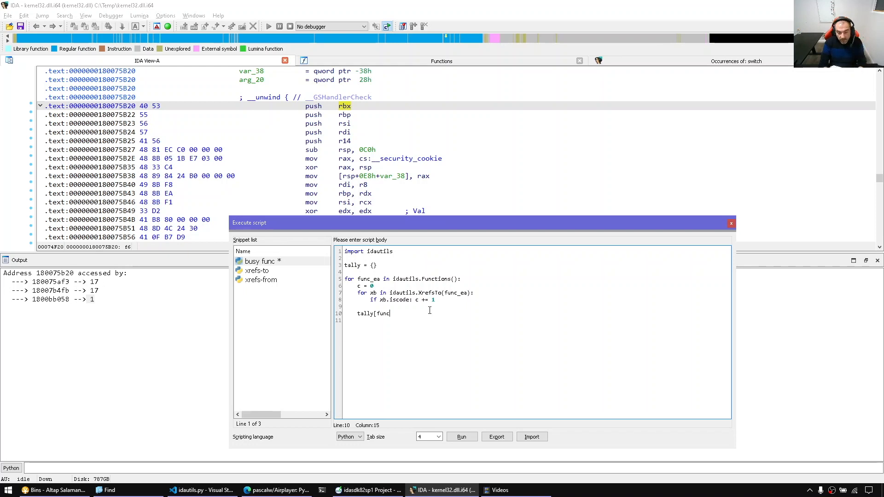
{"action": "type", "text": "_ea] = c"}
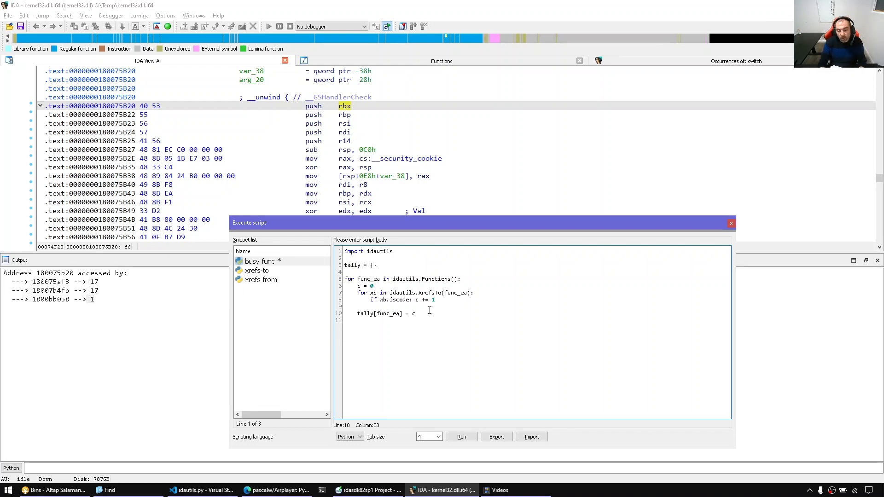
{"action": "key", "text": "enter"}
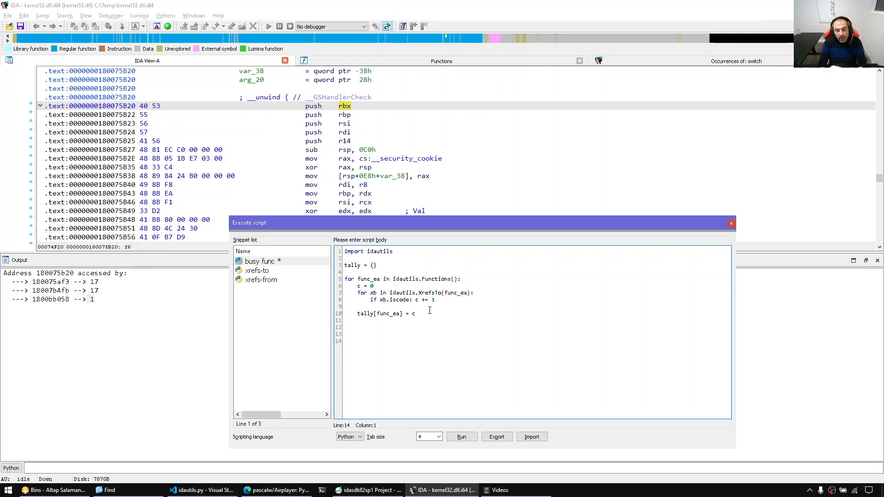
- Add print(len(tally)) and run the script, printing 2400 functions
{"action": "type", "text": "p"}
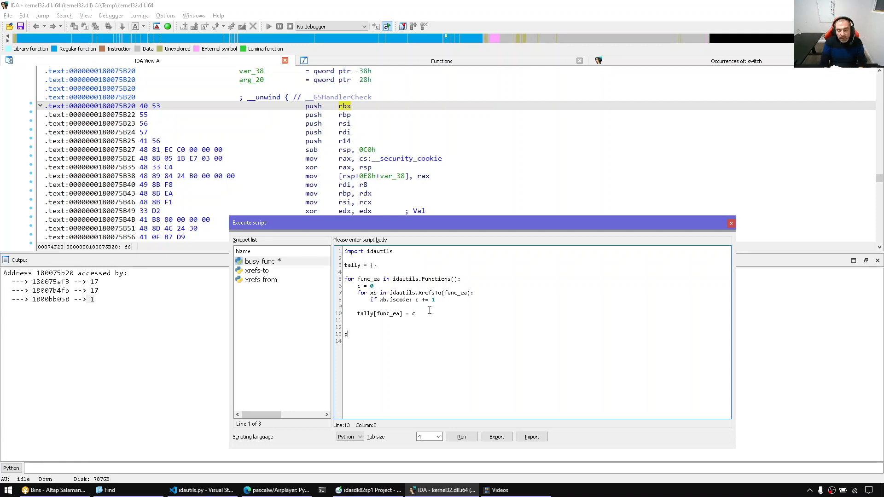
{"action": "type", "text": "rint(len(ta"}
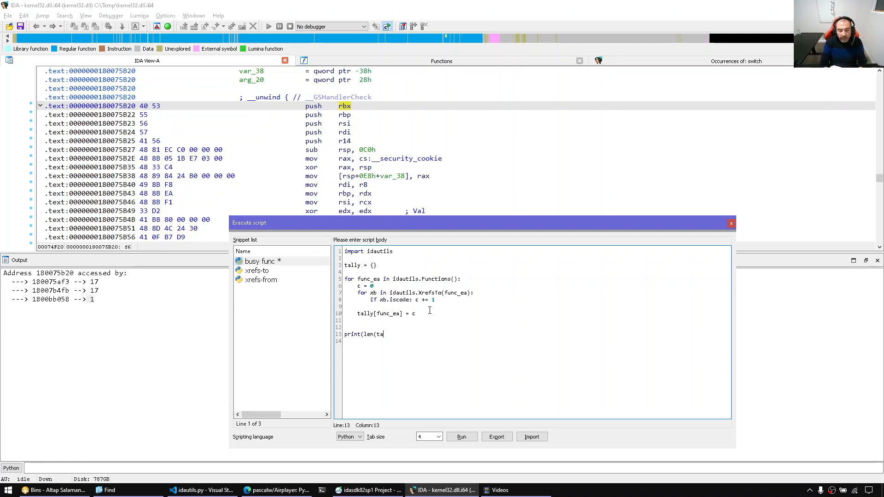
{"action": "type", "text": "lly))"}
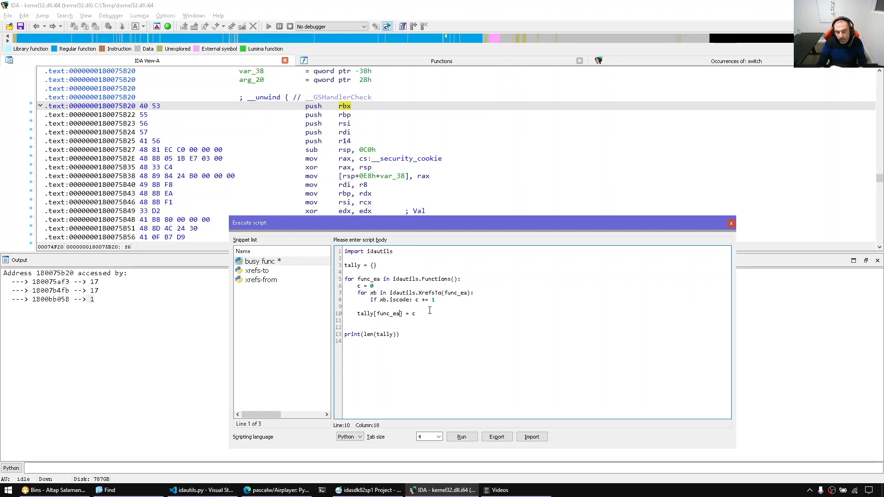
{"action": "left_click", "coordinate": [350, 321]}
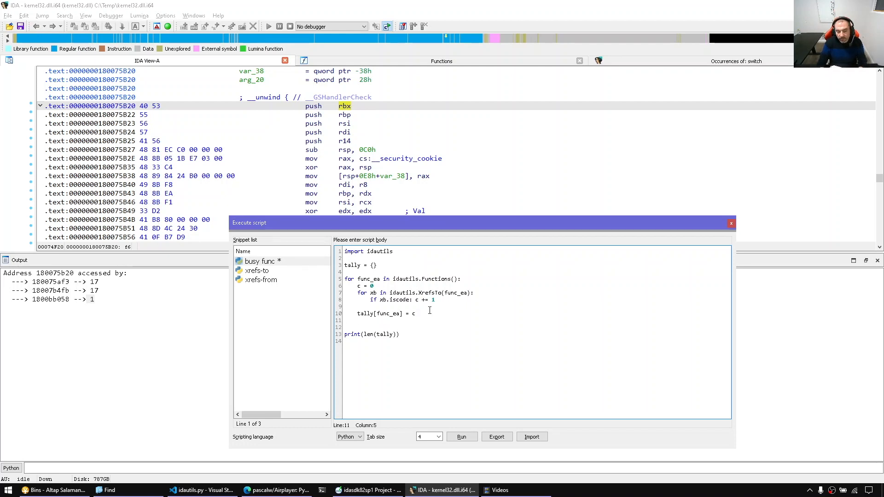
{"action": "left_click", "coordinate": [461, 436]}
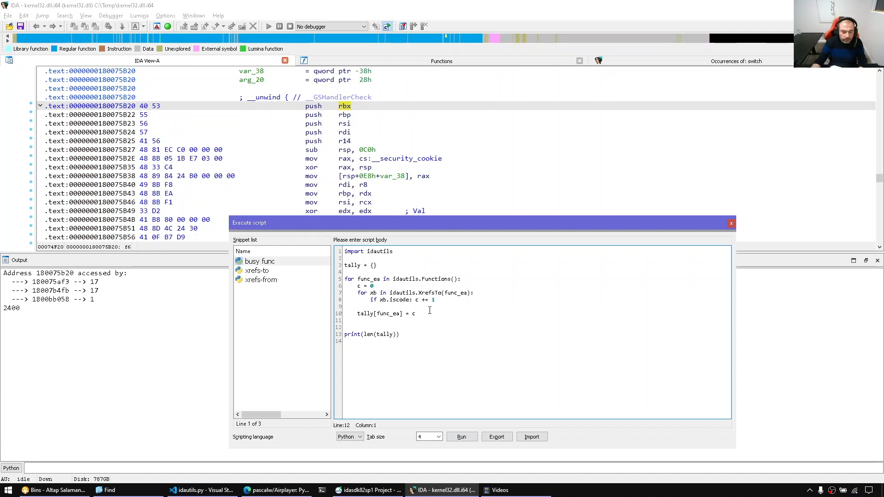
- Store only functions where 'if c > 0:' holds and rerun, printing 1005
{"action": "double_click", "coordinate": [10, 308]}
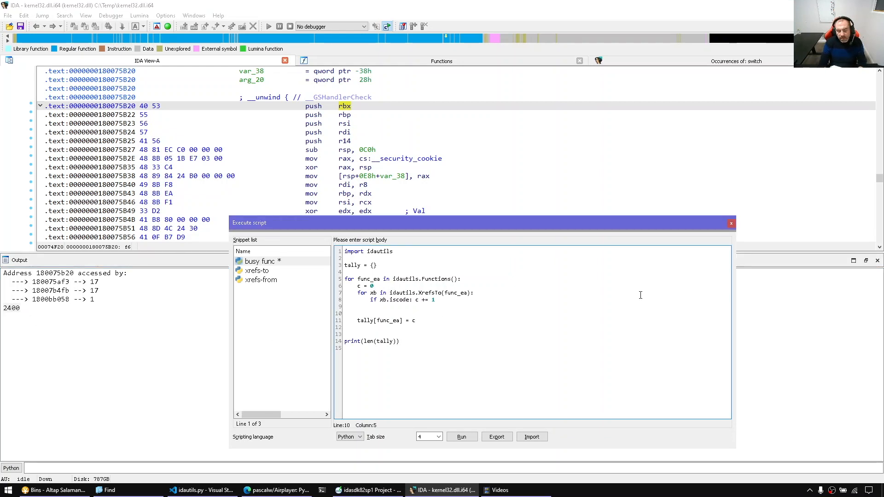
{"action": "type", "text": "i"}
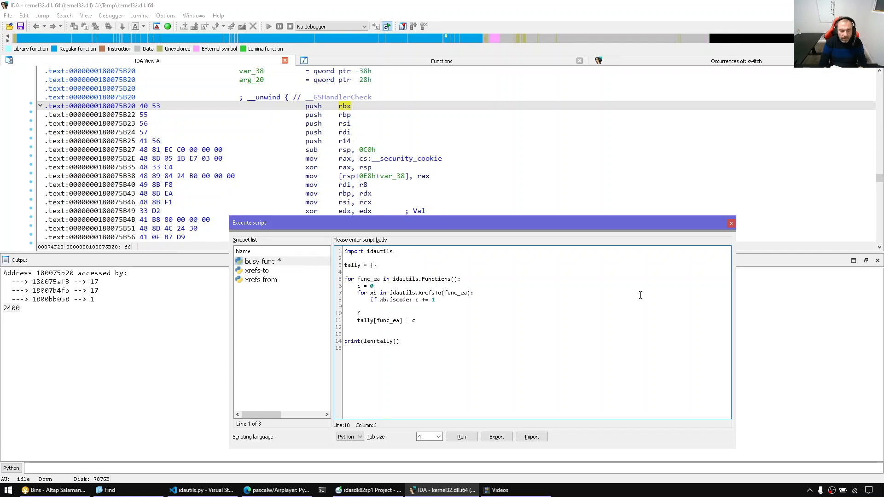
{"action": "type", "text": "if c"}
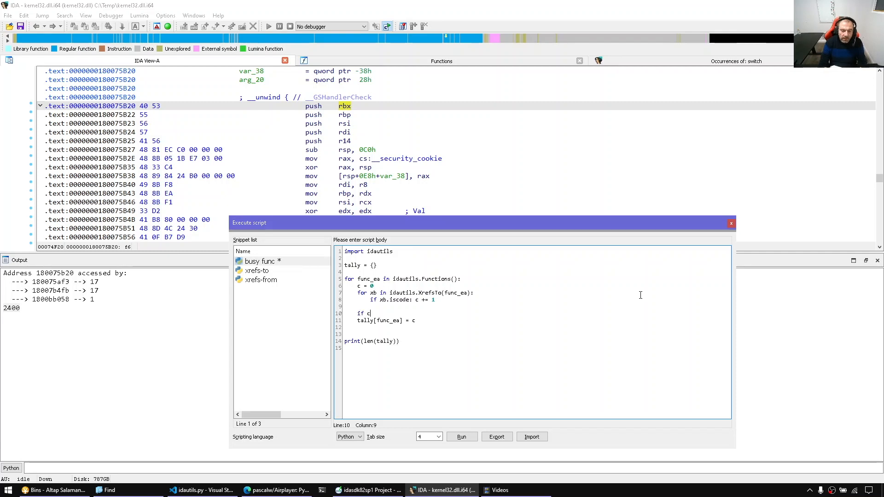
{"action": "type", "text": "=="}
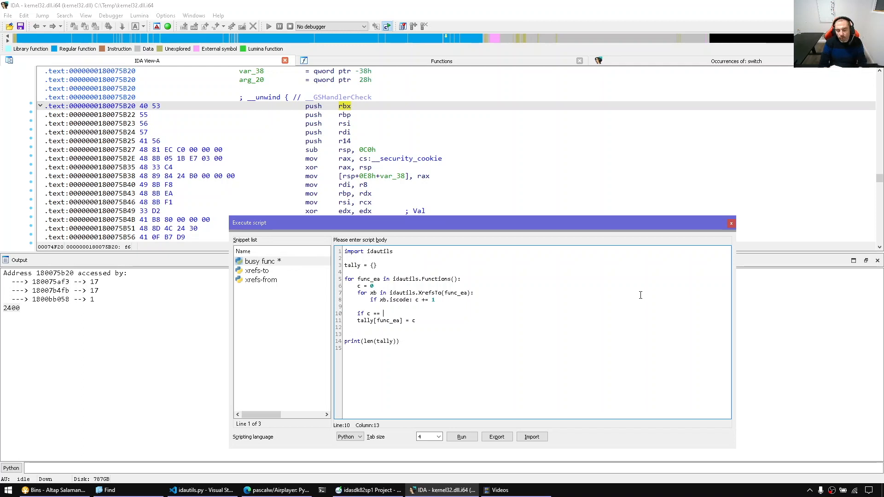
{"action": "type", "text": "> 0:"}
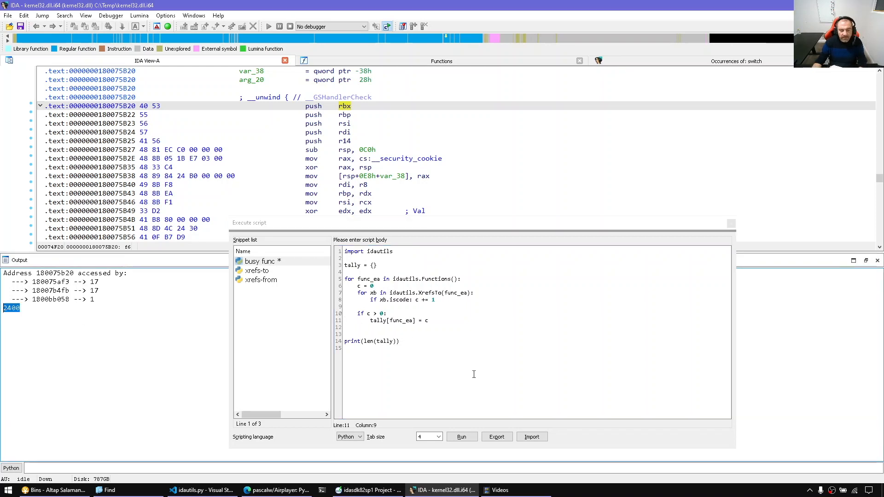
{"action": "left_click", "coordinate": [460, 437]}
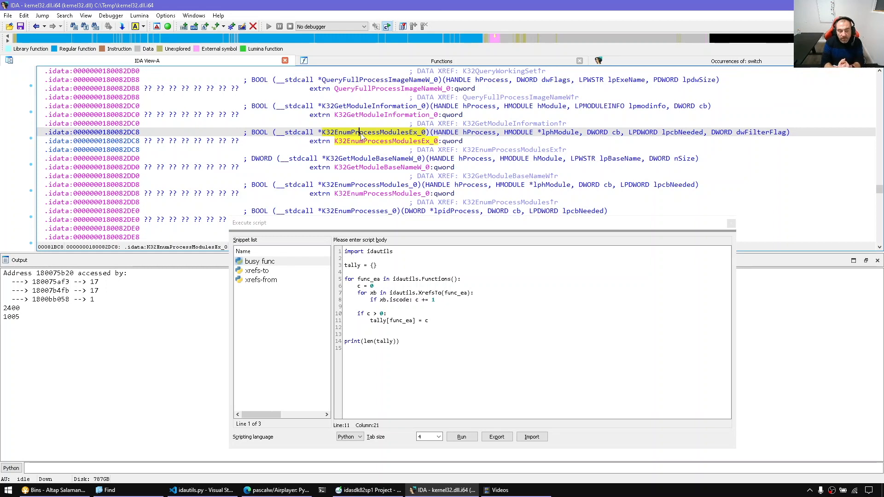
{"action": "mouse_move", "coordinate": [493, 241]}
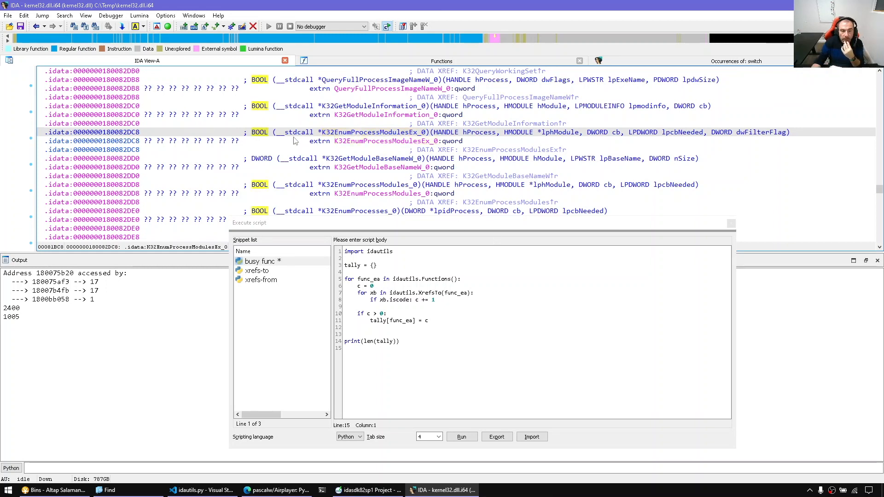
{"action": "left_click", "coordinate": [541, 345]}
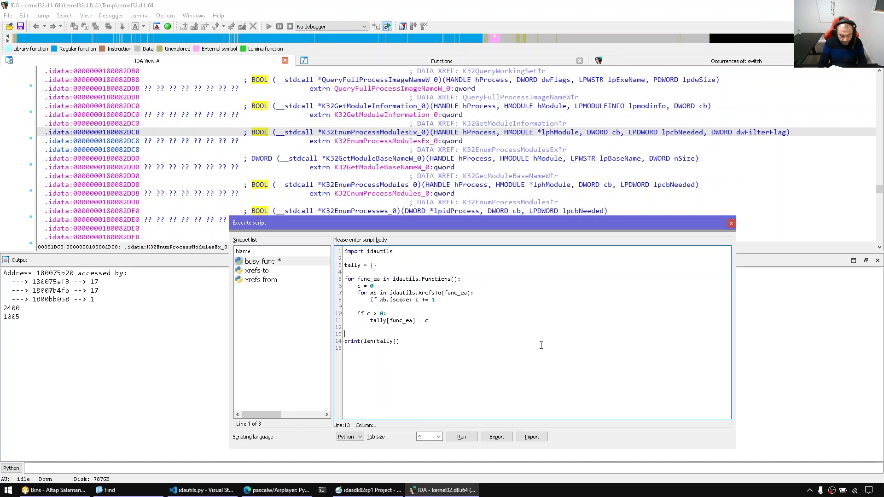
- Add 'sorted_tally = sorted(tally.items(), key=lambda x:x[1])' to sort by xref count
{"action": "type", "text": "sort"}
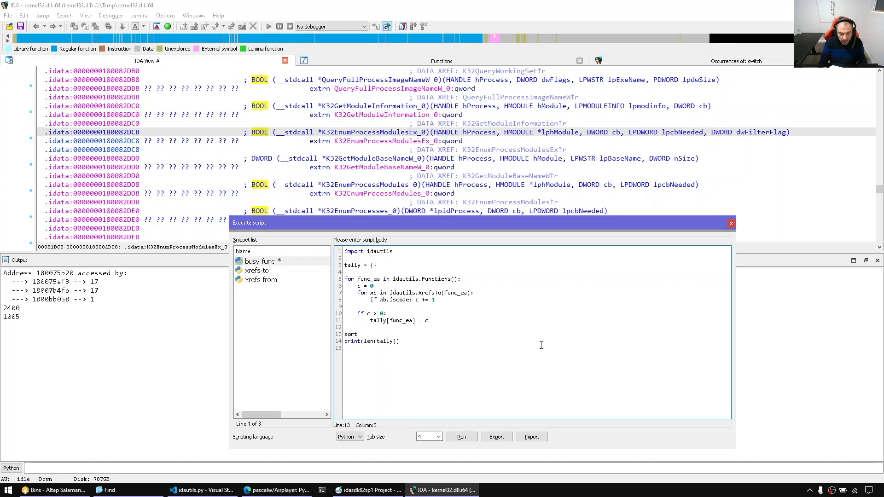
{"action": "type", "text": "ed"}
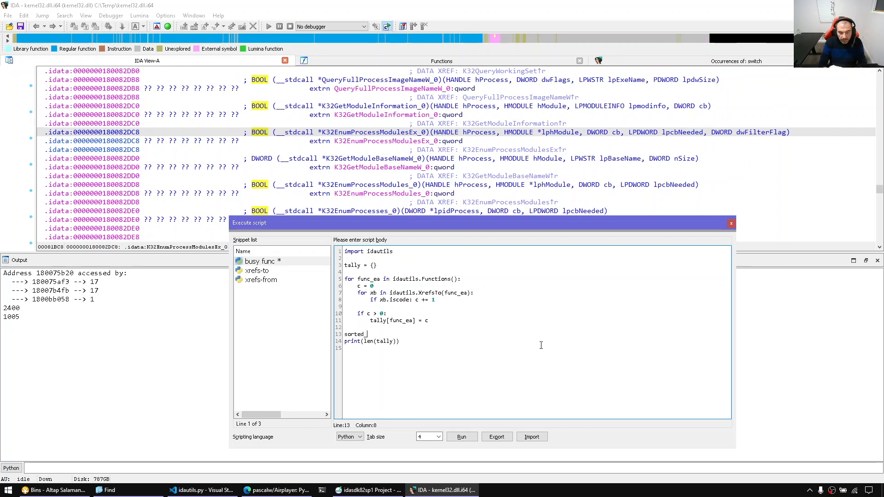
{"action": "type", "text": "_tally ="}
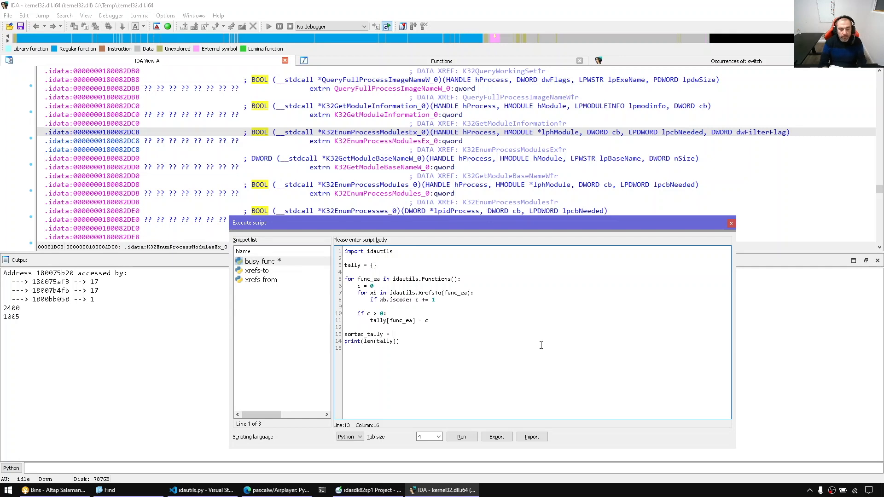
{"action": "type", "text": "sorted"}
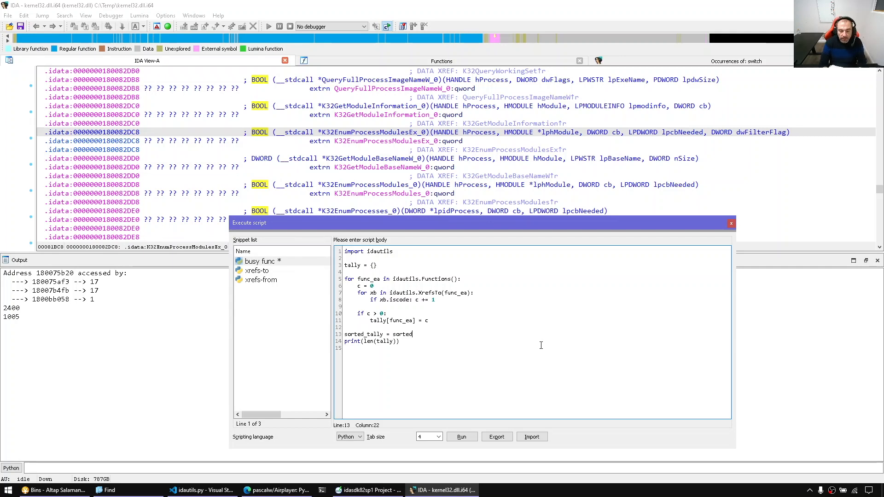
{"action": "type", "text": "("}
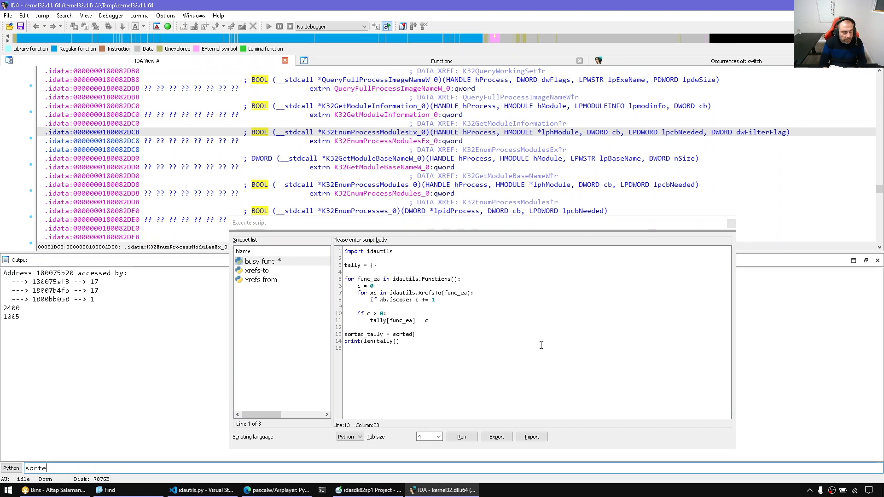
{"action": "key", "text": "Return"}
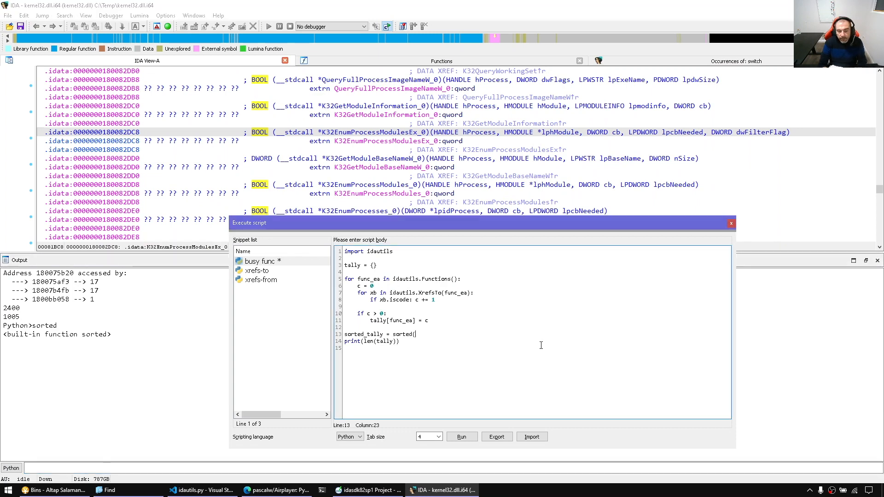
{"action": "type", "text": ".ite"}
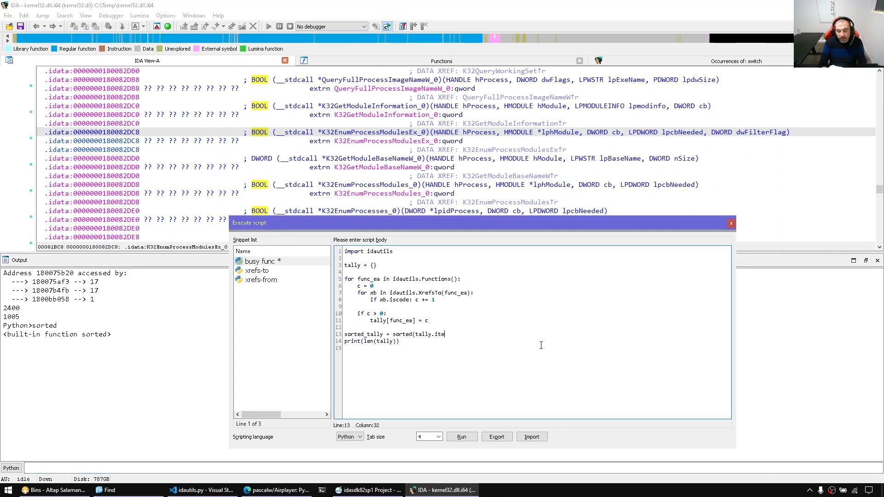
{"action": "type", "text": "ms(),"}
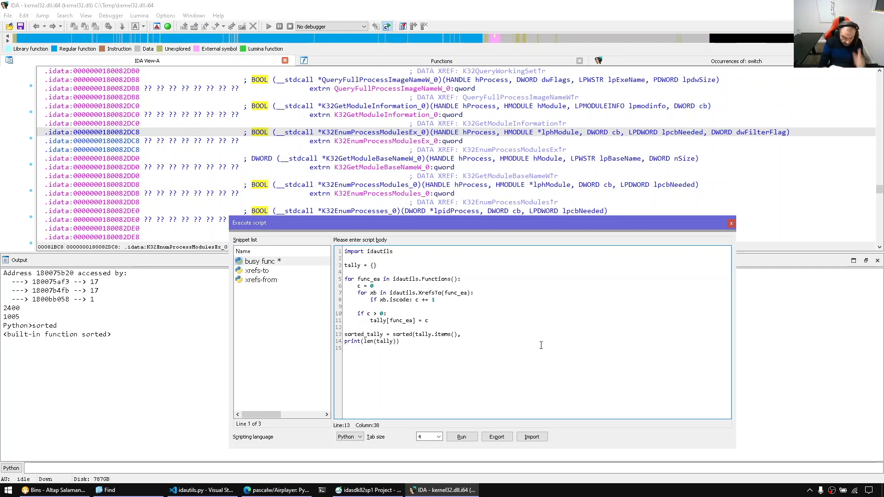
{"action": "type", "text": ", key=lamb"}
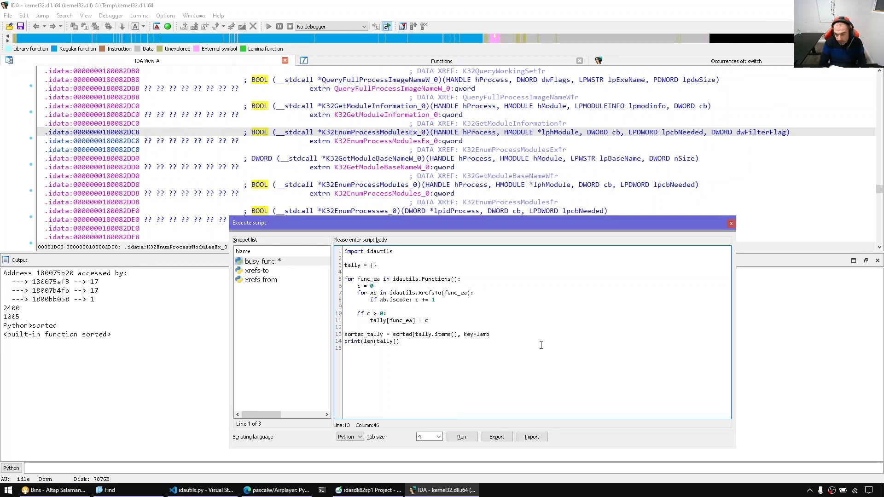
{"action": "type", "text": "da x"}
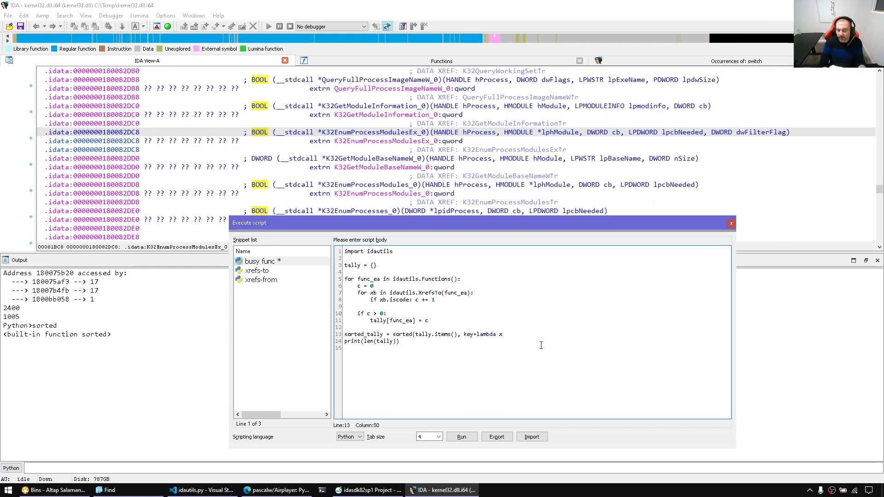
{"action": "type", "text": ":x["}
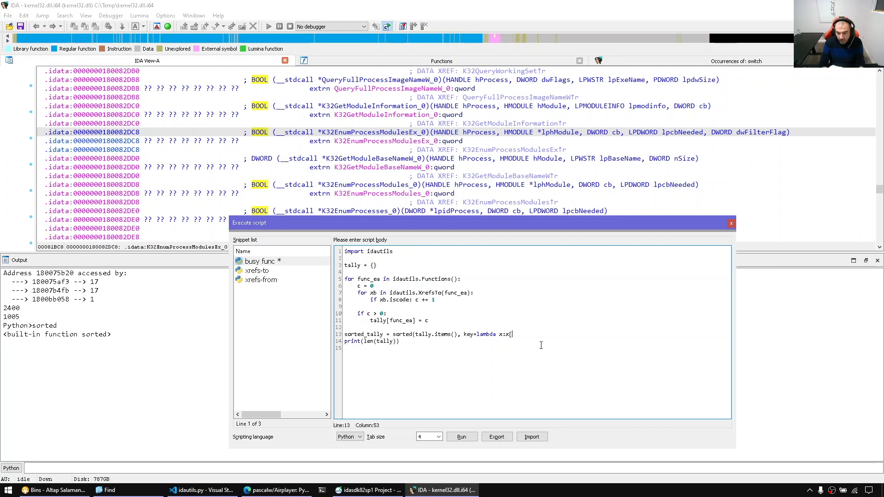
{"action": "type", "text": "1])"}
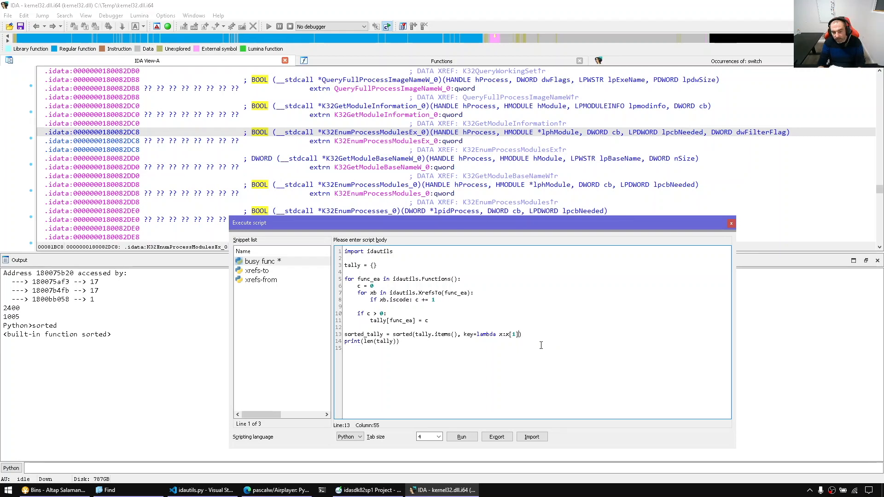
- Replace the length print with 'sorted_tally = reversed(sorted_tally)' and begin the loop
{"action": "key", "text": "Return"}
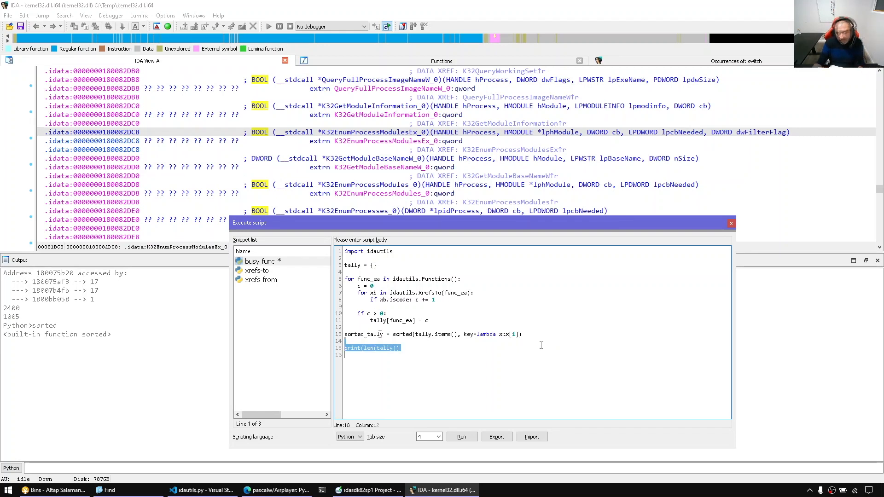
{"action": "key", "text": "Delete"}
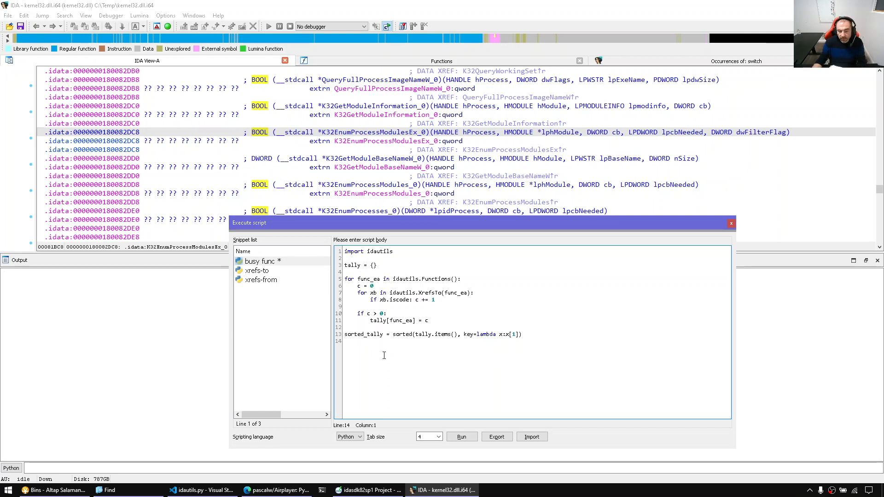
{"action": "mouse_move", "coordinate": [464, 352]}
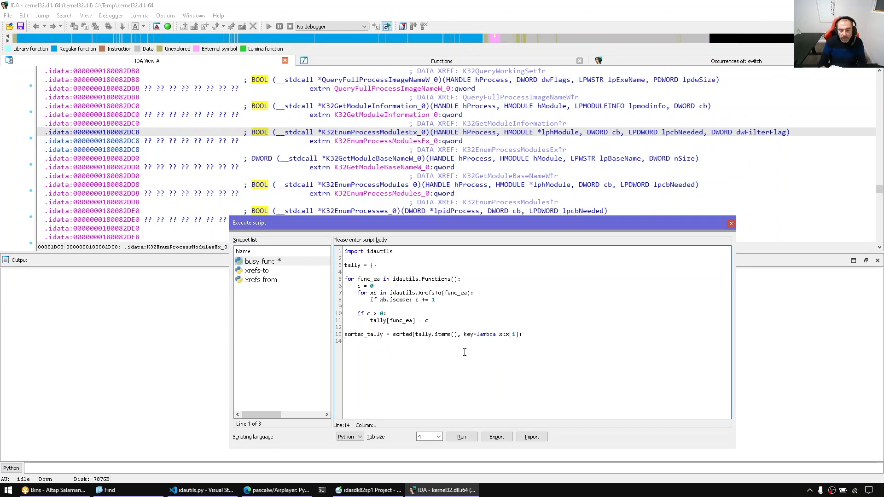
{"action": "type", "text": "revers"}
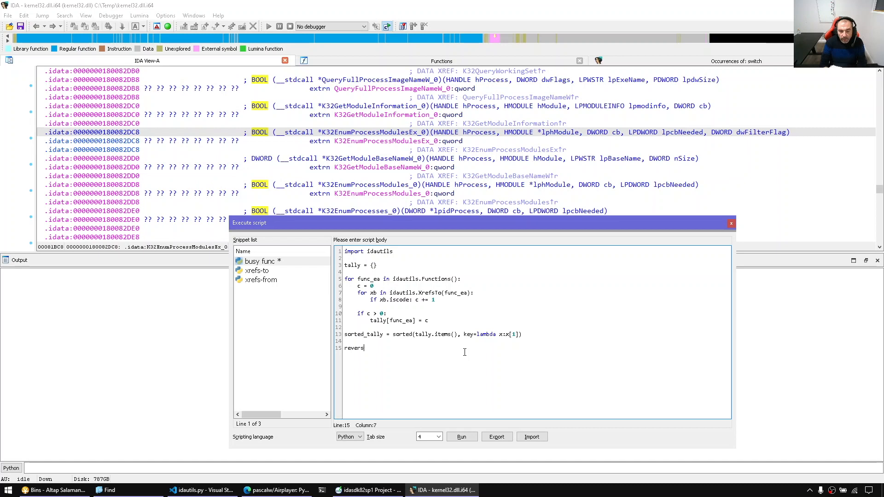
{"action": "type", "text": "ed("}
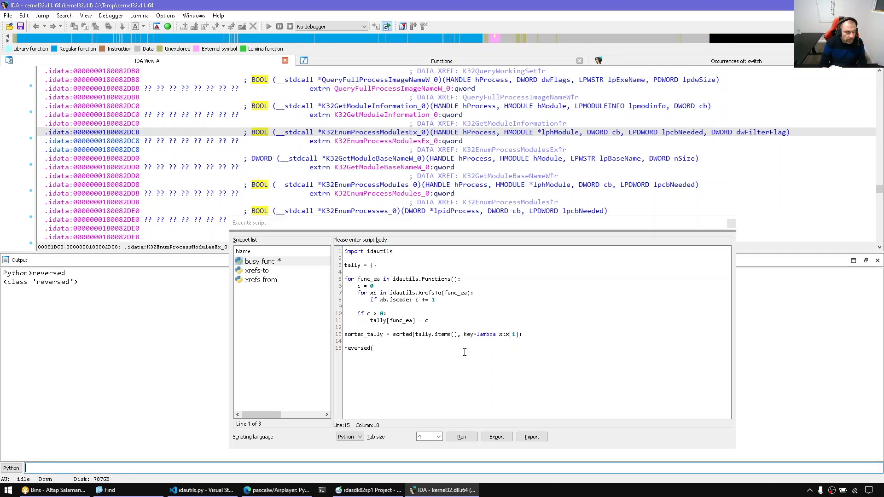
{"action": "type", "text": "sor"}
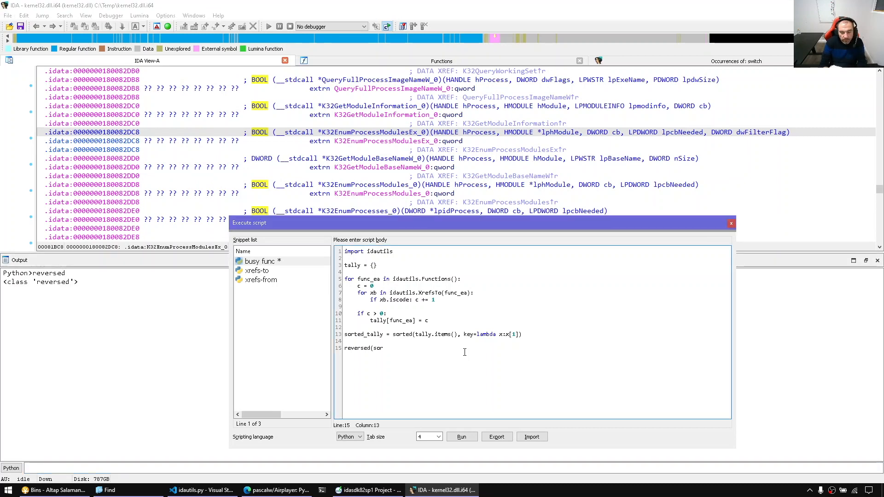
{"action": "type", "text": "ted_tally"}
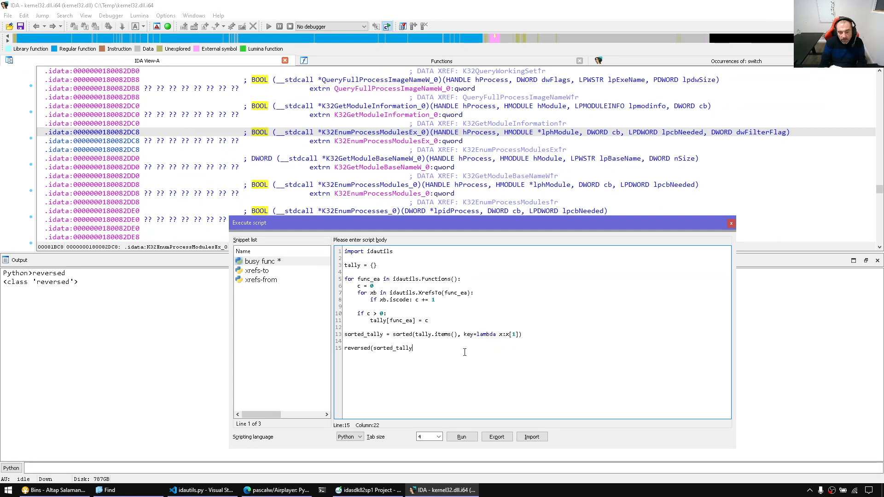
{"action": "type", "text": ")"}
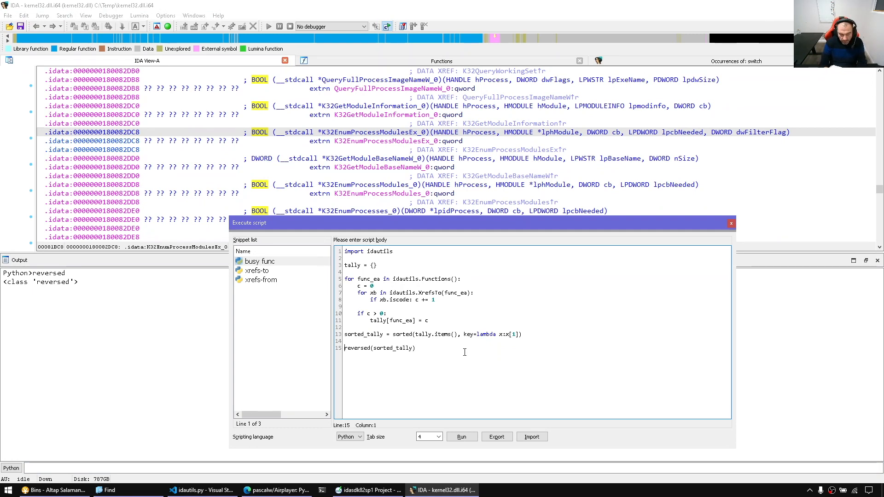
{"action": "type", "text": "s"}
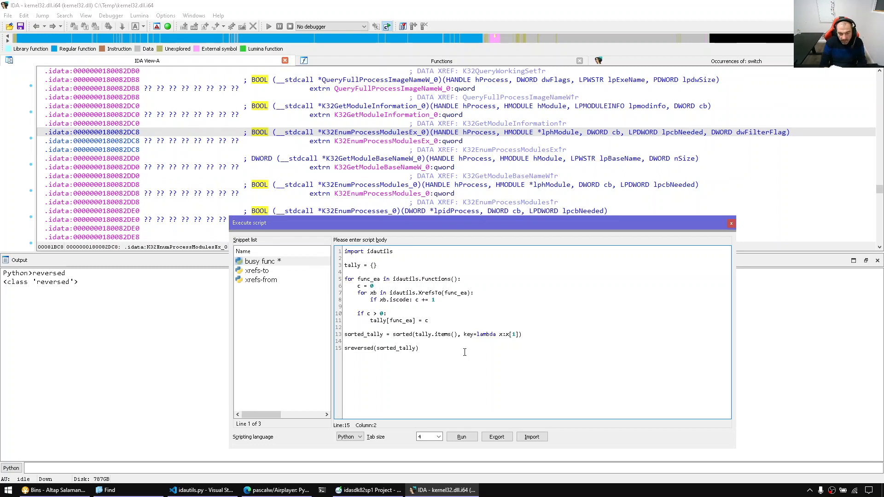
{"action": "type", "text": "sorted_tally ="}
{"action": "type", "text": "for"}
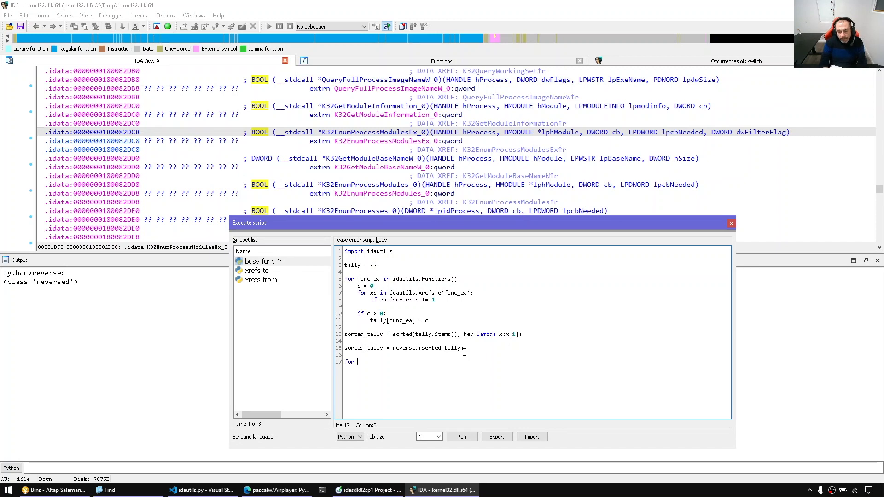
- Write the loop header 'for func_ea, called_count in sorted_tally.items():'
{"action": "type", "text": "f"}
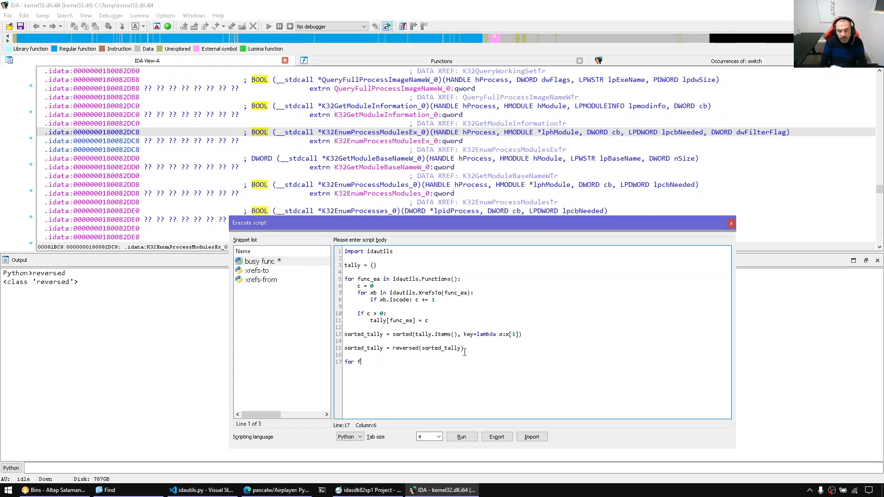
{"action": "type", "text": "unc_e"}
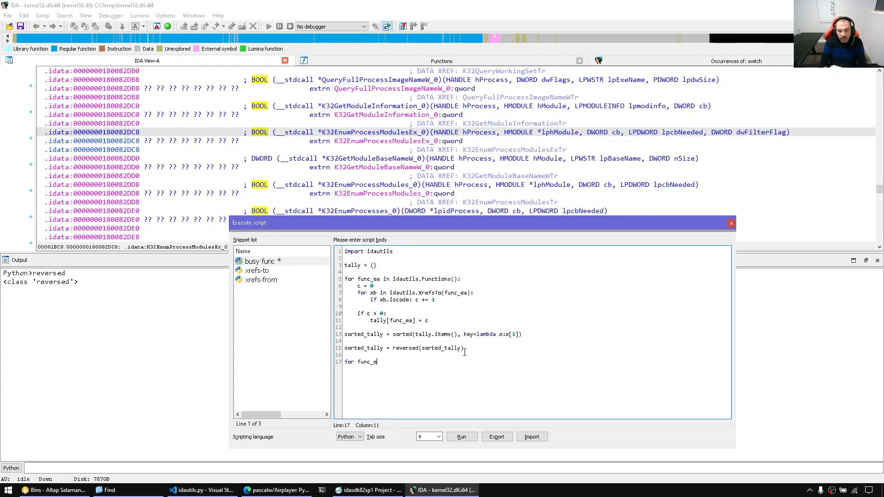
{"action": "type", "text": ", called_count i"}
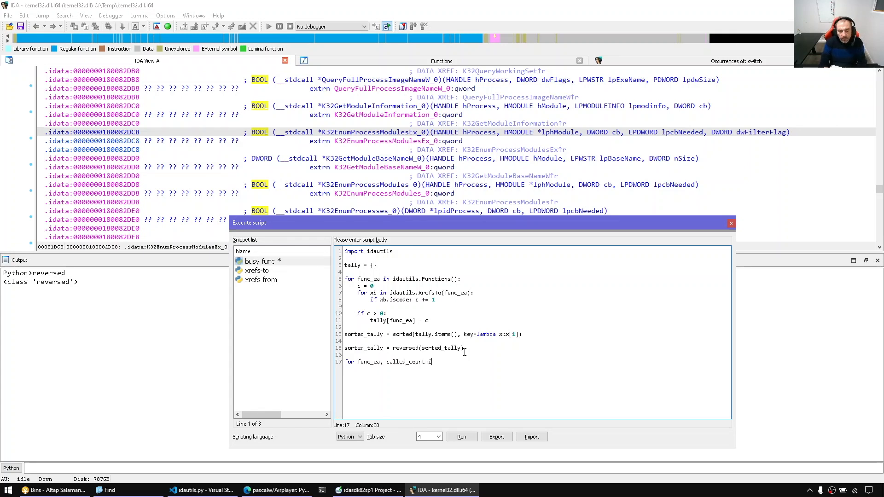
{"action": "type", "text": "n sorted_tally."}
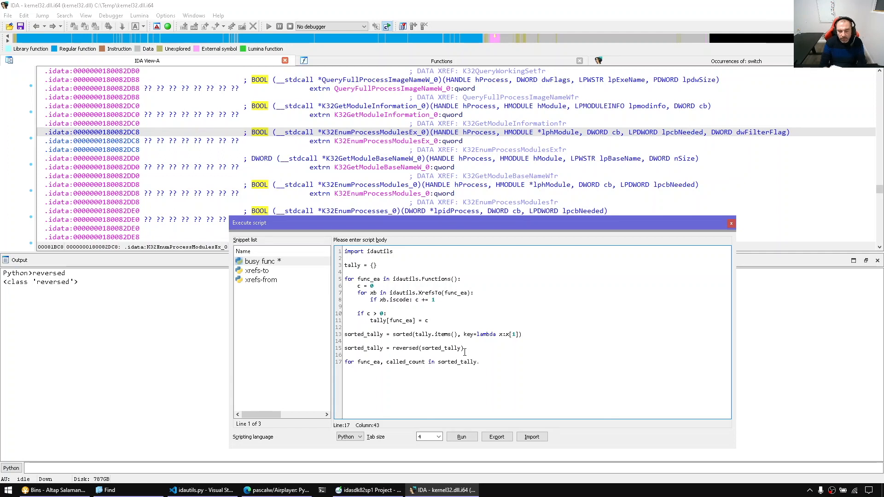
{"action": "type", "text": ".items():"}
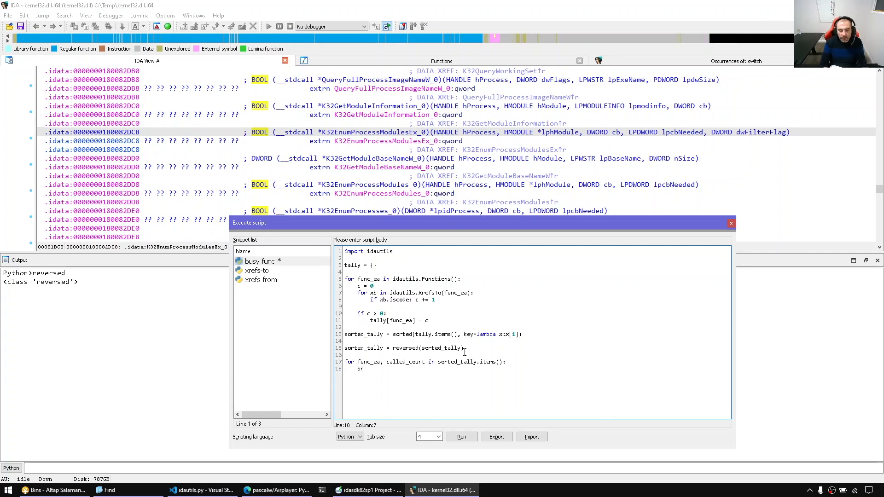
- Print each function's hex address, idaapi name and '---> {called_count}' in an f-string
{"action": "type", "text": "int"}
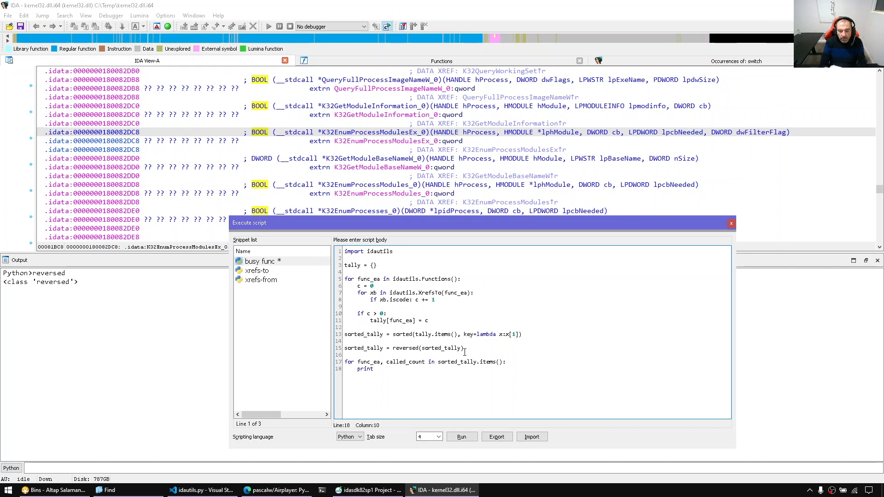
{"action": "type", "text": "(f\""}
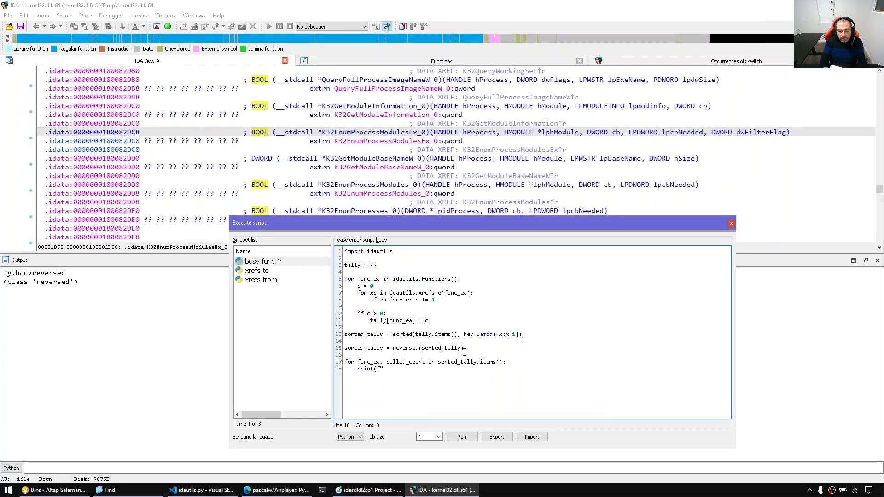
{"action": "type", "text": "{f"}
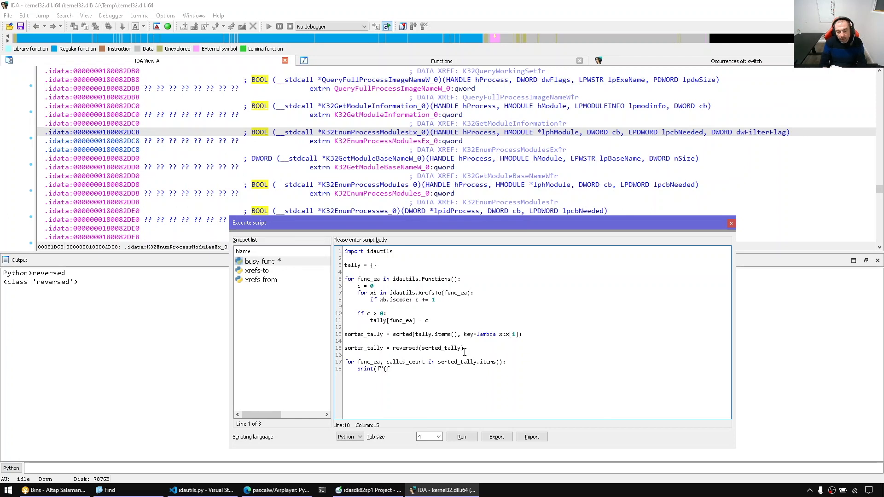
{"action": "type", "text": "unc_ea:x"}
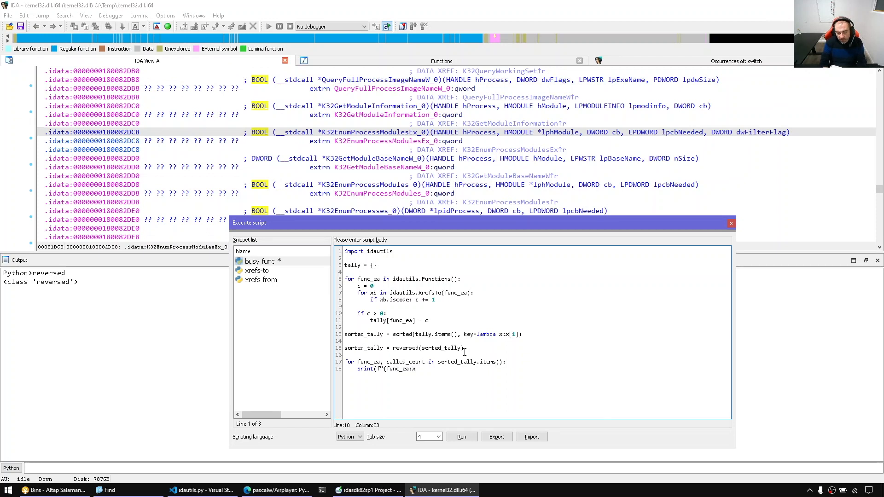
{"action": "type", "text": "0"}
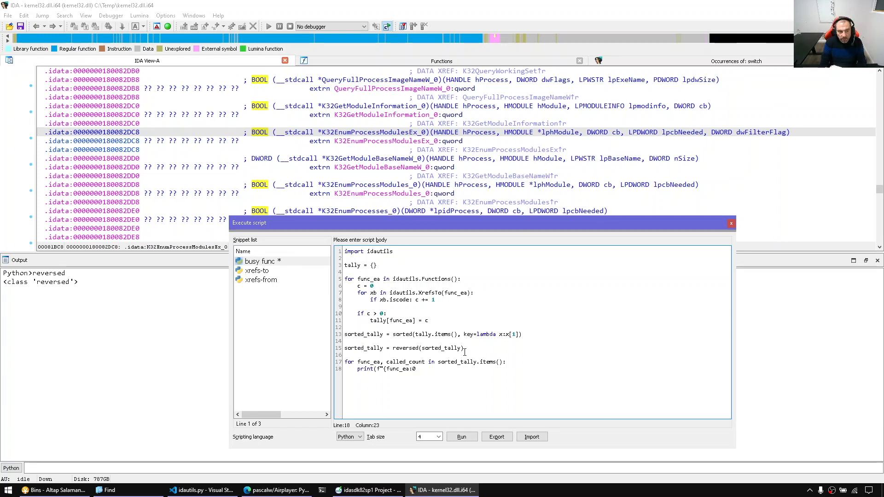
{"action": "key", "text": "Backspace"}
{"action": "type", "text": "16x"}
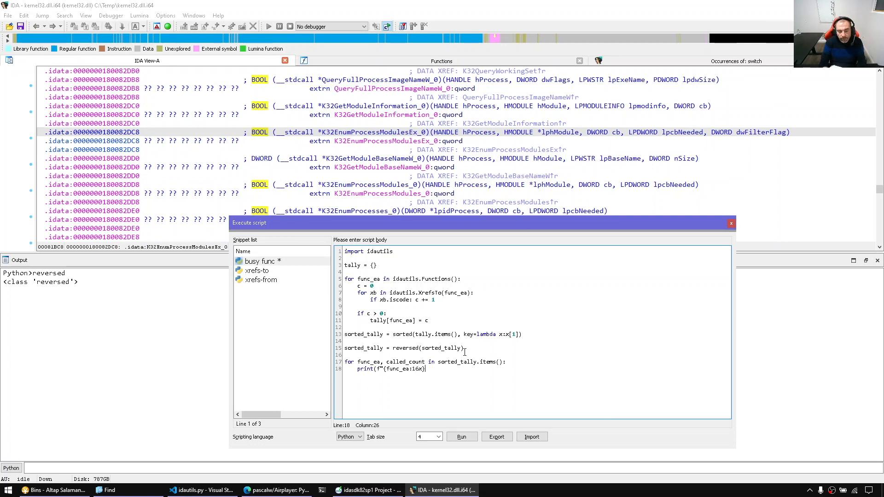
{"action": "type", "text": "{"}
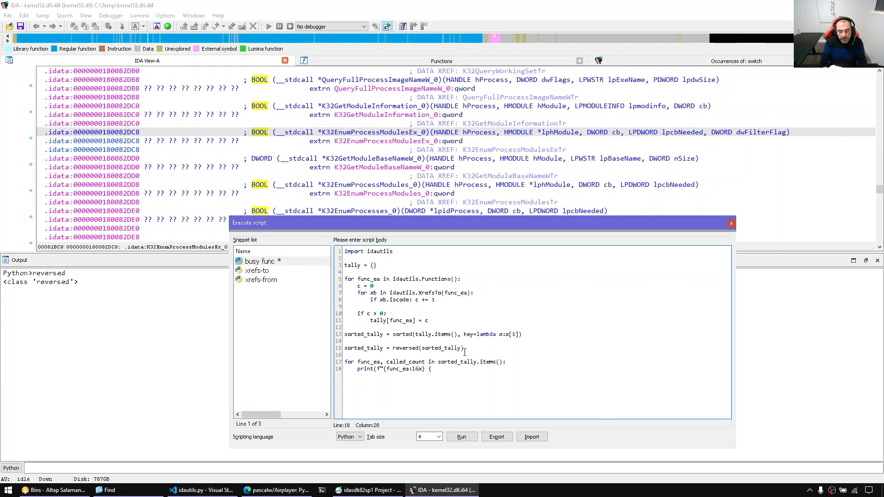
{"action": "type", "text": "{idaapi.get_f"}
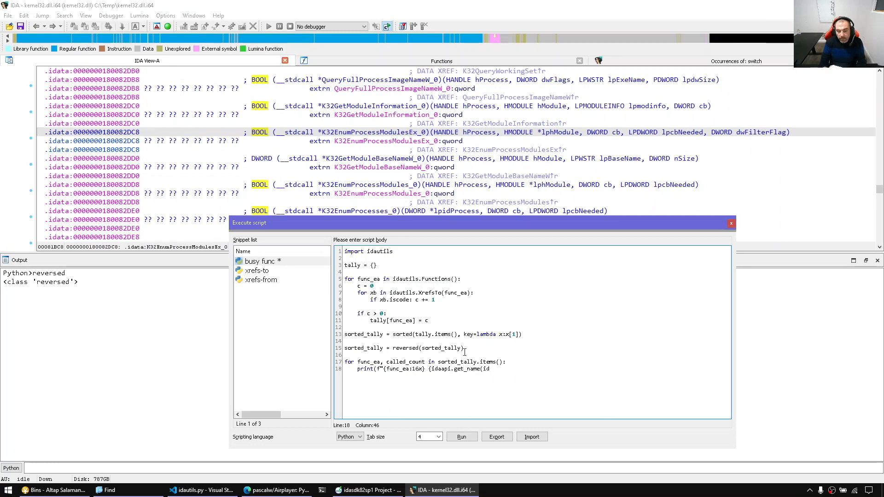
{"action": "type", "text": "func_ea)"}
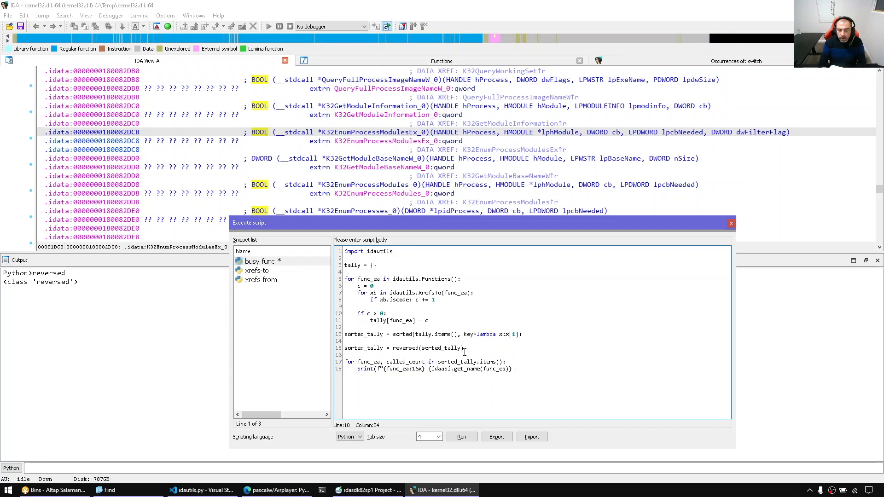
{"action": "type", "text": "---> {"}
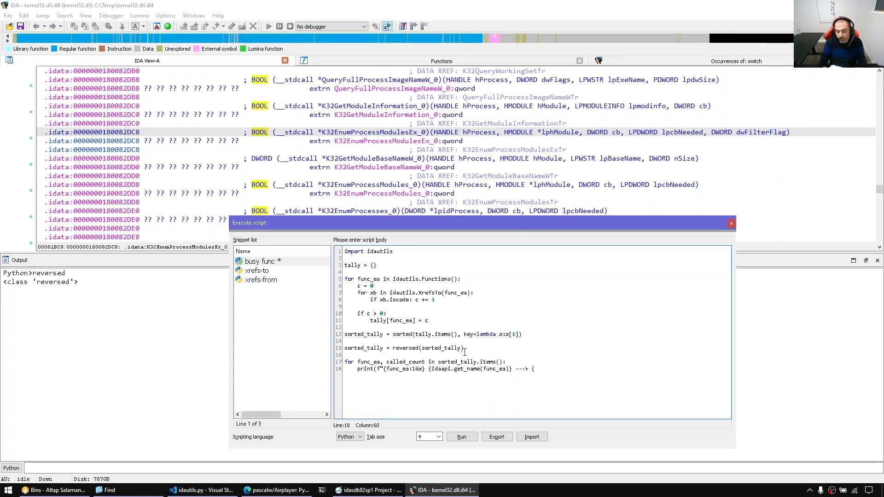
{"action": "type", "text": "called_count}\")"}
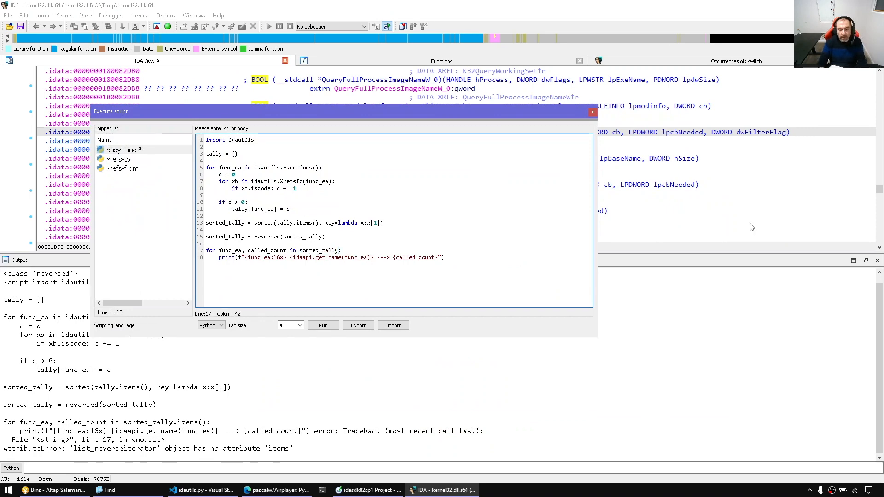
- Run the corrected script and jump to top-ranked sub_18001188C with 266 xrefs
{"action": "left_click", "coordinate": [322, 325]}
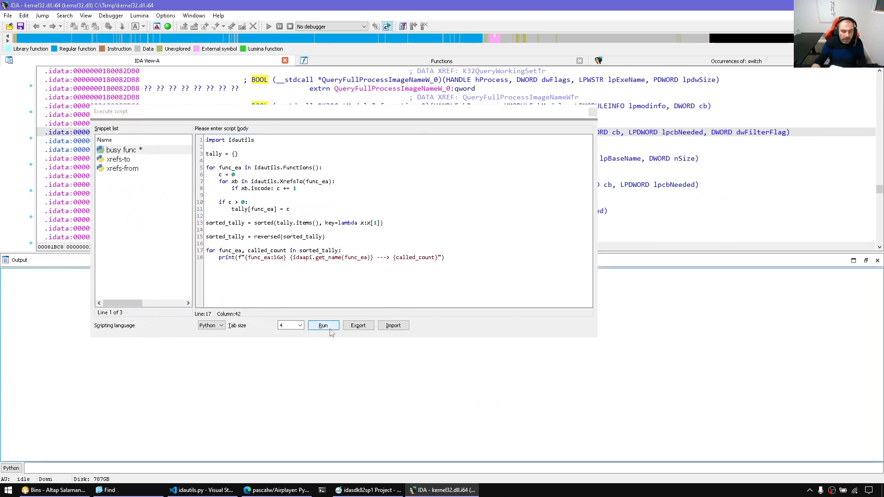
{"action": "left_click", "coordinate": [324, 326]}
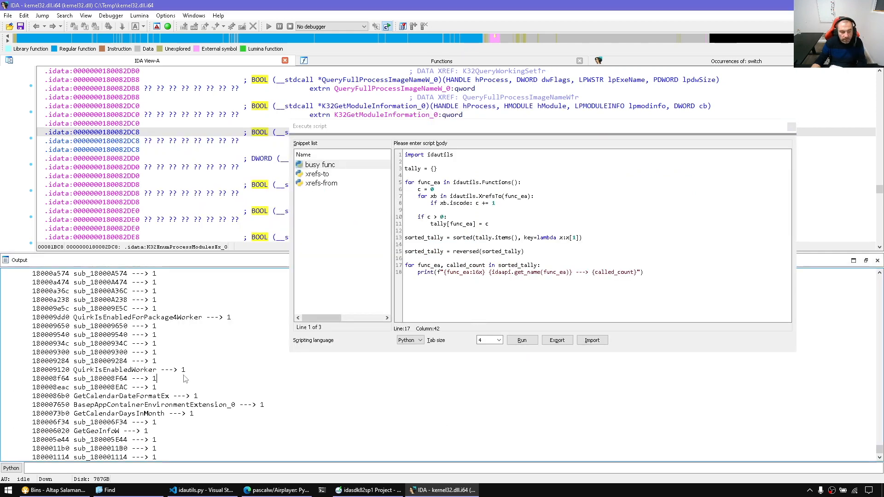
{"action": "mouse_move", "coordinate": [149, 362]}
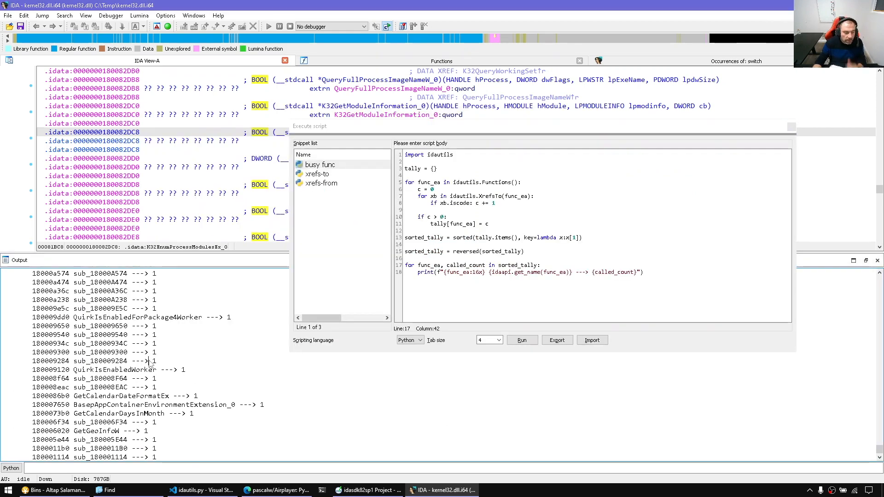
{"action": "left_click", "coordinate": [520, 340]}
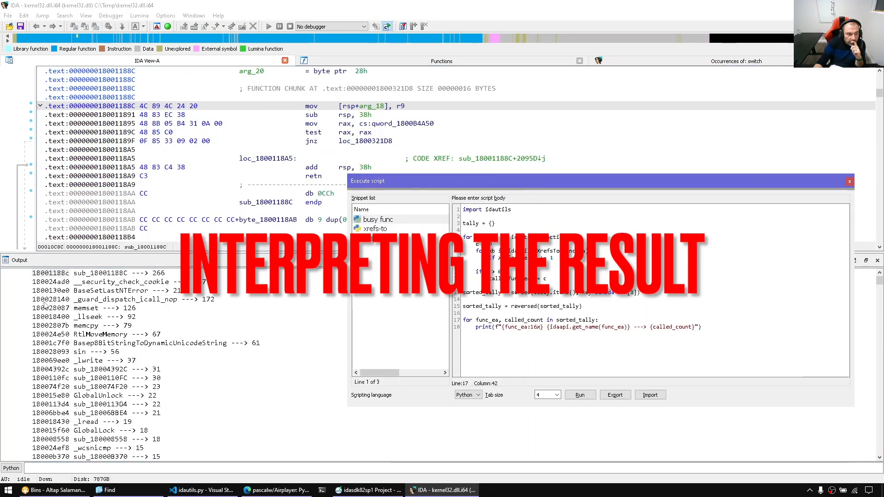
- Rank lines via enumerate(sorted_tally, start=1) with a #{rank} prefix and idaapi.msg_clear()
{"action": "double_click", "coordinate": [50, 281]}
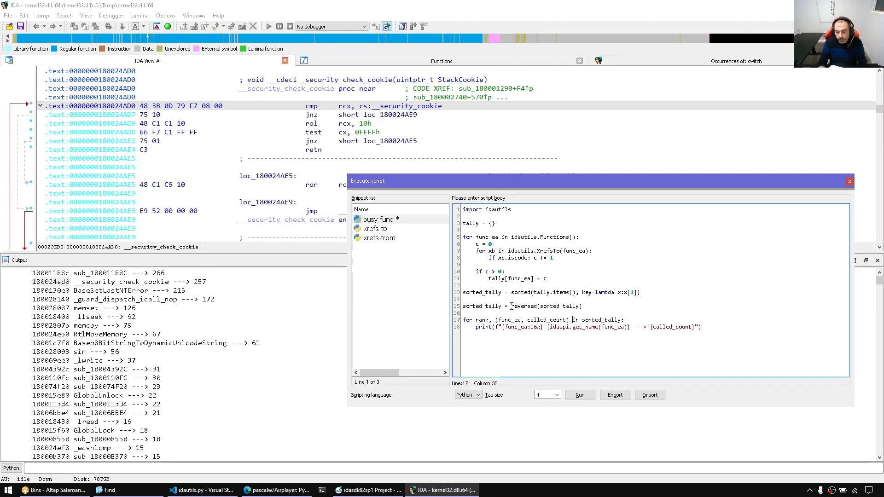
{"action": "type", "text": "enumerate("}
{"action": "left_click", "coordinate": [583, 327]}
{"action": "type", "text": "#{ran"}
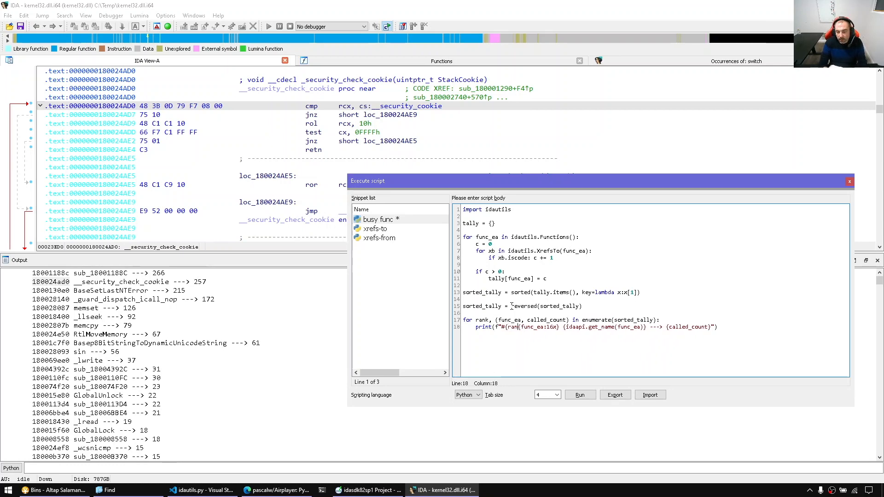
{"action": "left_click", "coordinate": [579, 395]}
{"action": "type", "text": "idaapi.msg_clear()"}
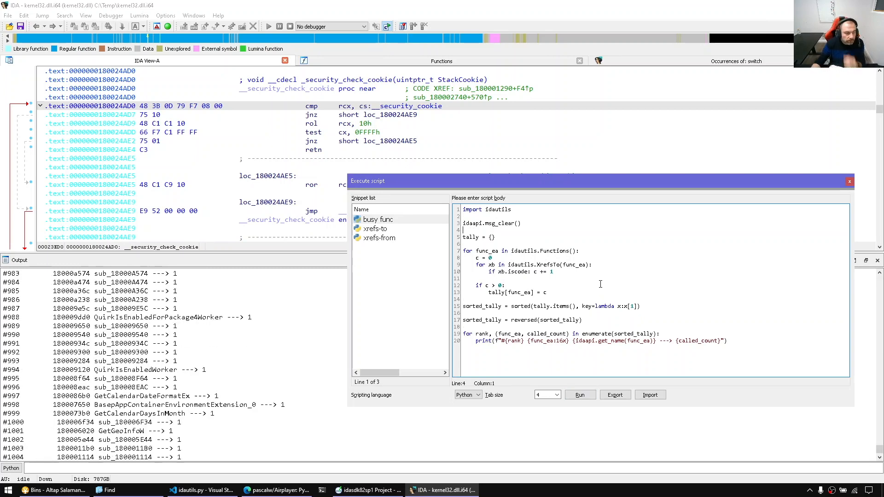
{"action": "left_click", "coordinate": [579, 394]}
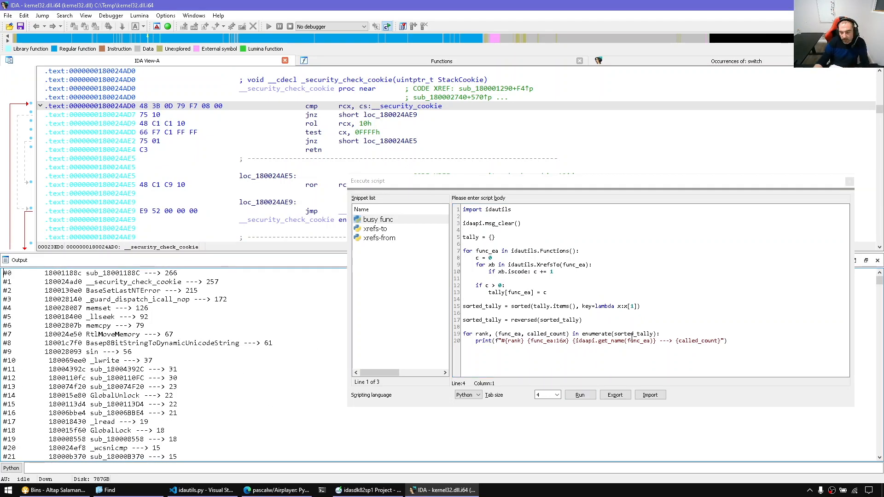
{"action": "left_click", "coordinate": [658, 333]}
{"action": "type", "text": ", start=1"}
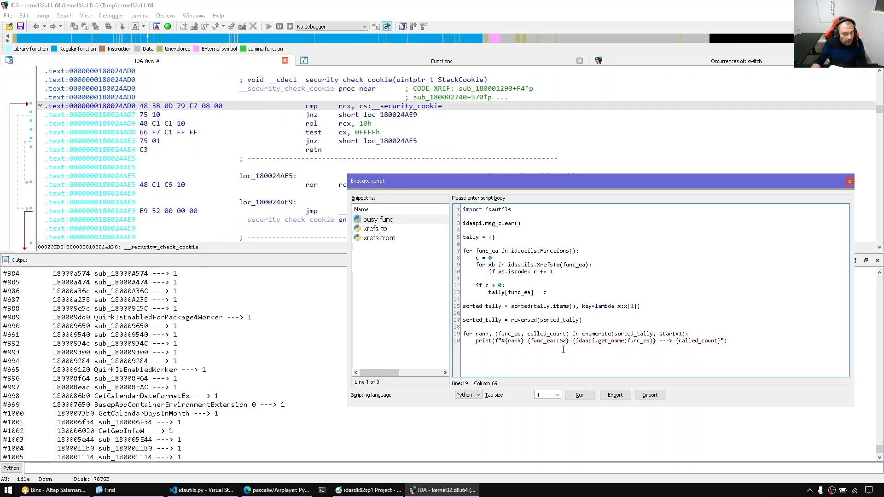
{"action": "left_click", "coordinate": [579, 394]}
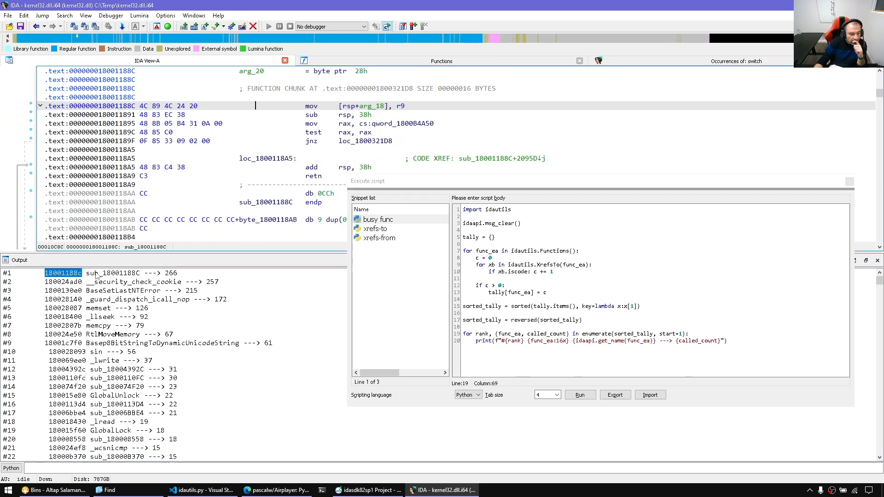
{"action": "mouse_move", "coordinate": [319, 135]}
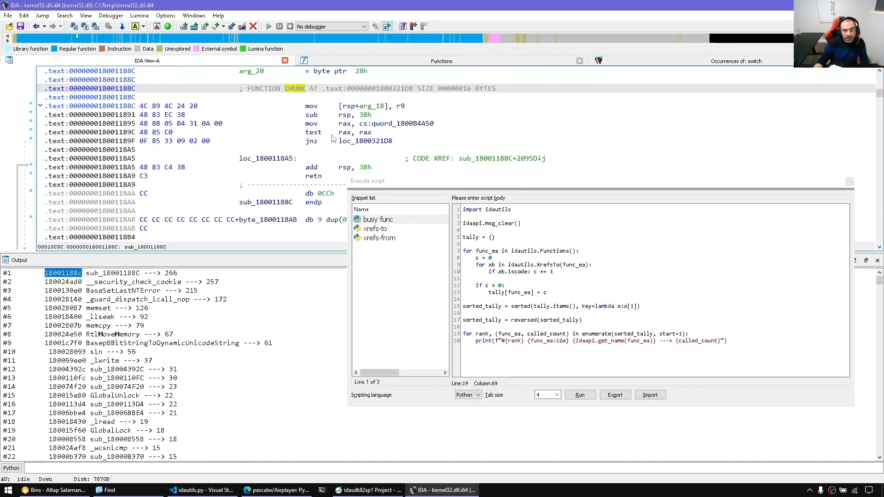
- Open one of sub_18001188C's callers from its xref list
{"action": "scroll", "scroll_direction": "up", "scroll_amount": 3}
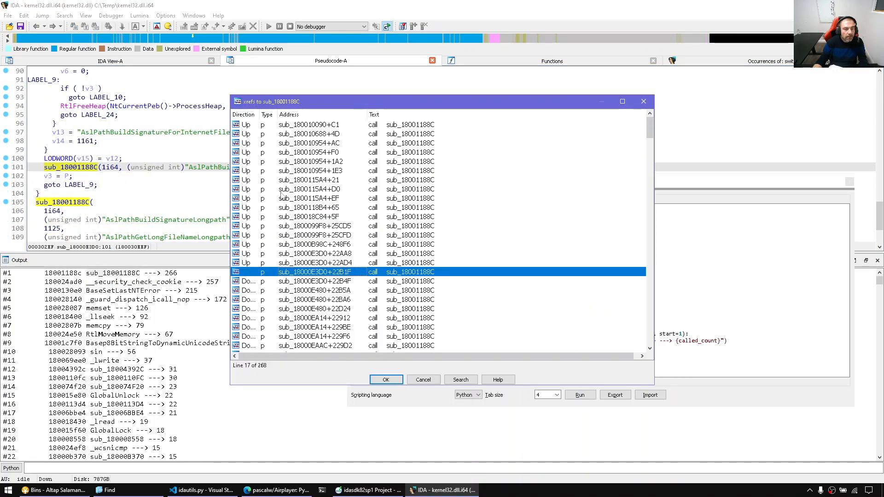
{"action": "left_click", "coordinate": [386, 379]}
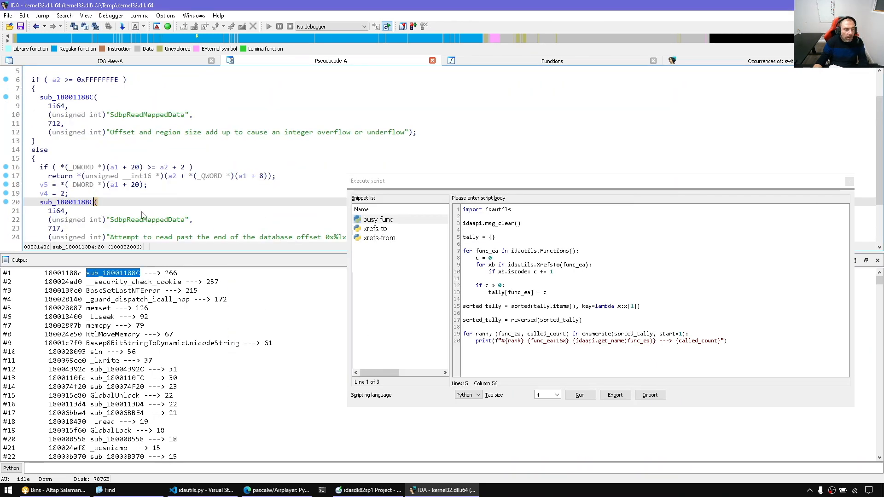
{"action": "scroll", "scroll_direction": "down", "scroll_amount": 3}
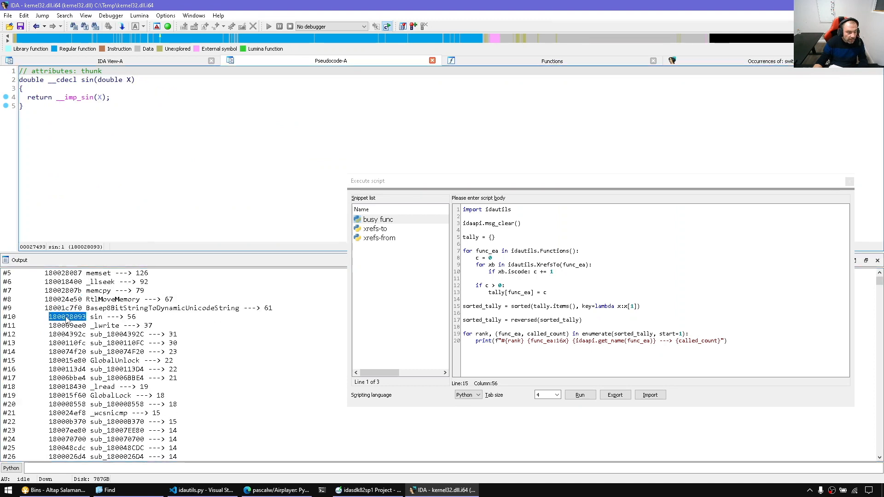
{"action": "mouse_move", "coordinate": [125, 320]}
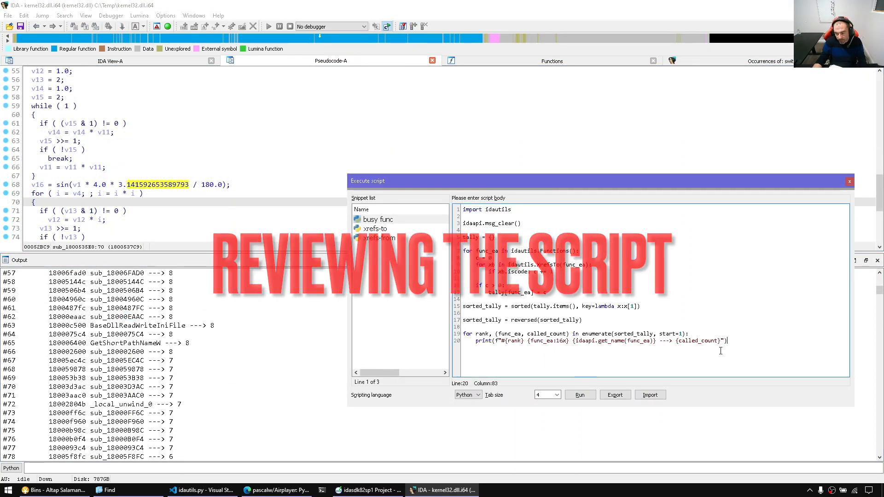
{"action": "left_click", "coordinate": [536, 251]}
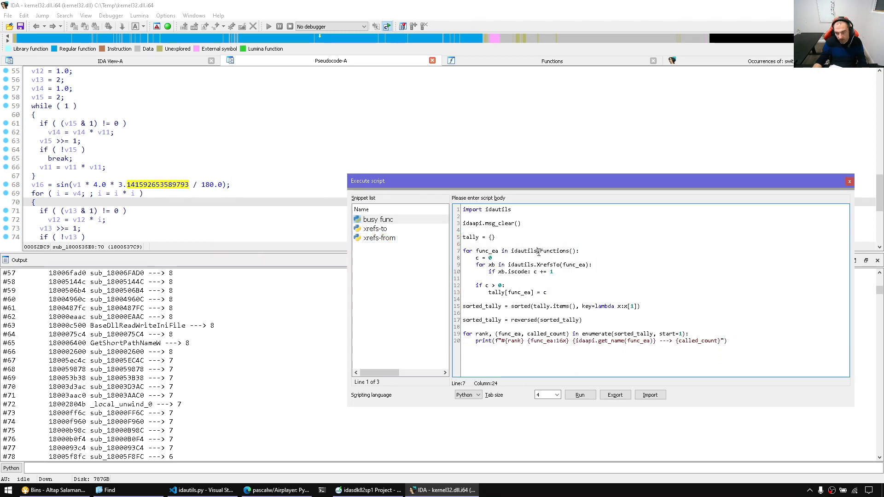